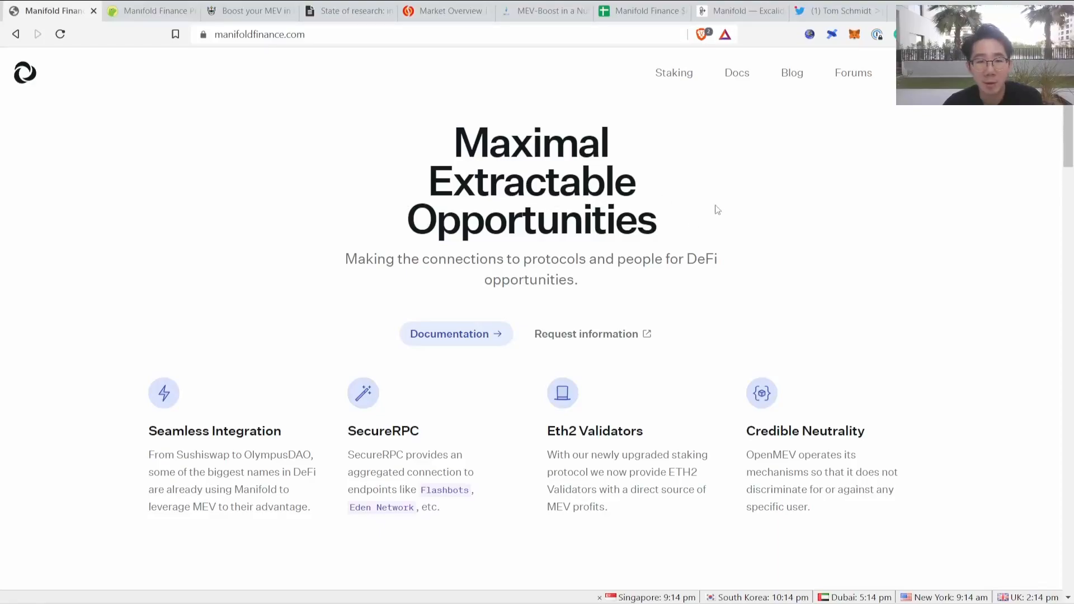
mouse_move(349, 137)
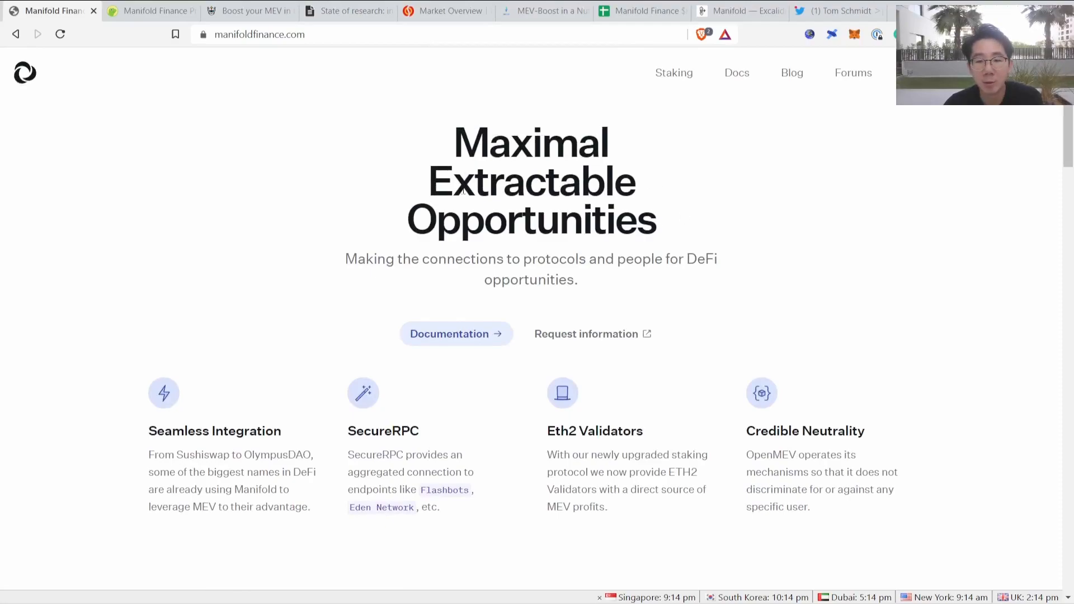
Step: Review FOLD's 180-day price chart on CoinGecko and return to the $74.56 summary
left_click(149, 11)
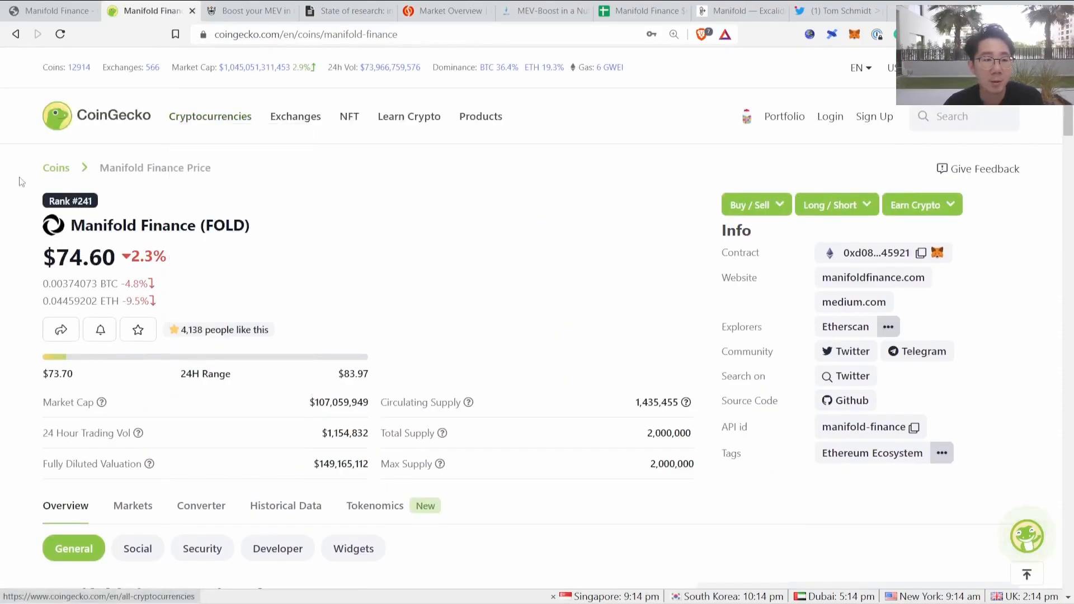
scroll("down", 3)
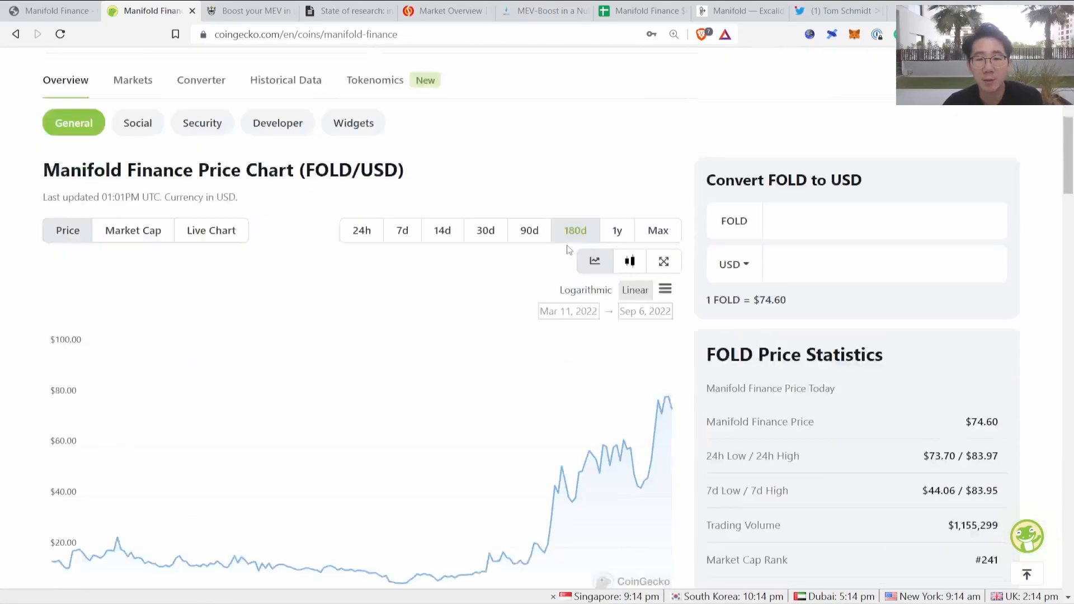
scroll("down", 3)
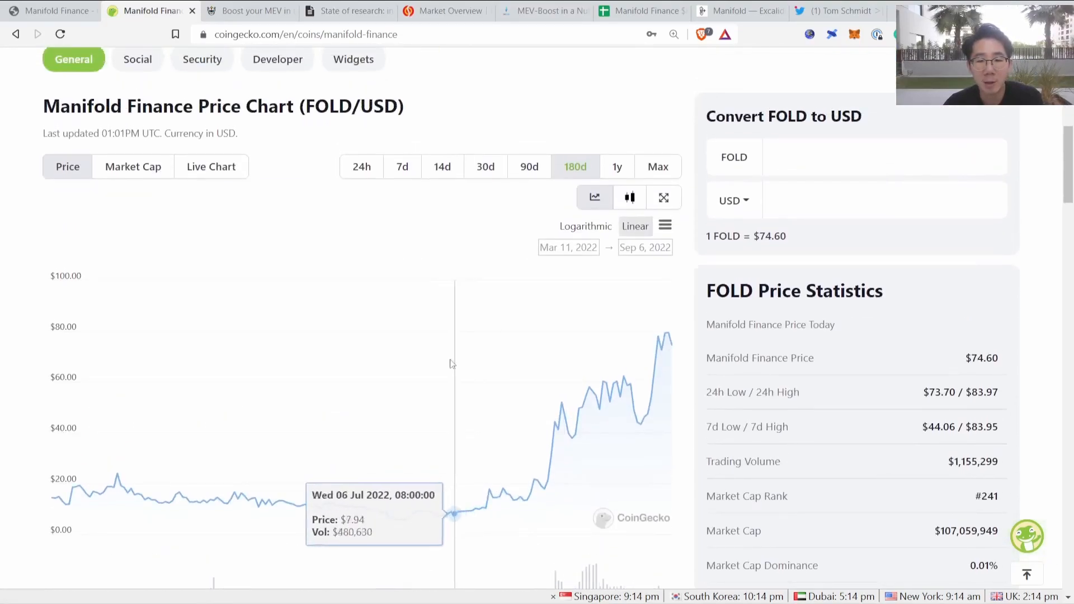
mouse_move(403, 493)
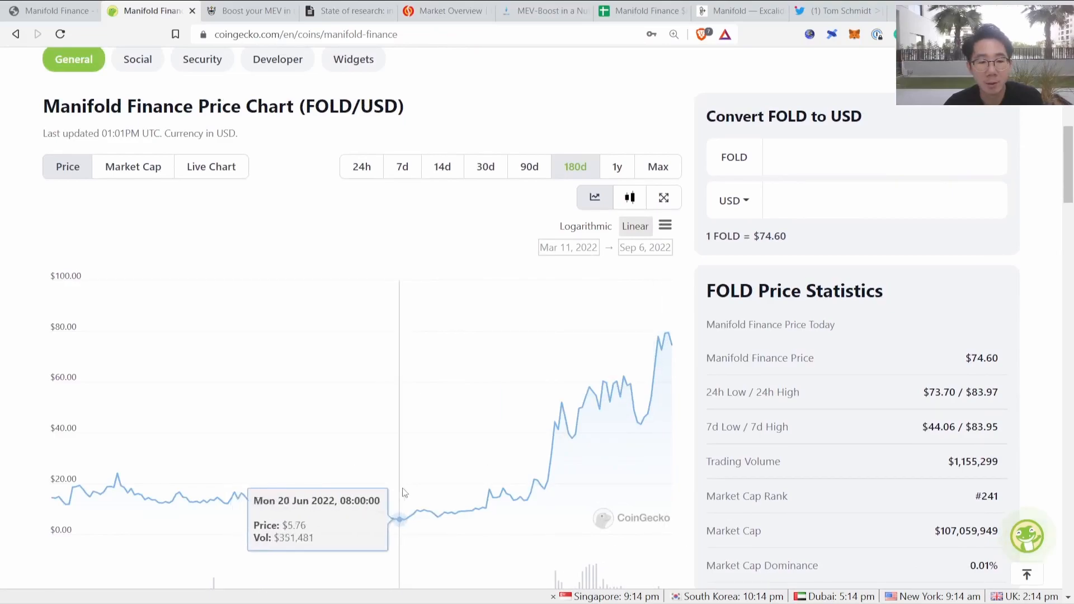
mouse_move(667, 331)
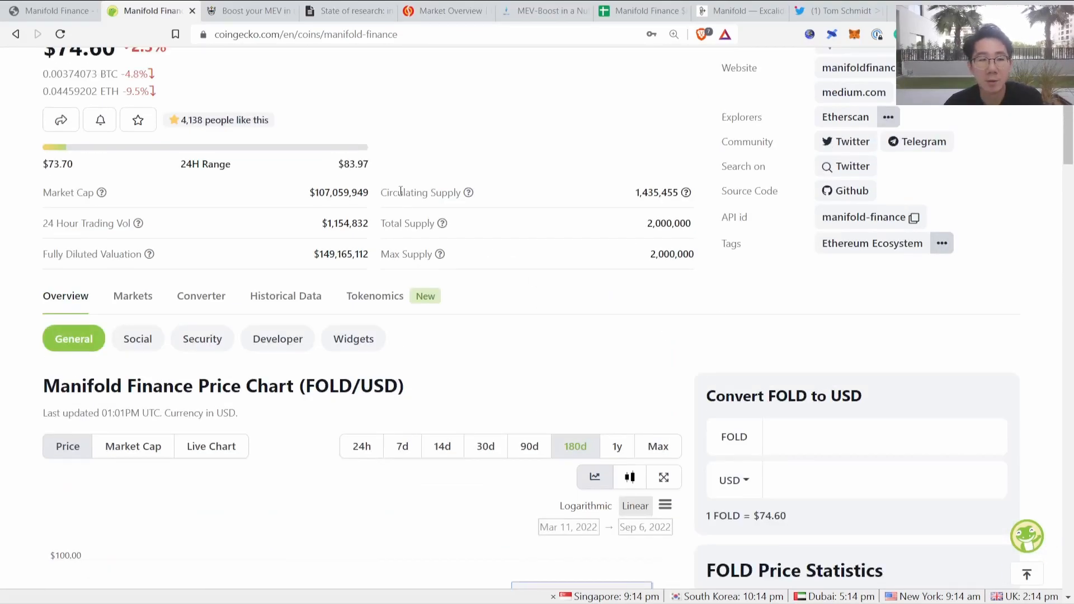
scroll("up", 3)
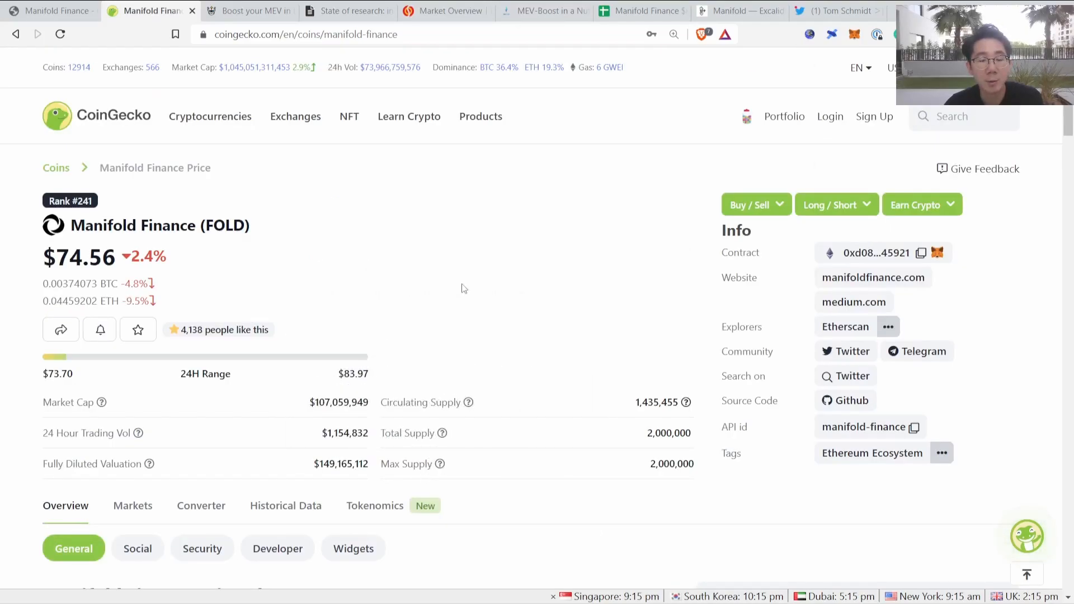
mouse_move(368, 262)
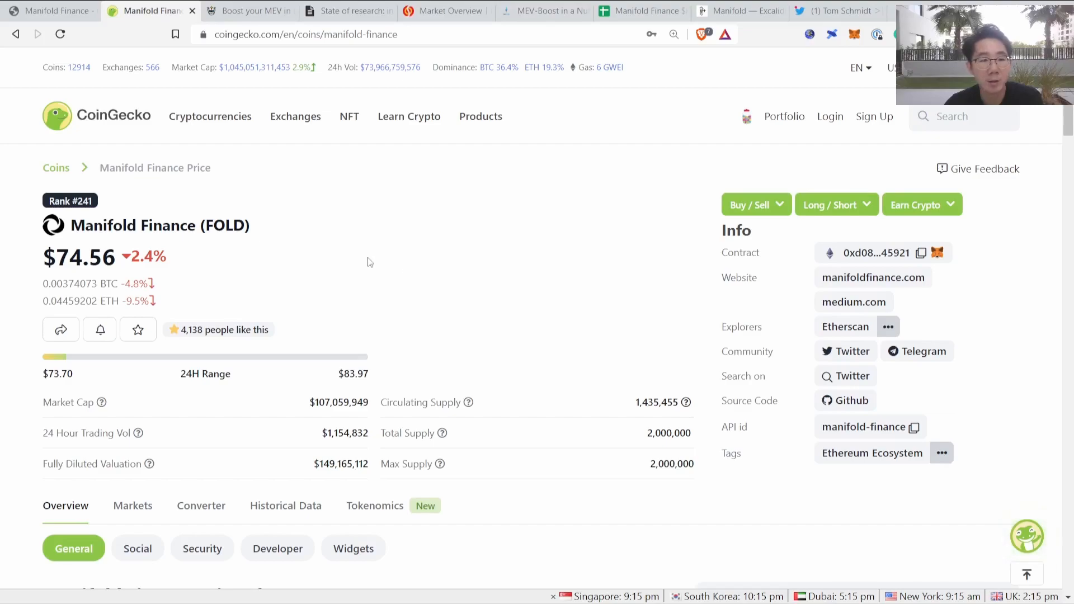
Step: Read the mev-boost testing article and highlight the 75.3% validator reward figure
left_click(249, 10)
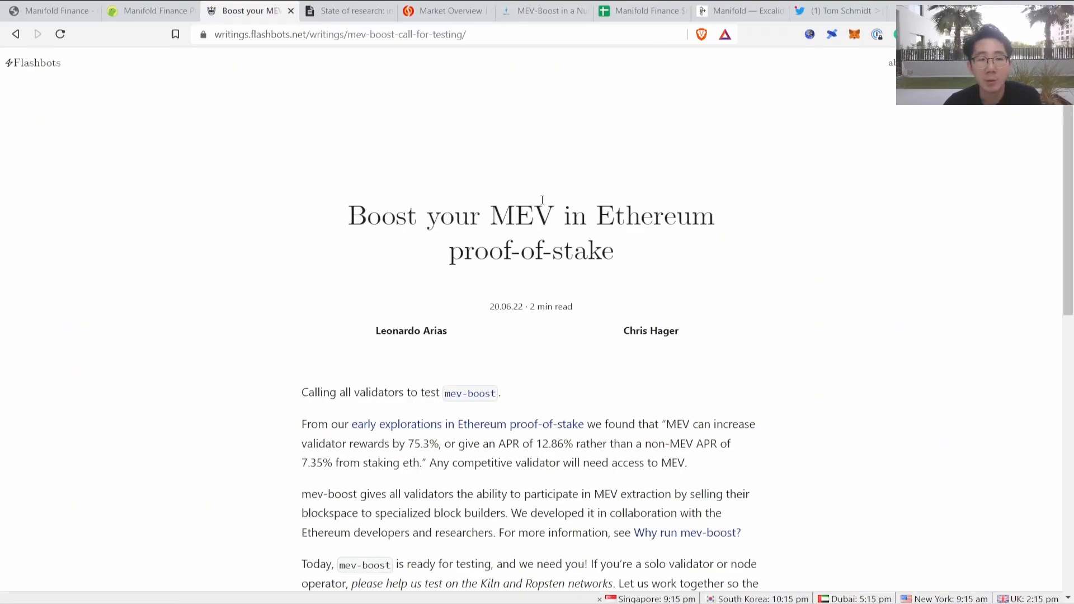
double_click(510, 215)
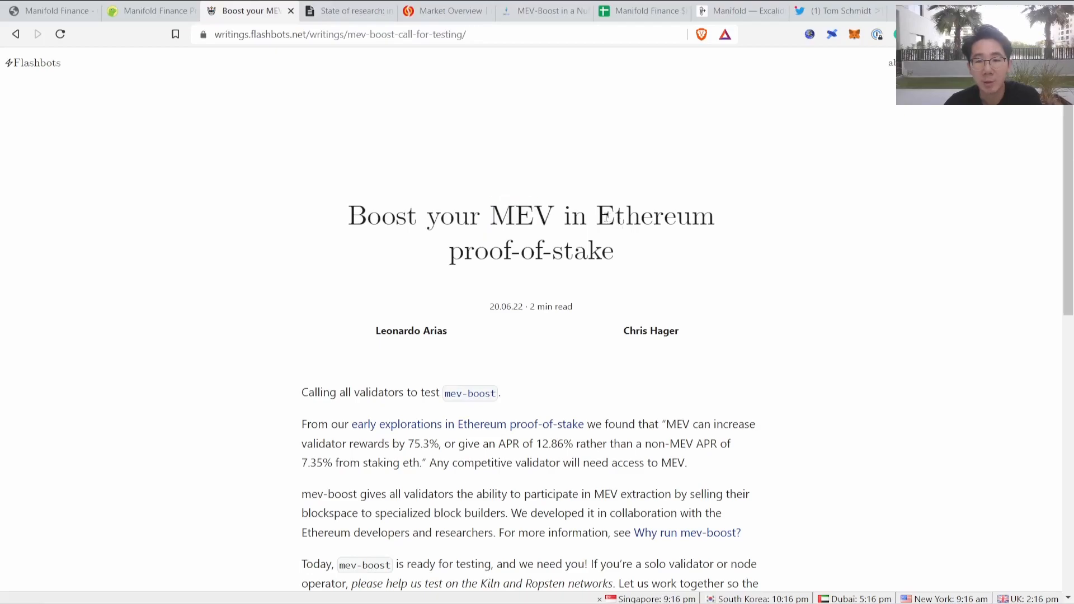
scroll("down", 3)
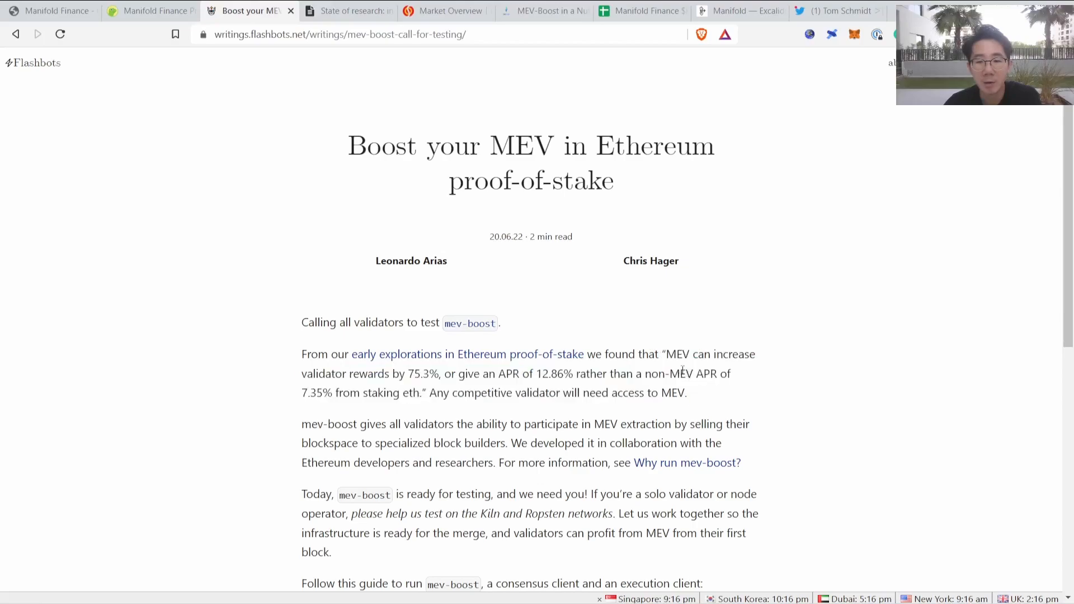
left_click_drag(666, 355, 375, 393)
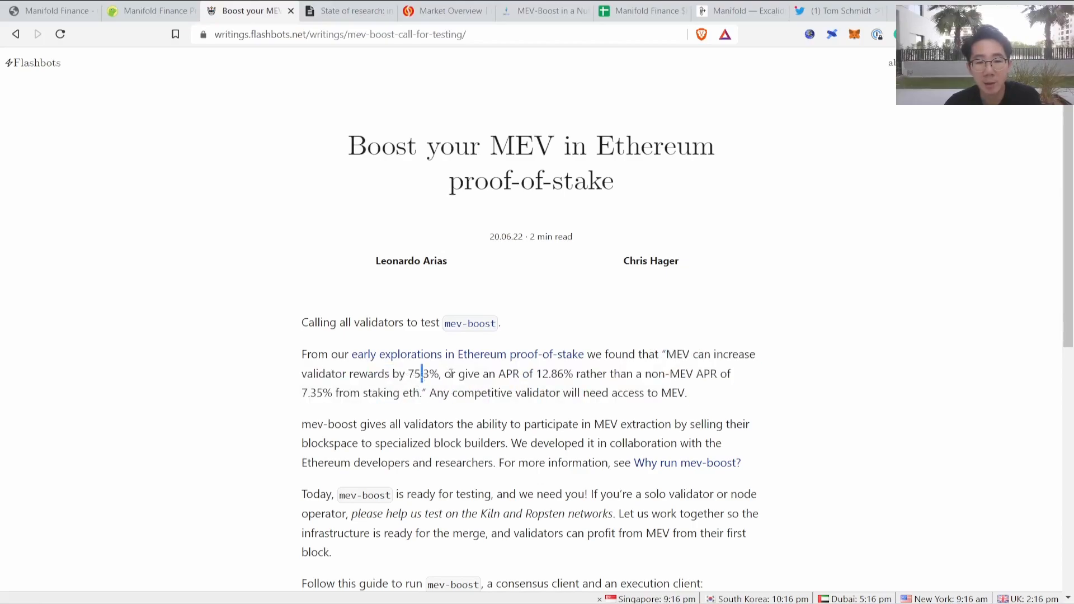
left_click_drag(425, 373, 551, 374)
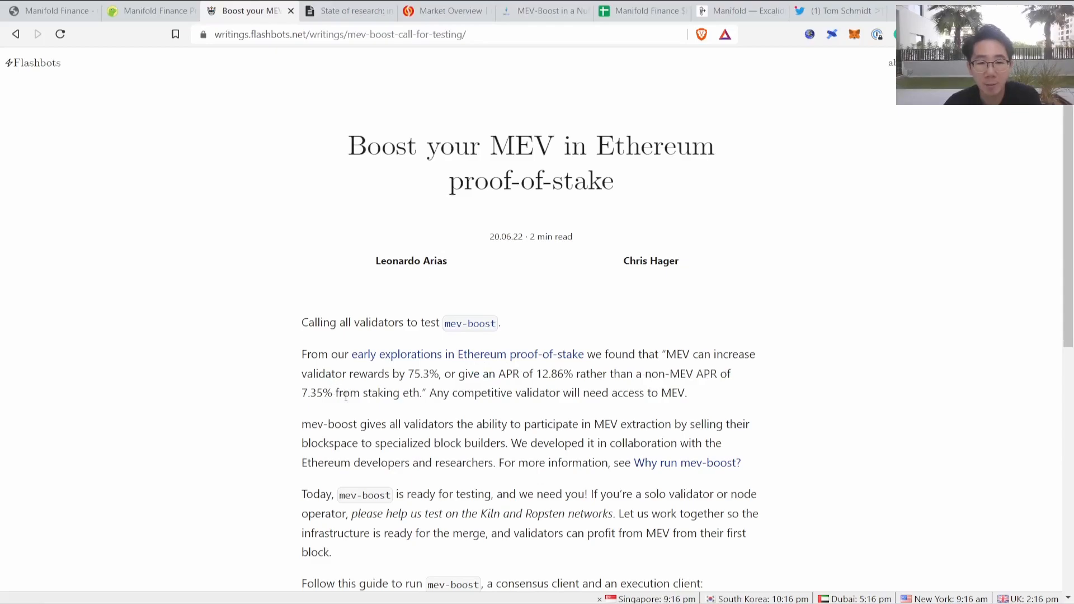
Step: Highlight the sentence about competitive validators needing MEV access, then move to the PBS research note
left_click_drag(429, 392, 506, 393)
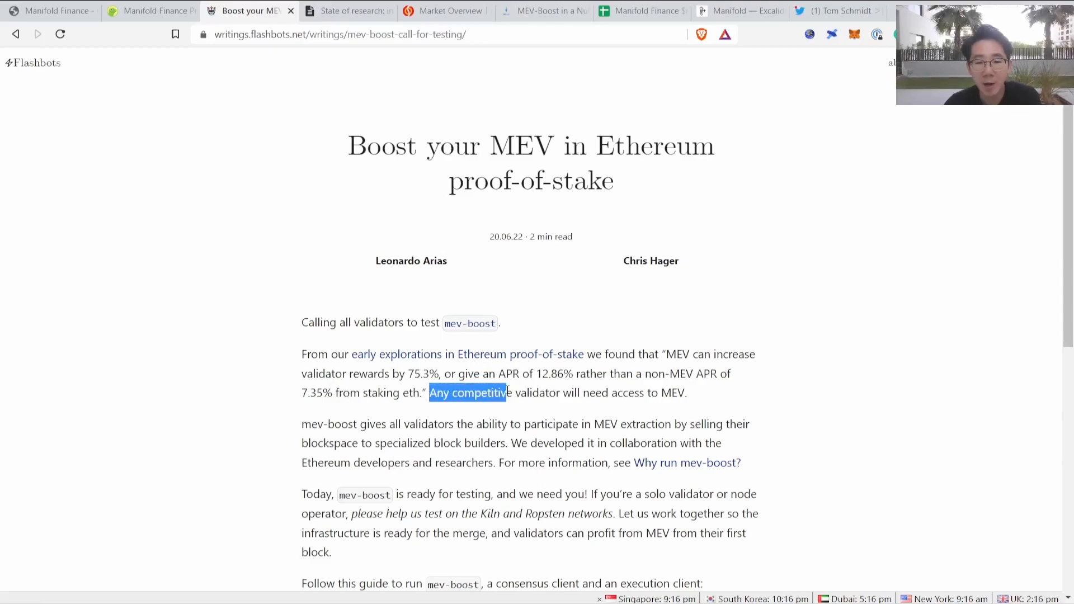
left_click_drag(505, 393, 645, 393)
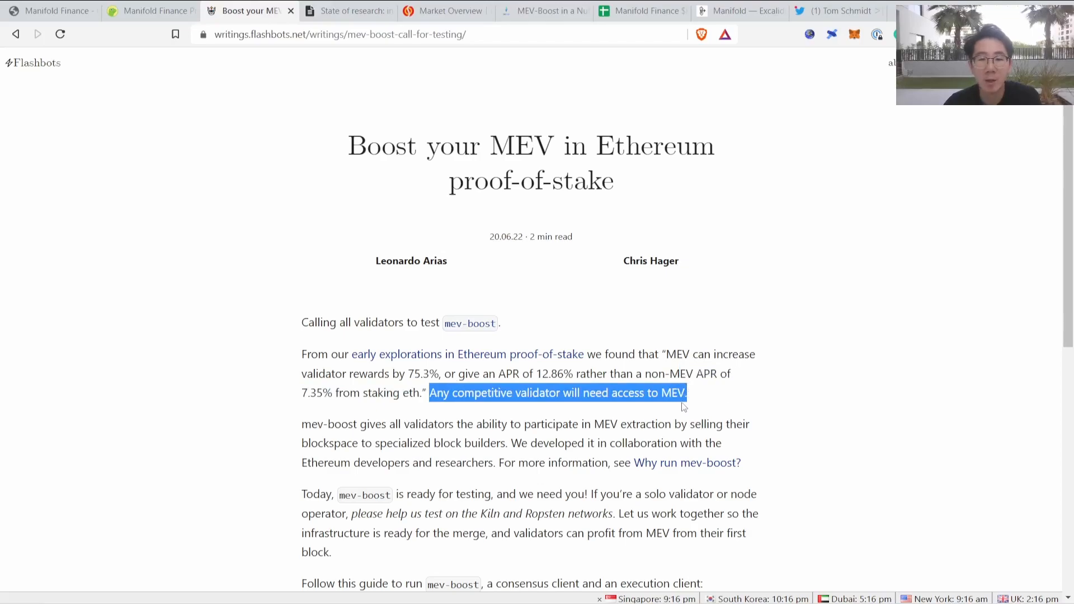
left_click(695, 396)
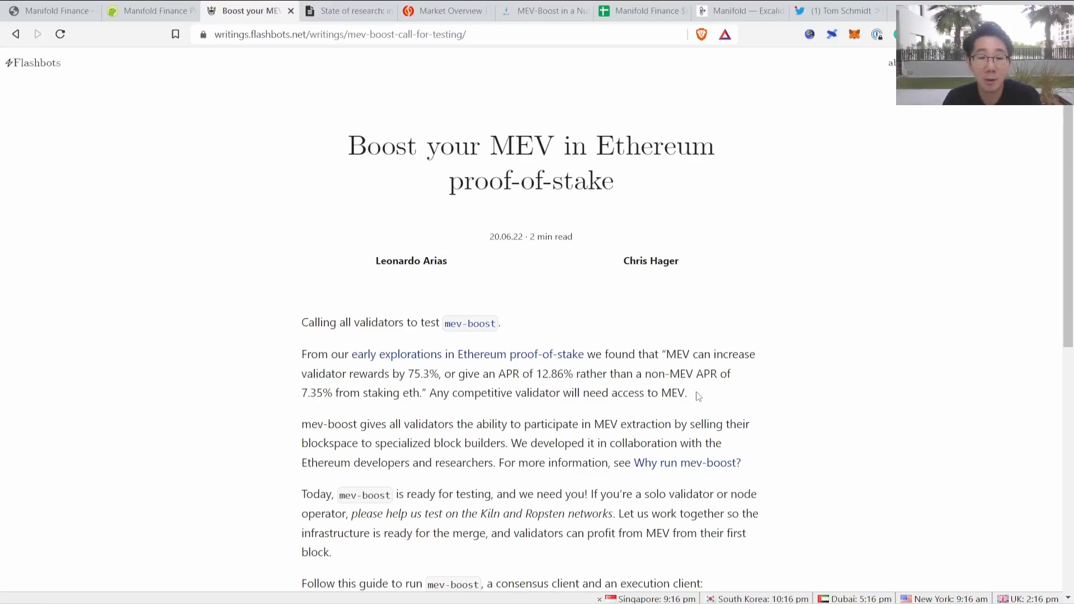
mouse_move(380, 252)
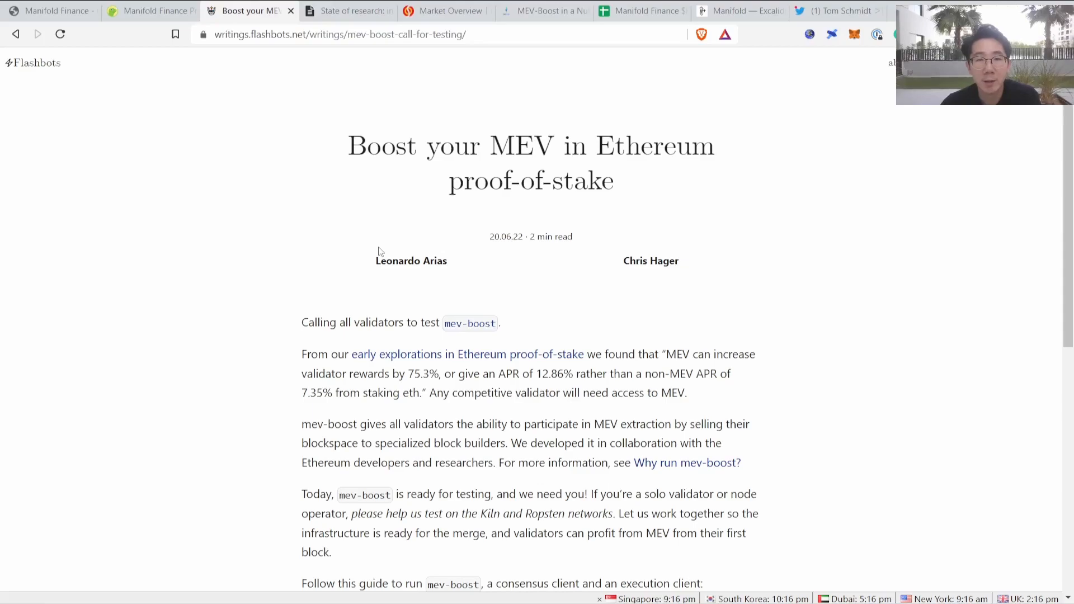
left_click(350, 10)
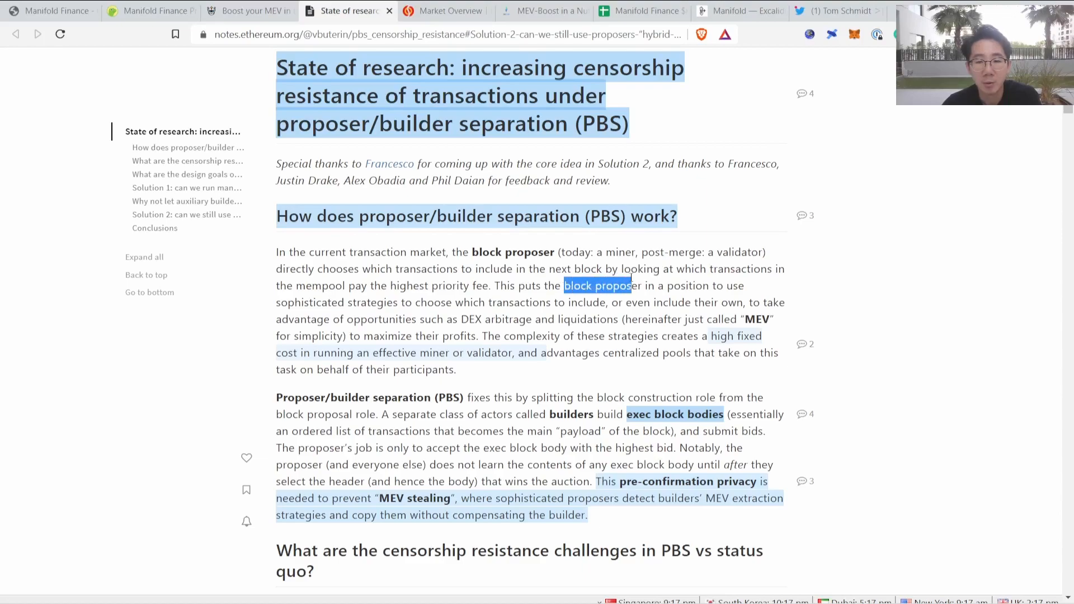
Step: Select passages explaining proposer/builder separation in the PBS note, then move to the MEV-Boost FAQ
left_click_drag(563, 285, 427, 302)
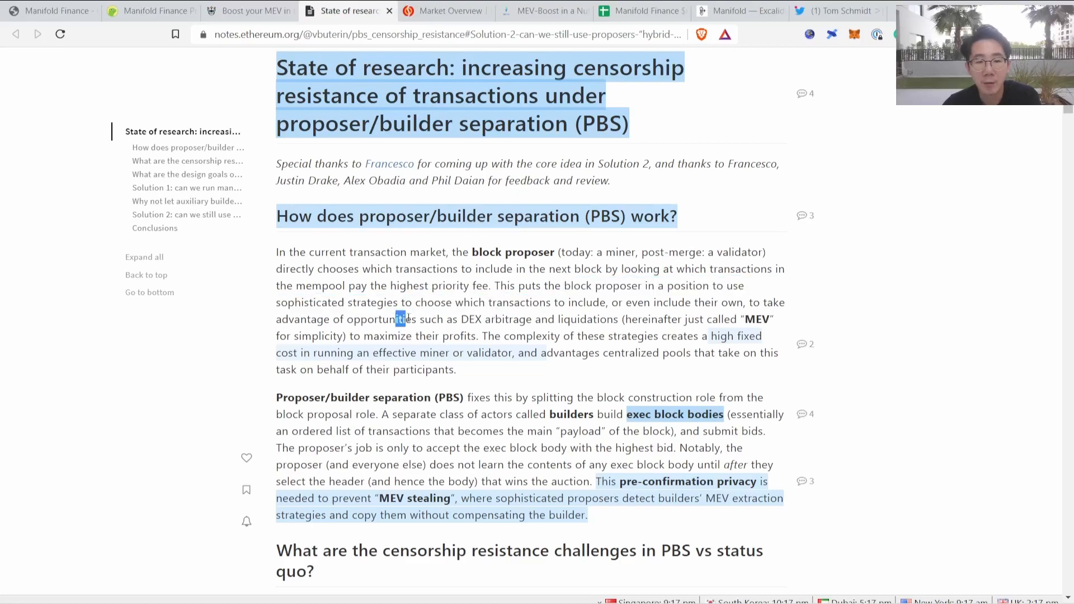
left_click_drag(400, 319, 585, 319)
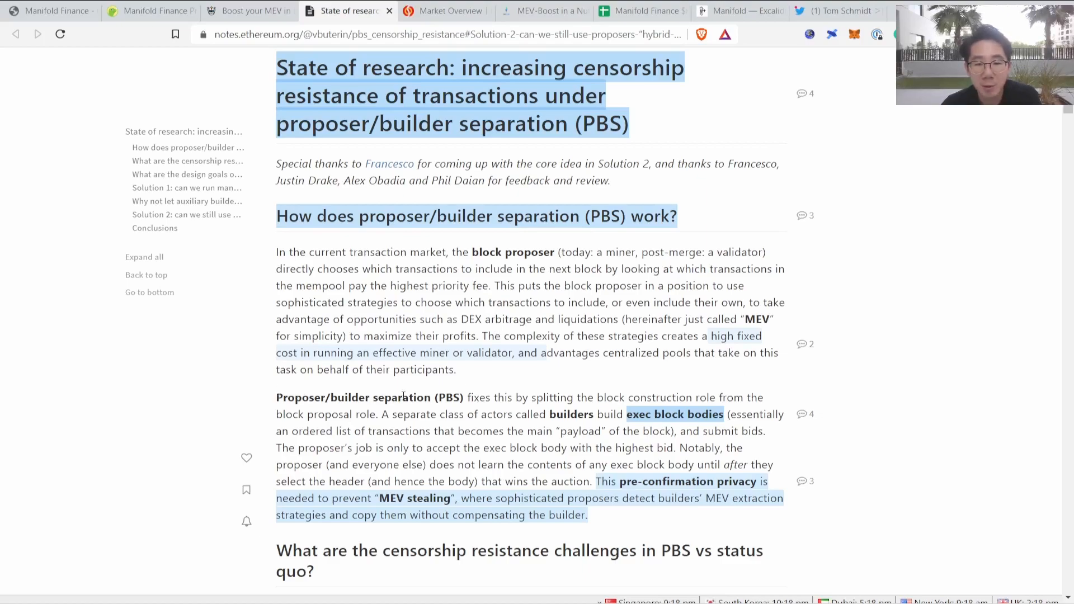
scroll("down", 3)
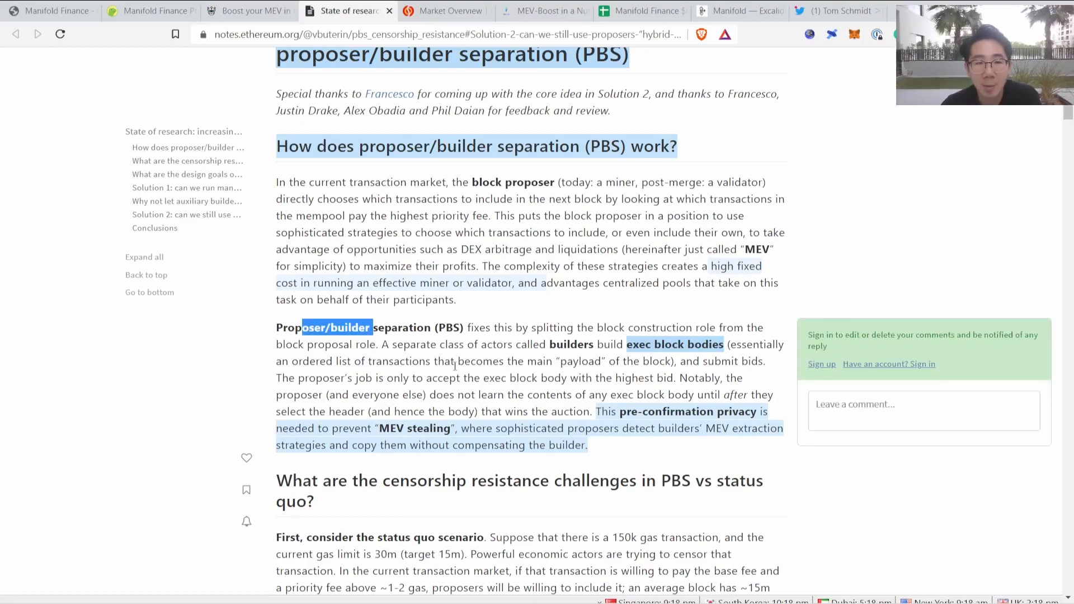
left_click(542, 11)
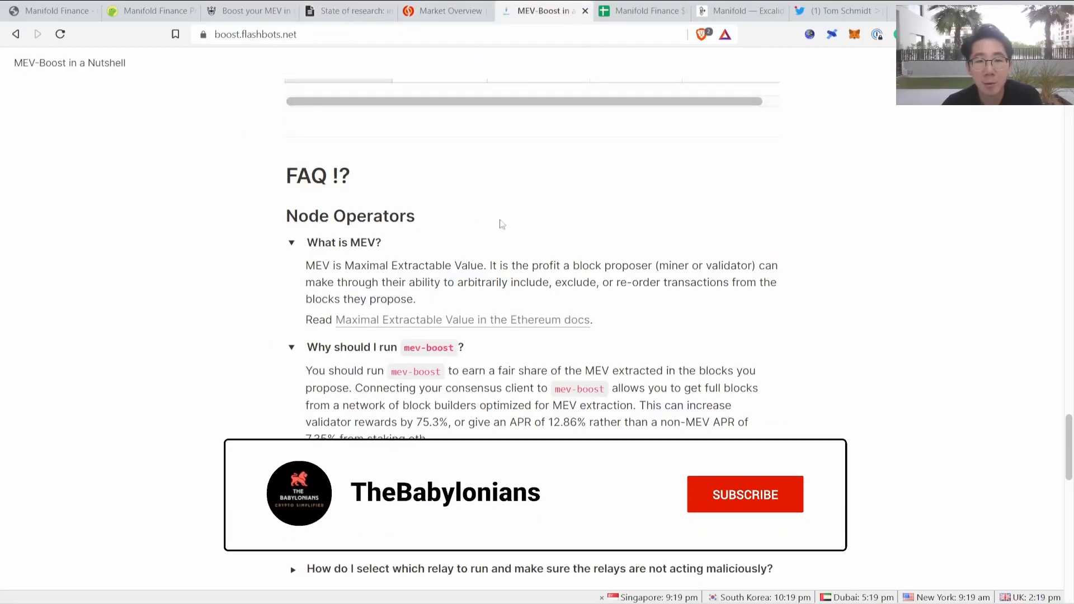
Step: Read the FAQ entries on MEV and running mev-boost, then move to EigenPhi's Market Overview
left_click(745, 493)
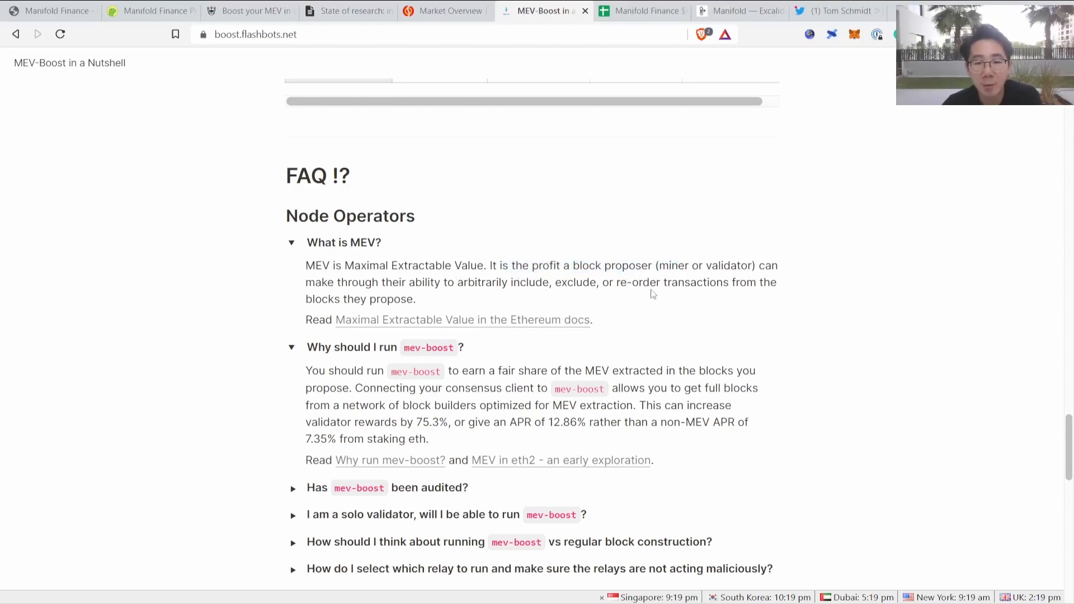
mouse_move(499, 295)
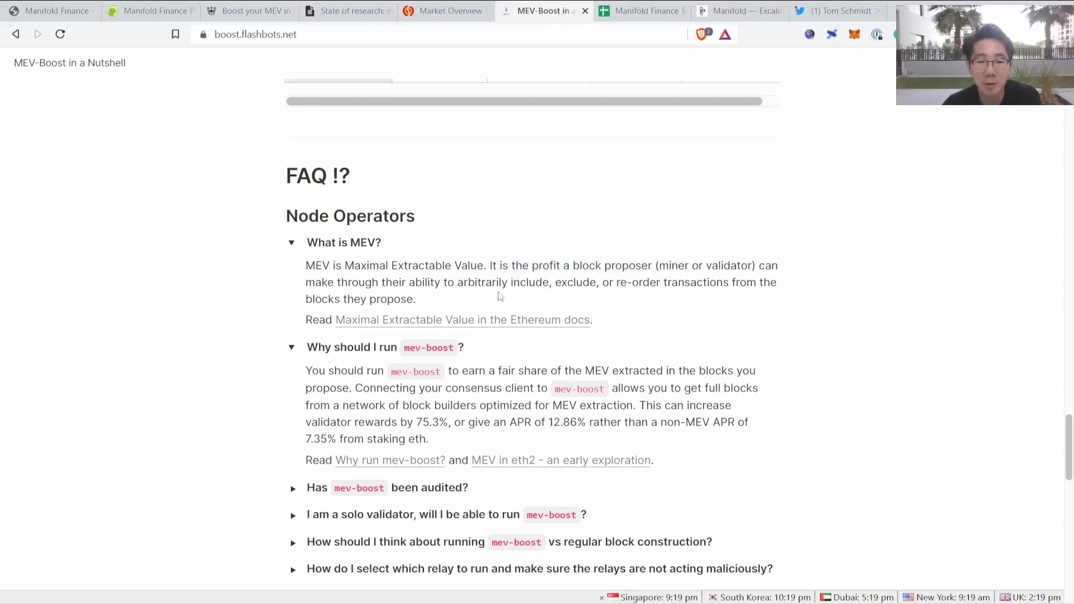
left_click(444, 10)
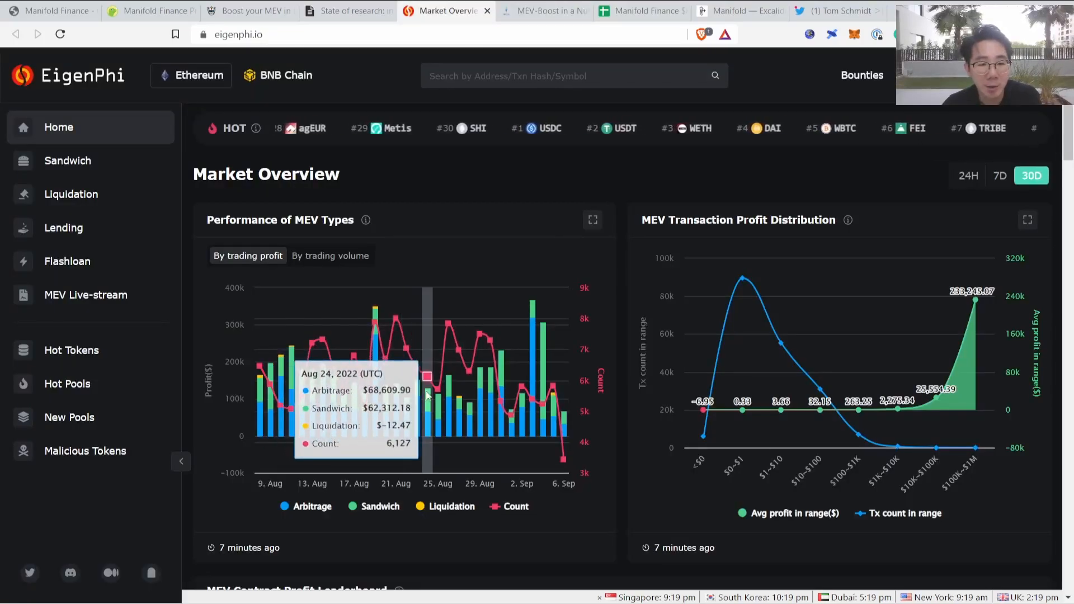
mouse_move(524, 397)
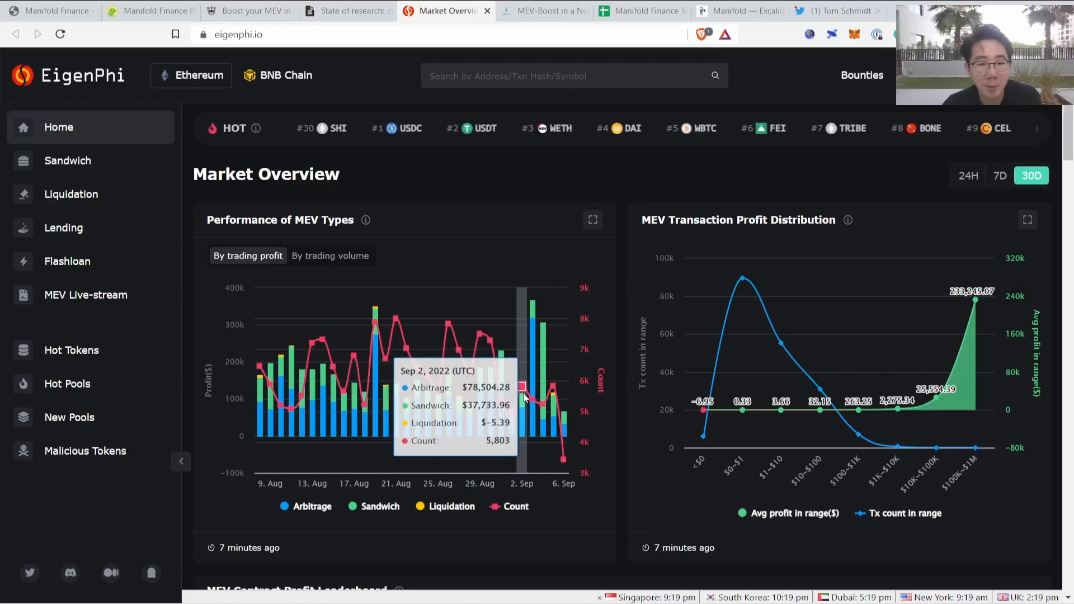
mouse_move(444, 400)
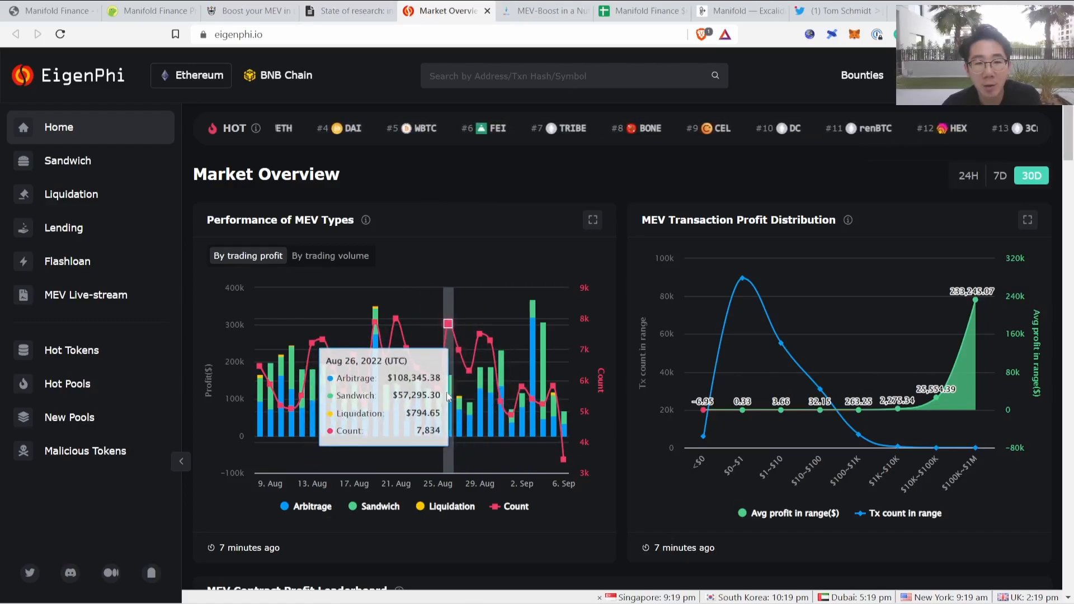
Step: Return from EigenPhi's MEV type chart to the MEV-Boost FAQ's Block Builders section
left_click(542, 10)
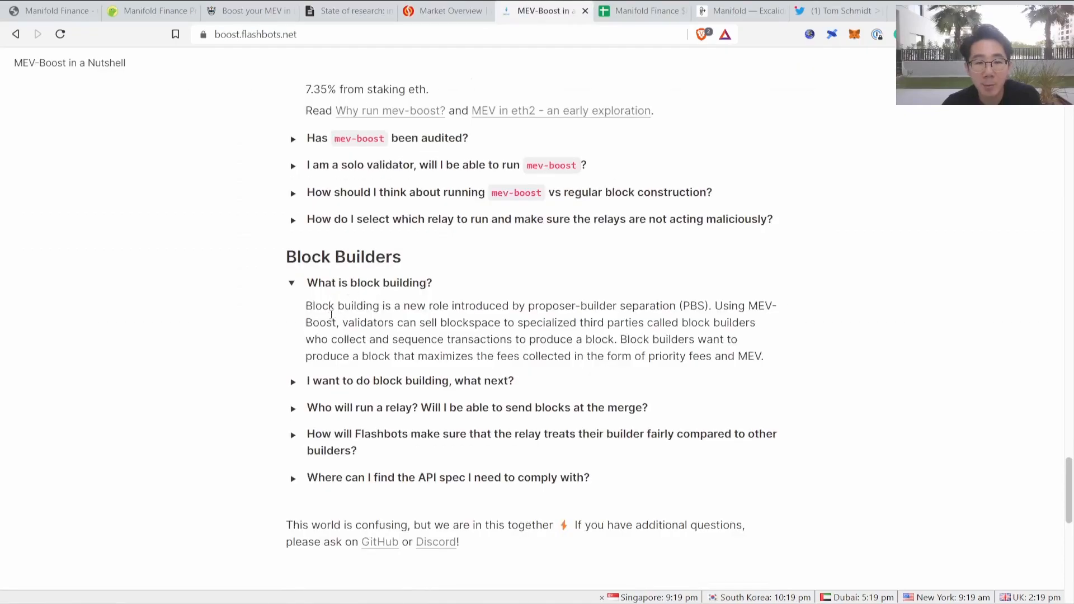
Step: Highlight the answers about validators selling blockspace to block builders and what builders want
left_click_drag(337, 305, 697, 306)
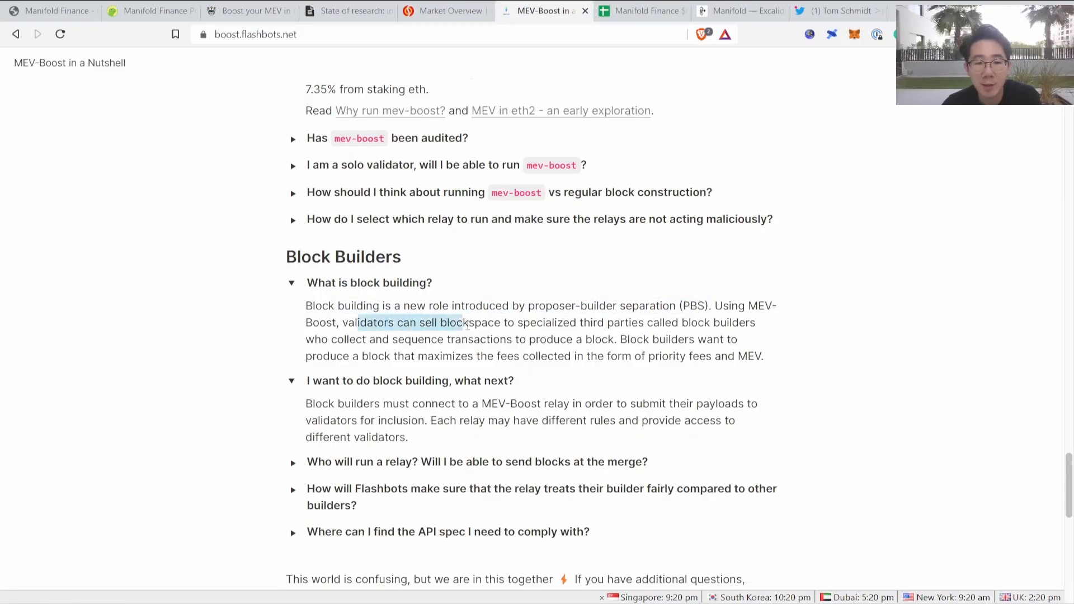
left_click_drag(465, 322, 726, 322)
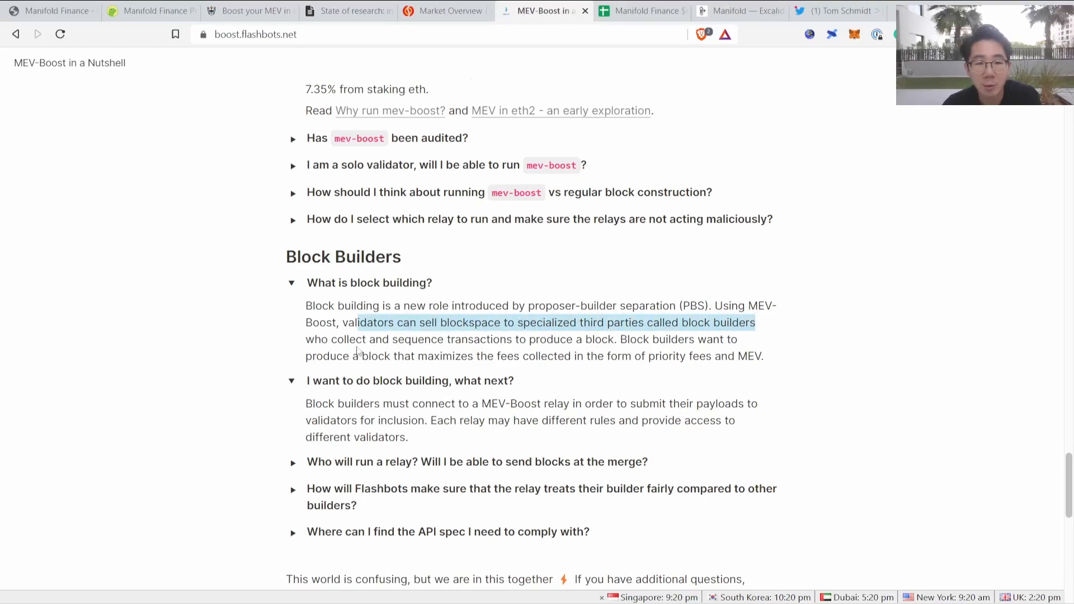
left_click_drag(356, 322, 615, 339)
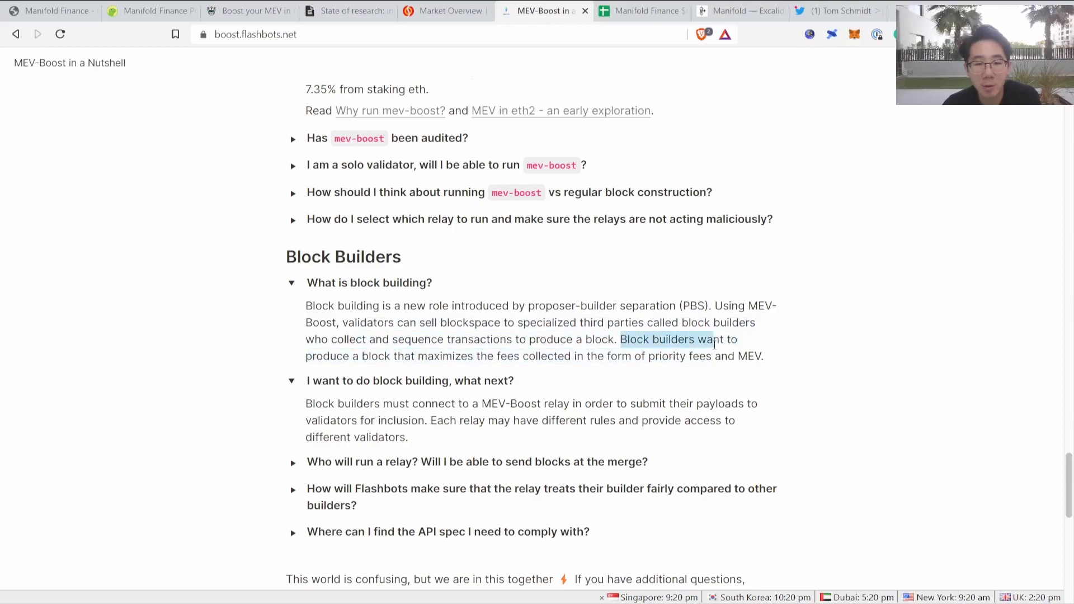
left_click_drag(715, 339, 690, 356)
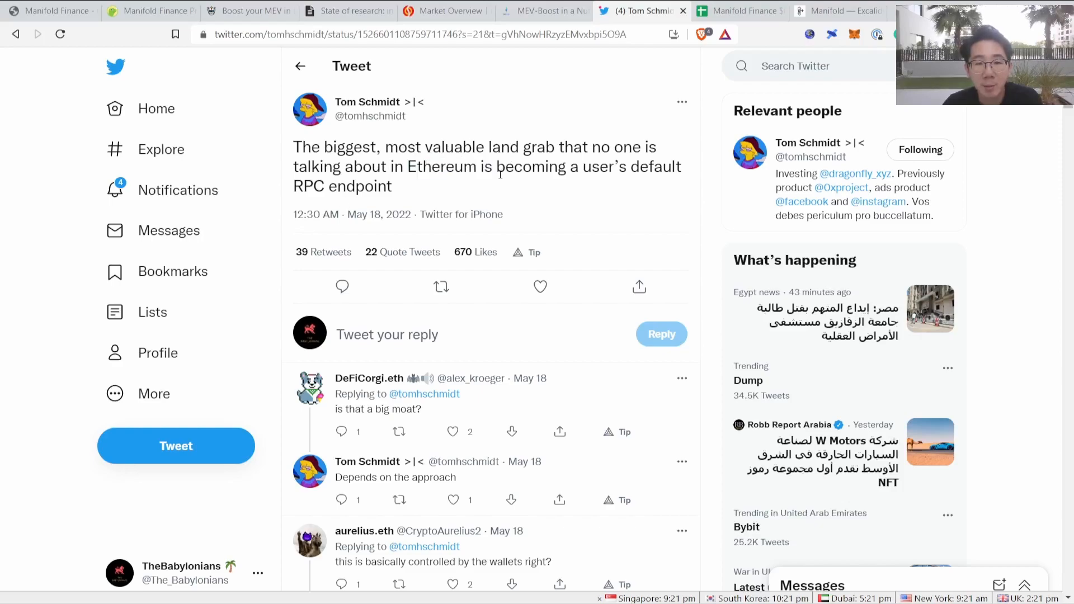
Step: Highlight the tweet's phrase about becoming a user's default RPC endpoint
left_click_drag(496, 167, 392, 186)
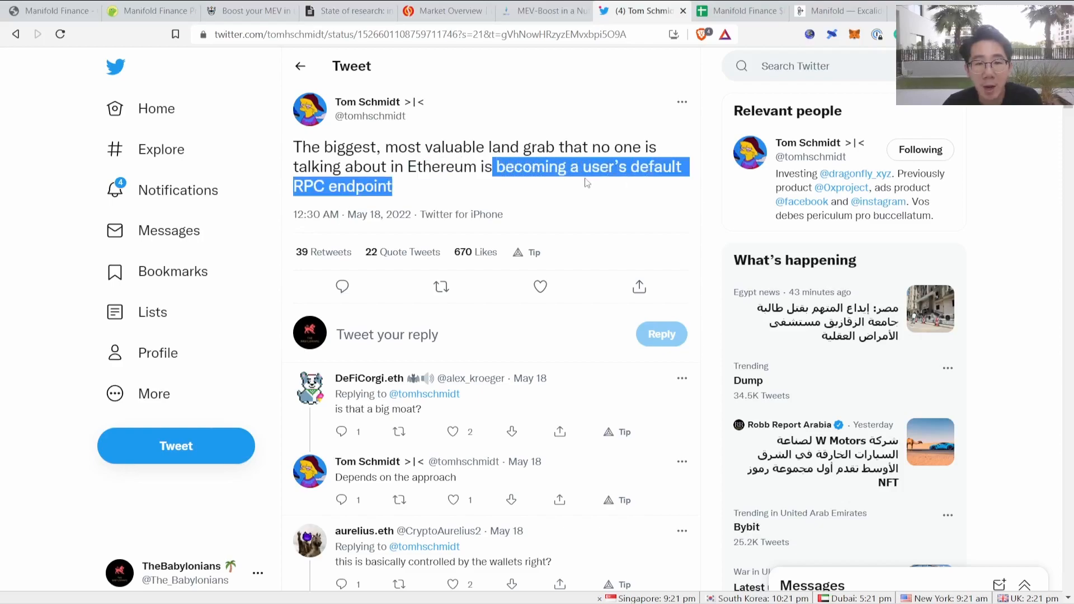
left_click(585, 181)
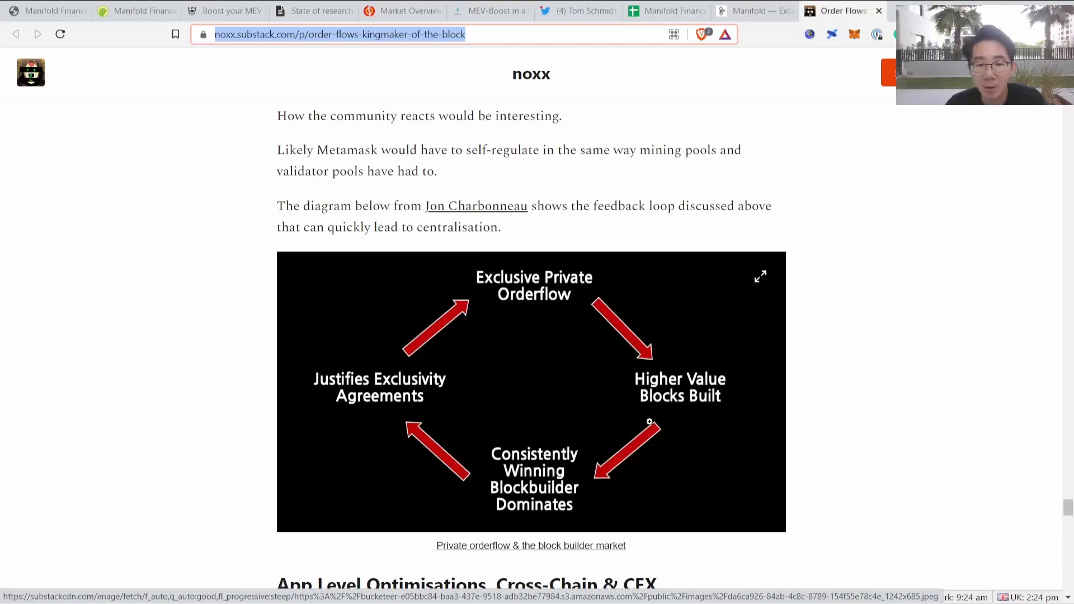
mouse_move(508, 468)
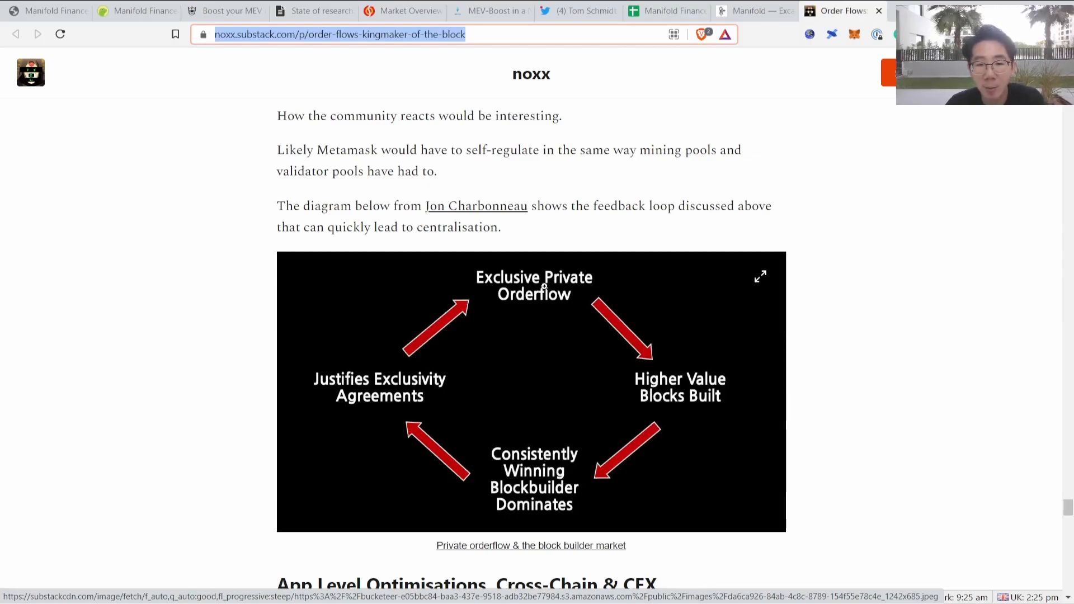
mouse_move(584, 326)
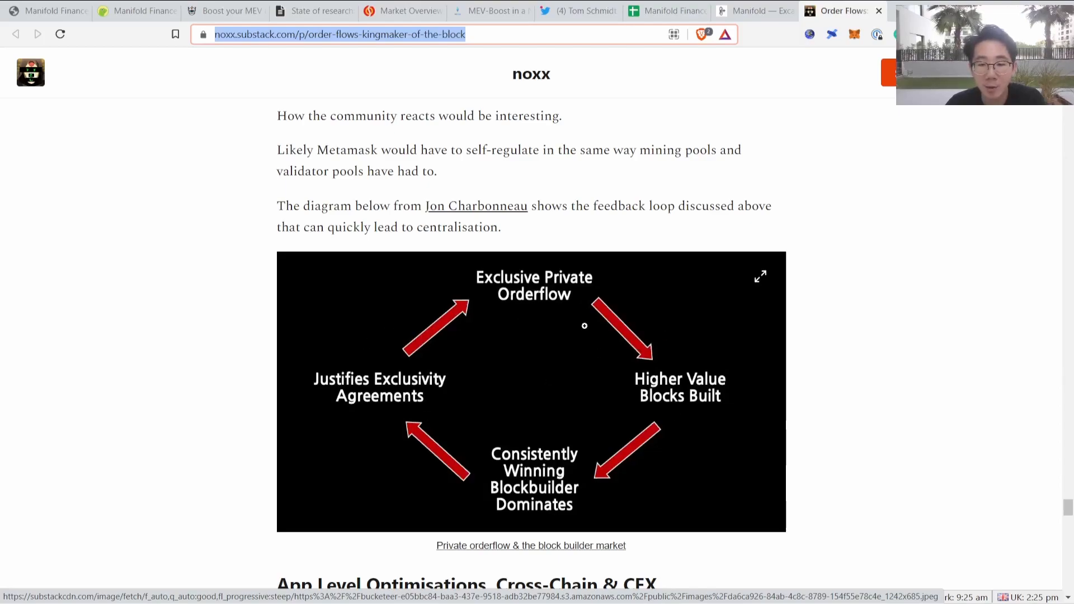
mouse_move(582, 391)
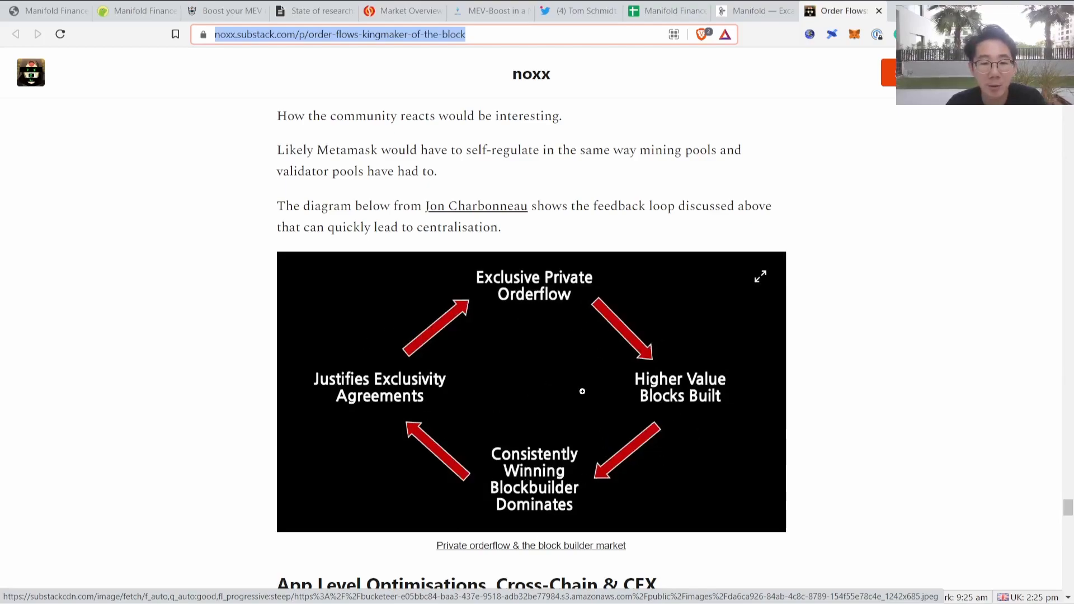
Step: Move from the noxx orderflow feedback-loop diagram to the $FOLD APR spreadsheet
left_click(597, 12)
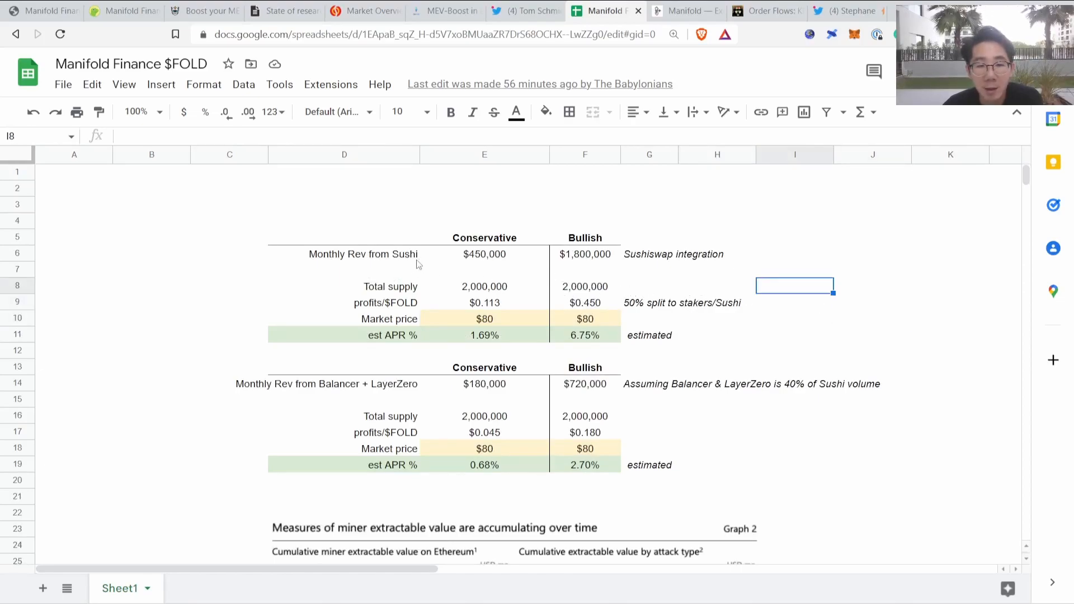
Step: Check the conservative profits/$FOLD formula and set the Sushi scenario market price to $74
left_click(485, 254)
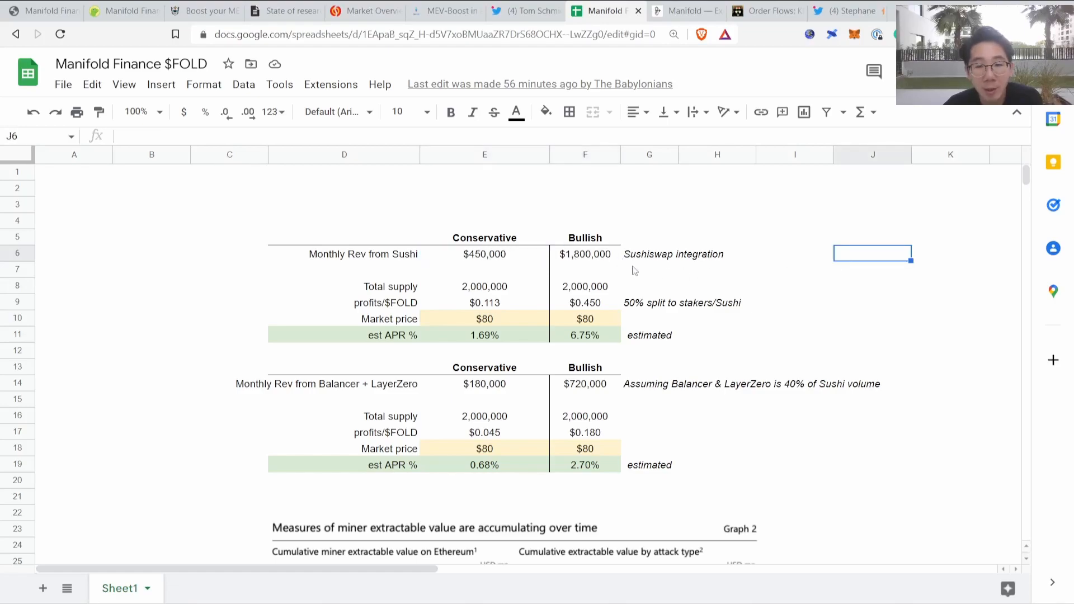
mouse_move(577, 247)
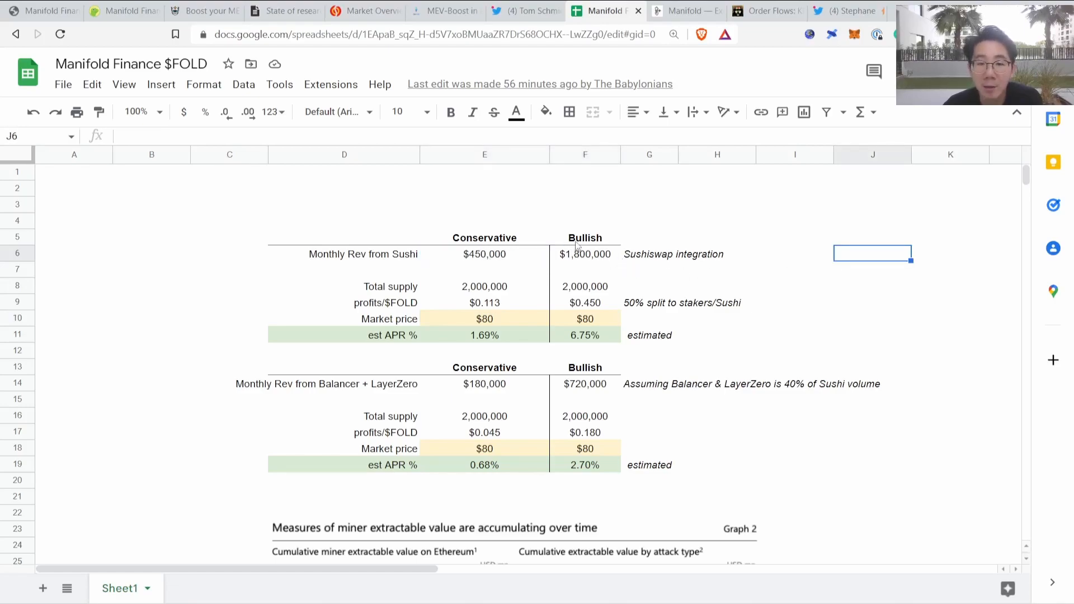
left_click(716, 317)
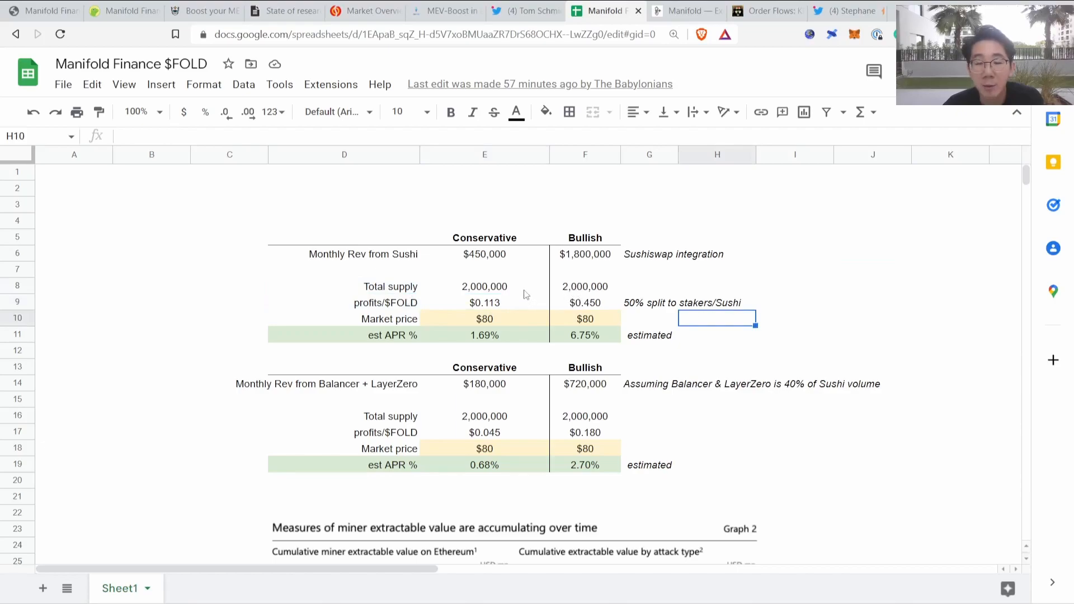
left_click(485, 302)
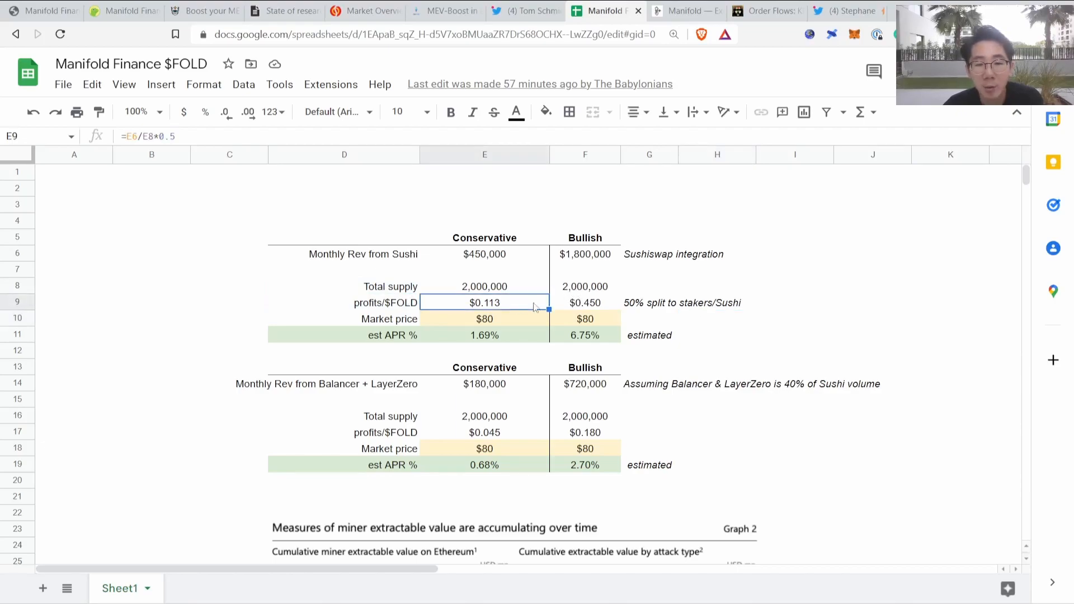
left_click(795, 350)
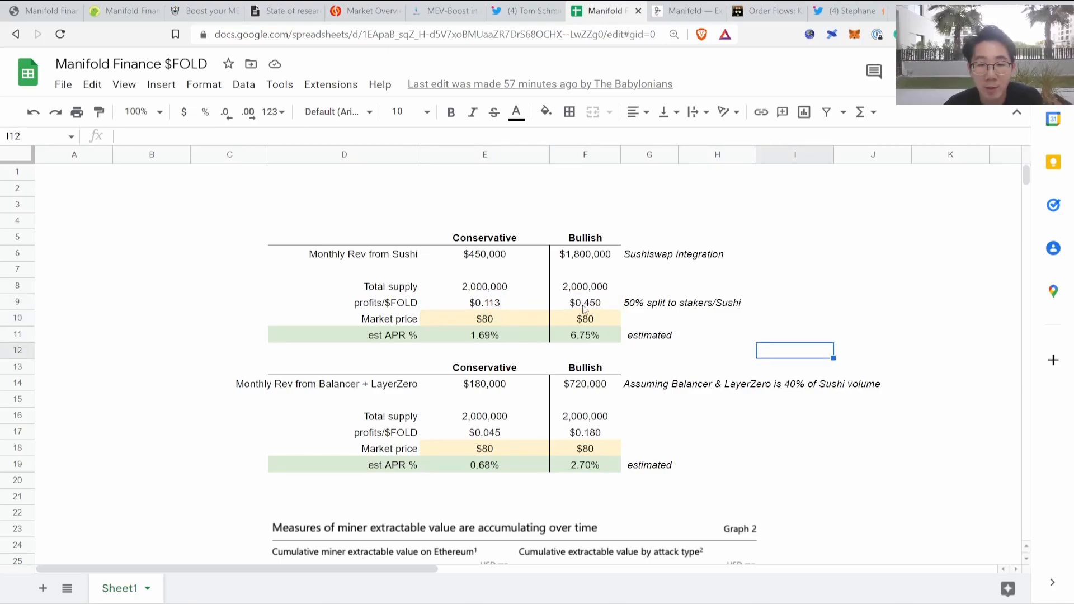
mouse_move(648, 316)
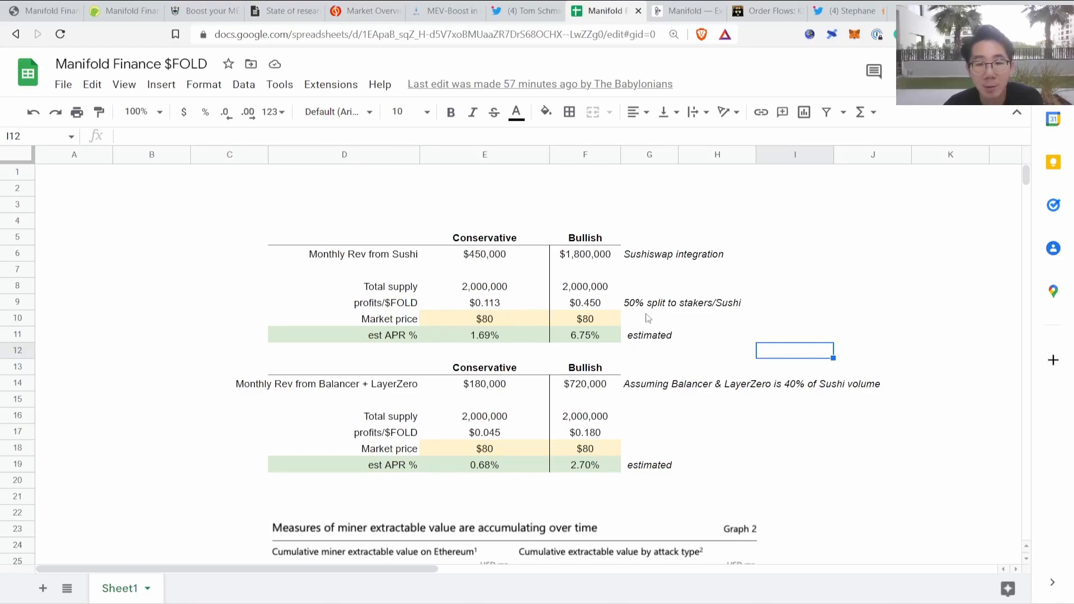
mouse_move(543, 338)
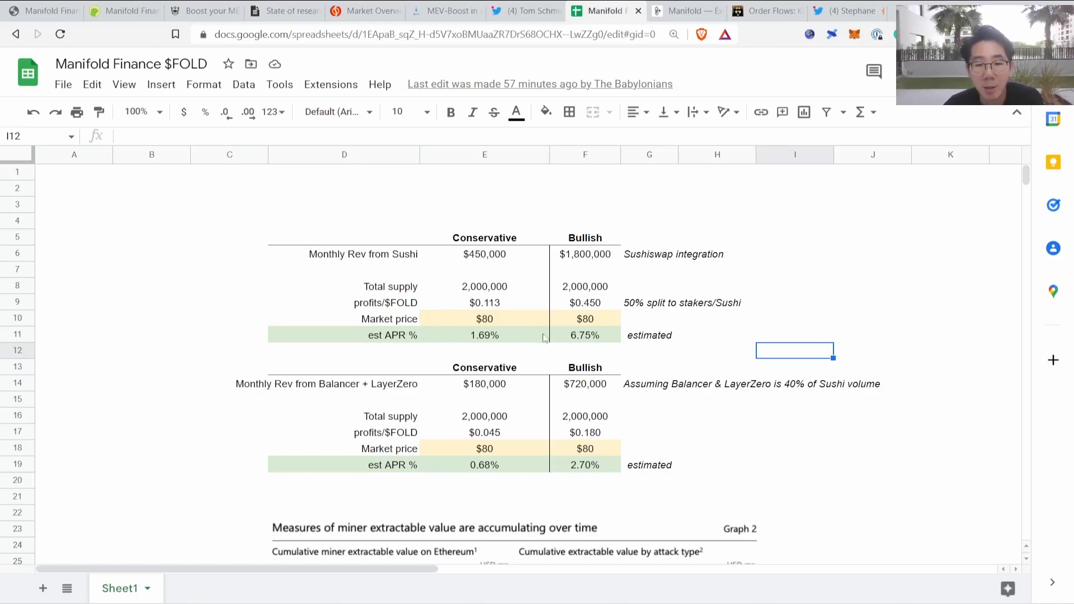
type("74")
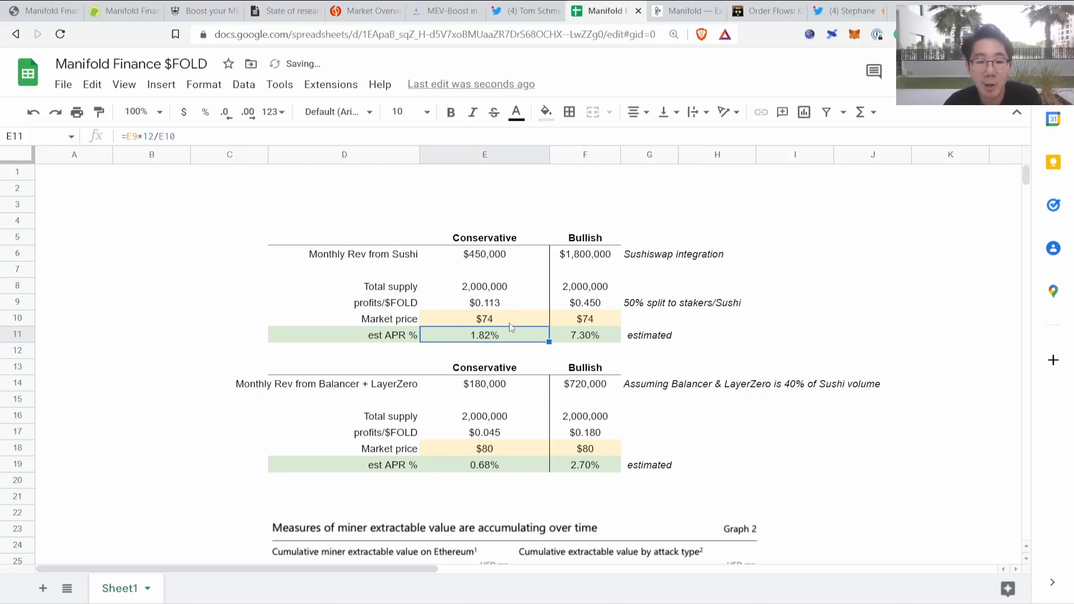
mouse_move(593, 339)
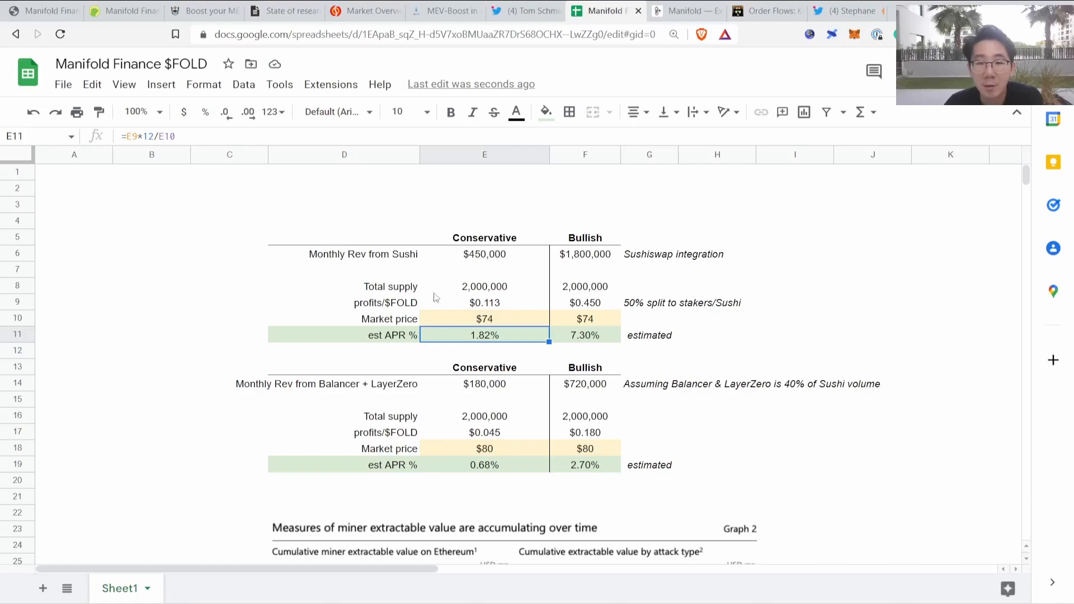
mouse_move(660, 288)
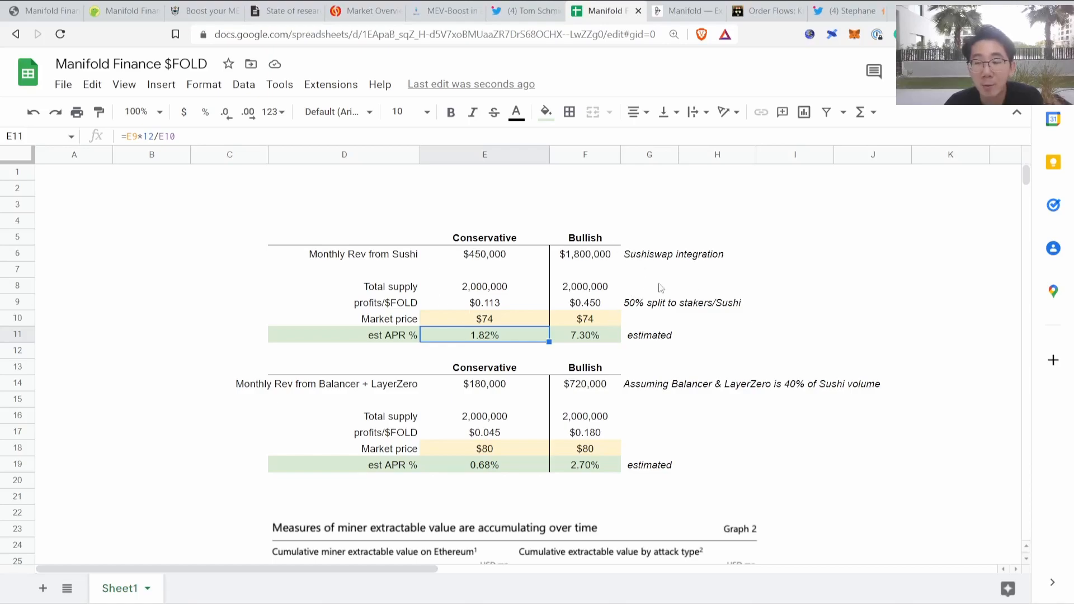
Step: Verify the APR cells yielding 1.82% conservative and 7.30% bullish
left_click(794, 254)
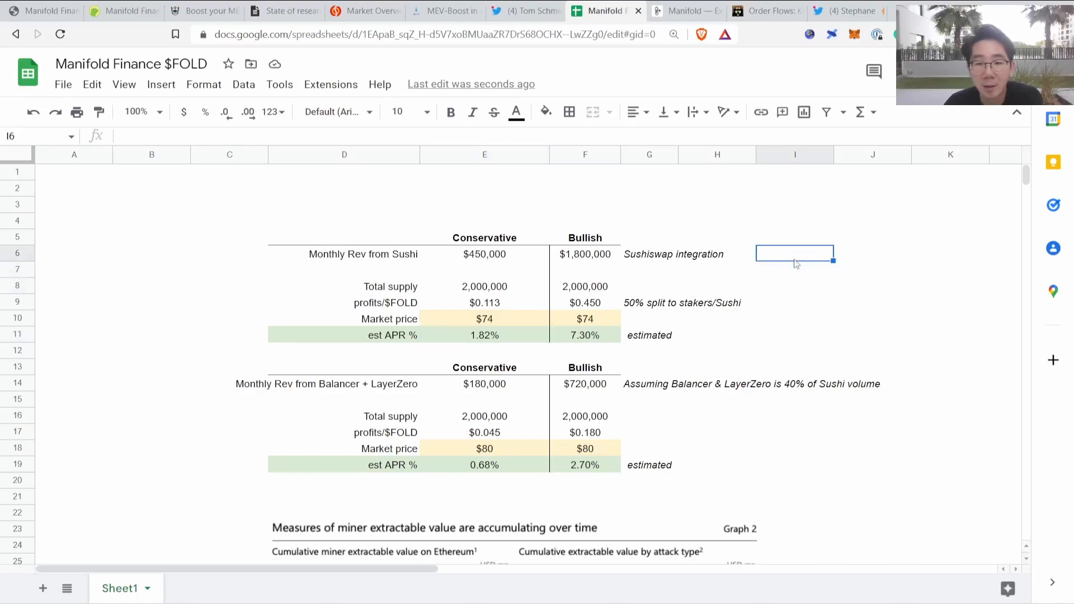
left_click(716, 416)
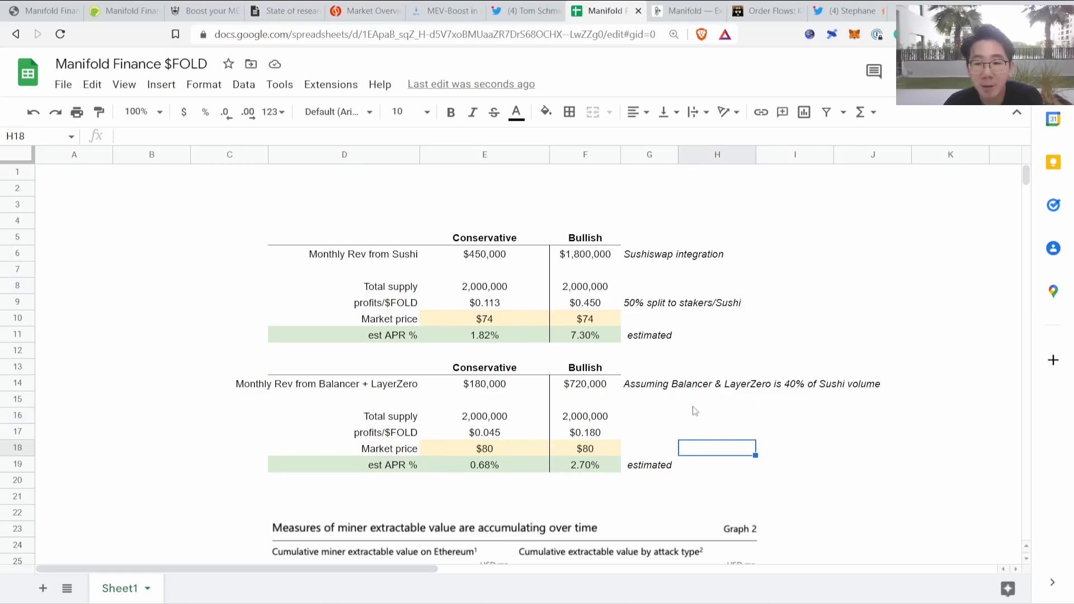
mouse_move(762, 393)
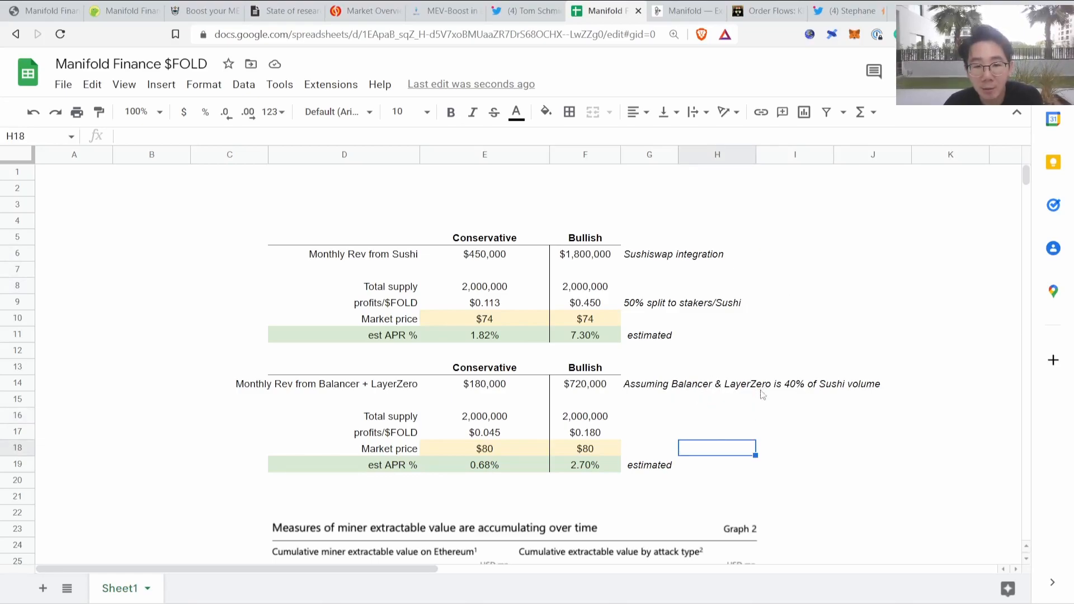
left_click(794, 448)
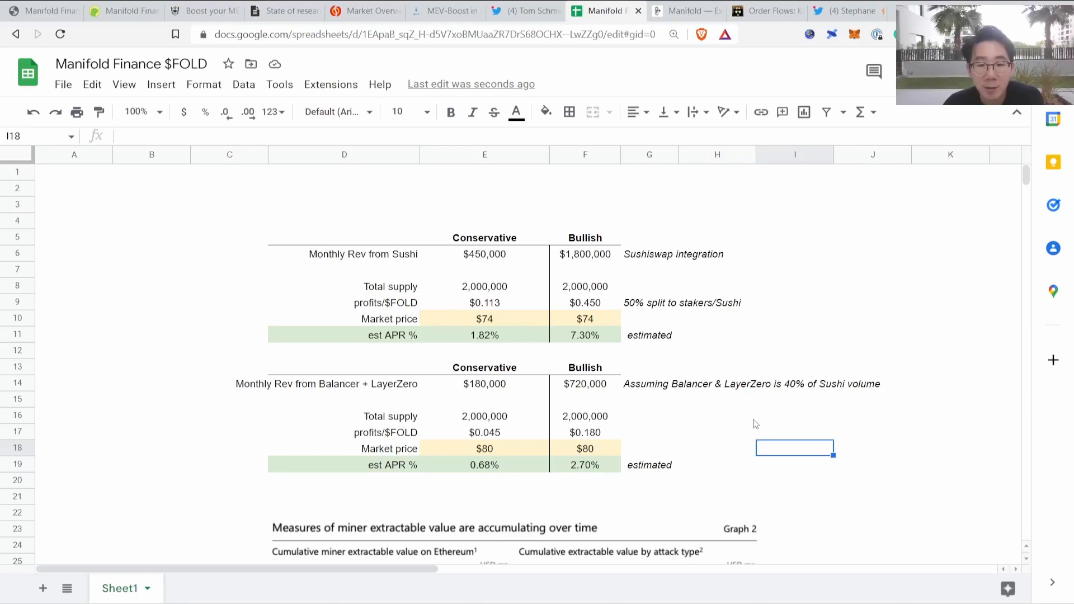
scroll("down", 3)
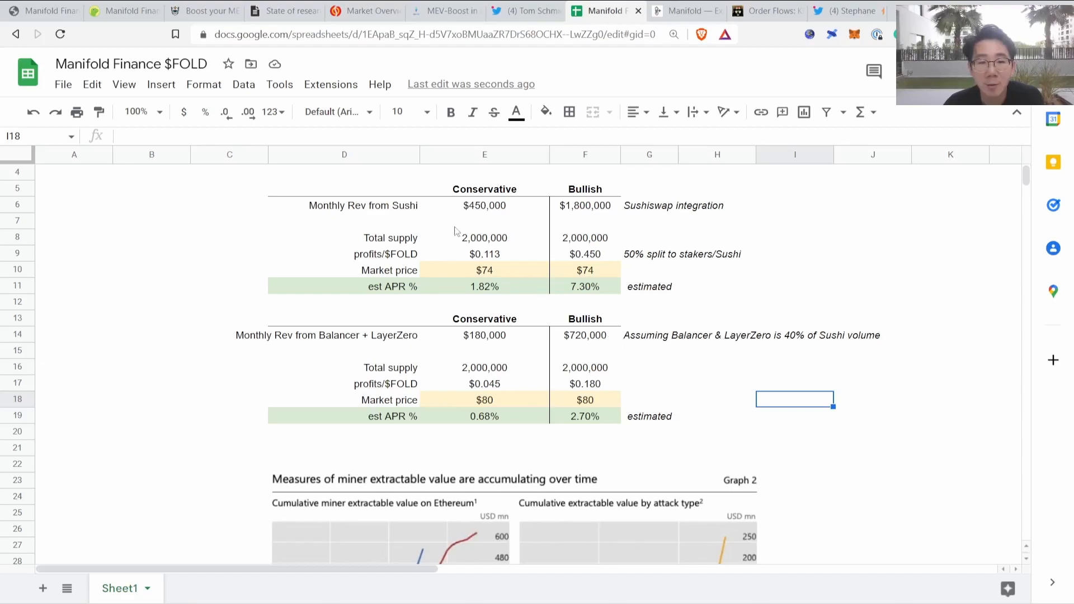
left_click(485, 335)
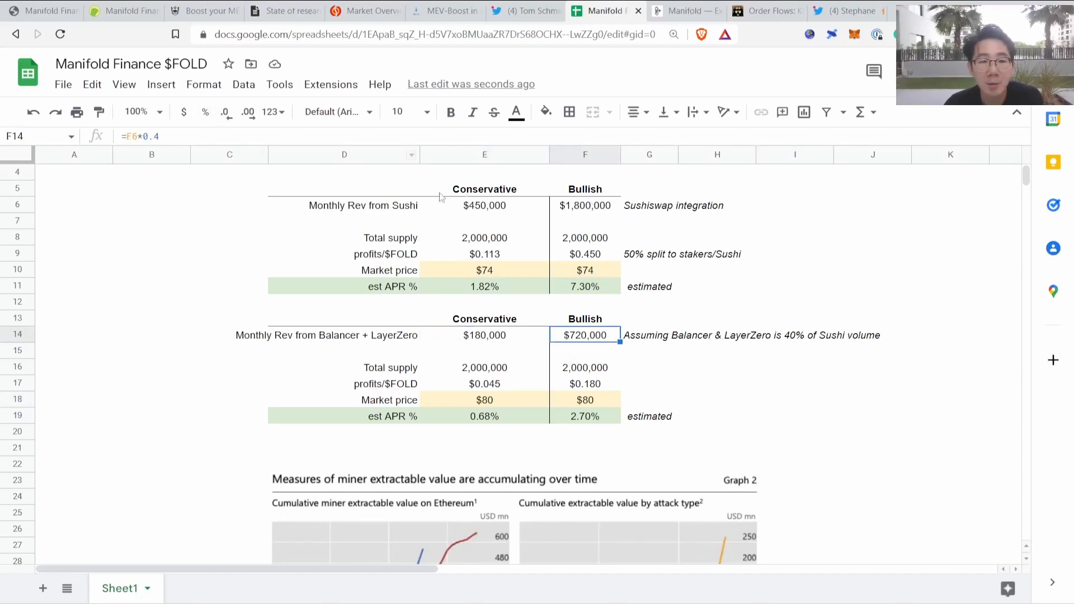
left_click(716, 383)
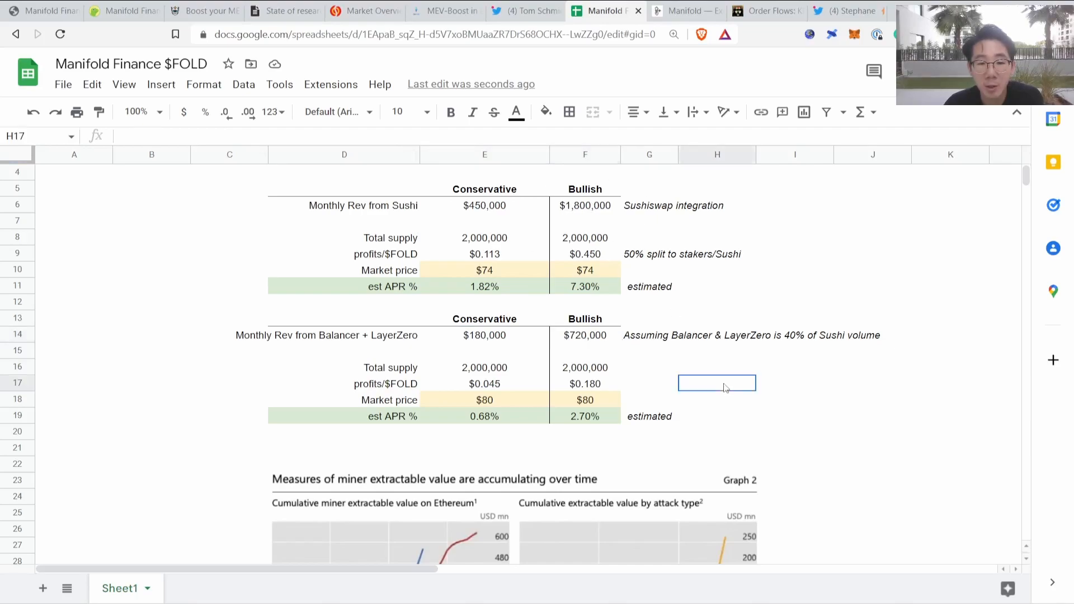
left_click(483, 417)
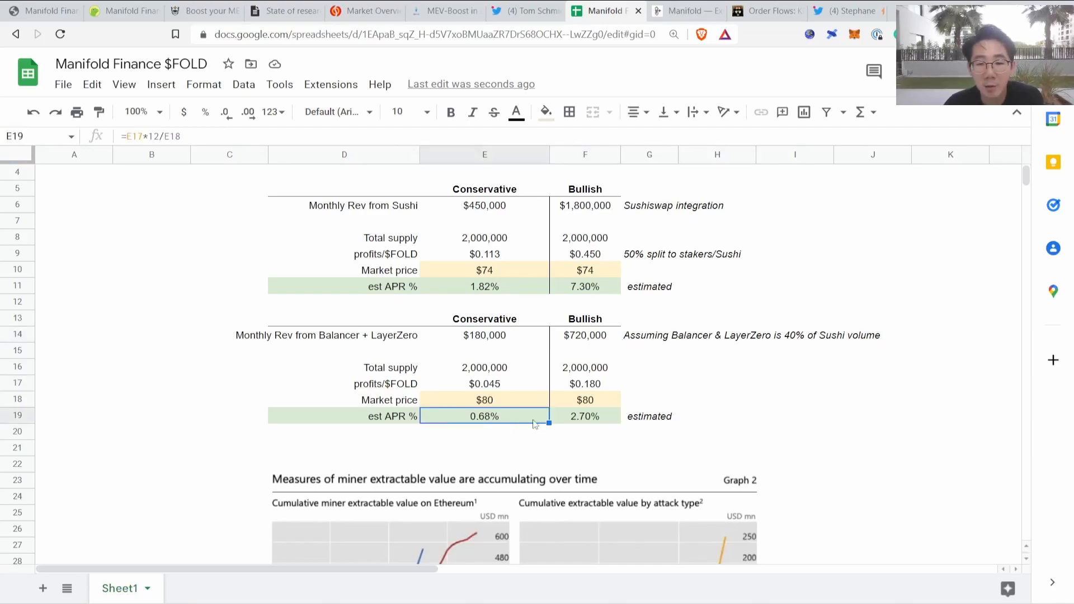
left_click(584, 417)
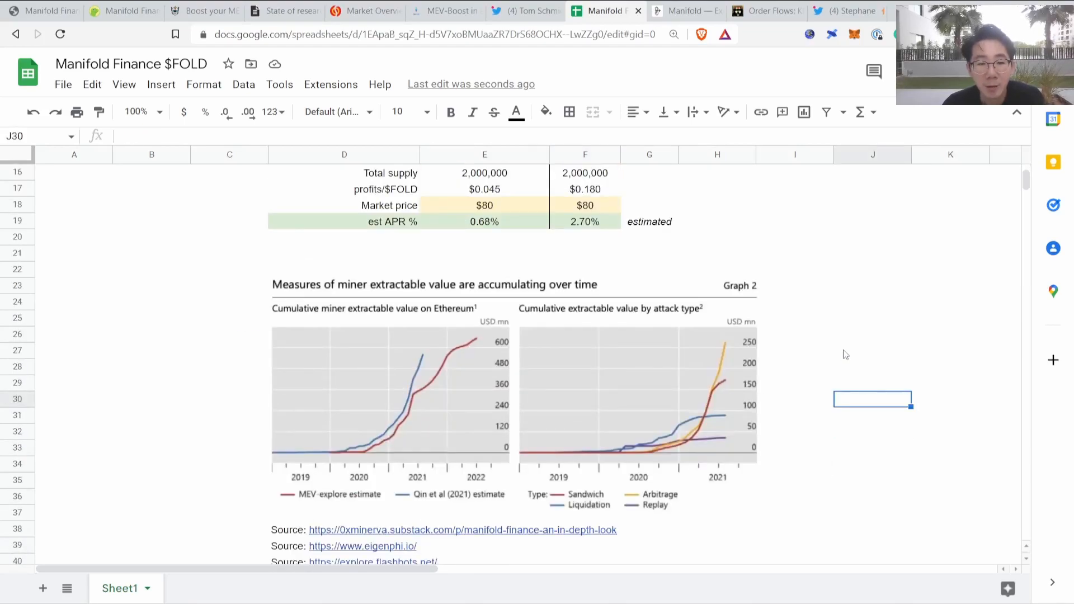
scroll("down", 3)
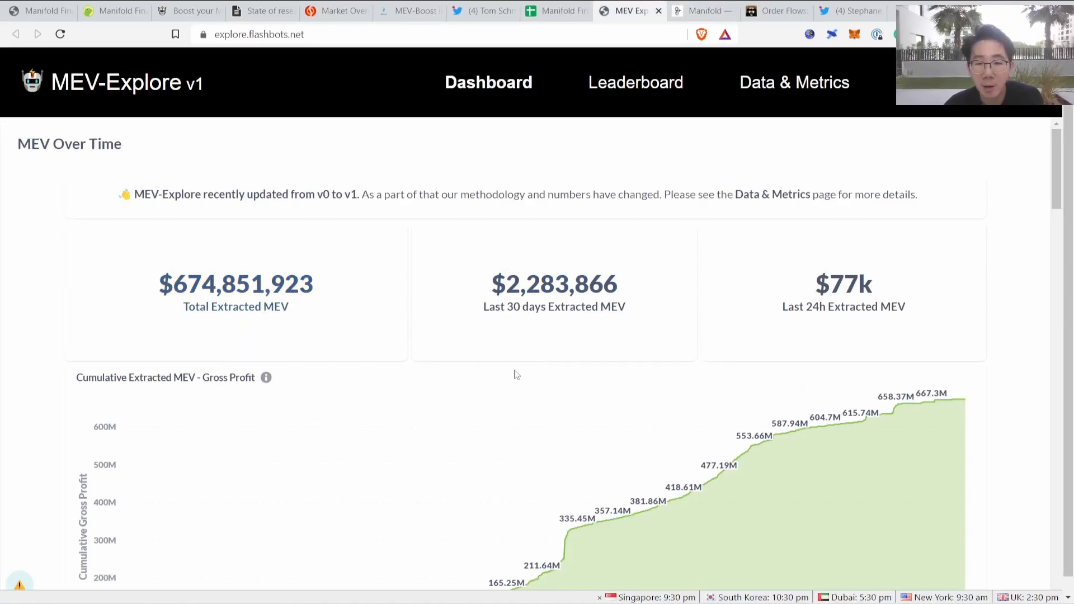
Step: Glance at EigenPhi's MEV overview charts, then return to the SecureRPC revenue model sheet
scroll("down", 3)
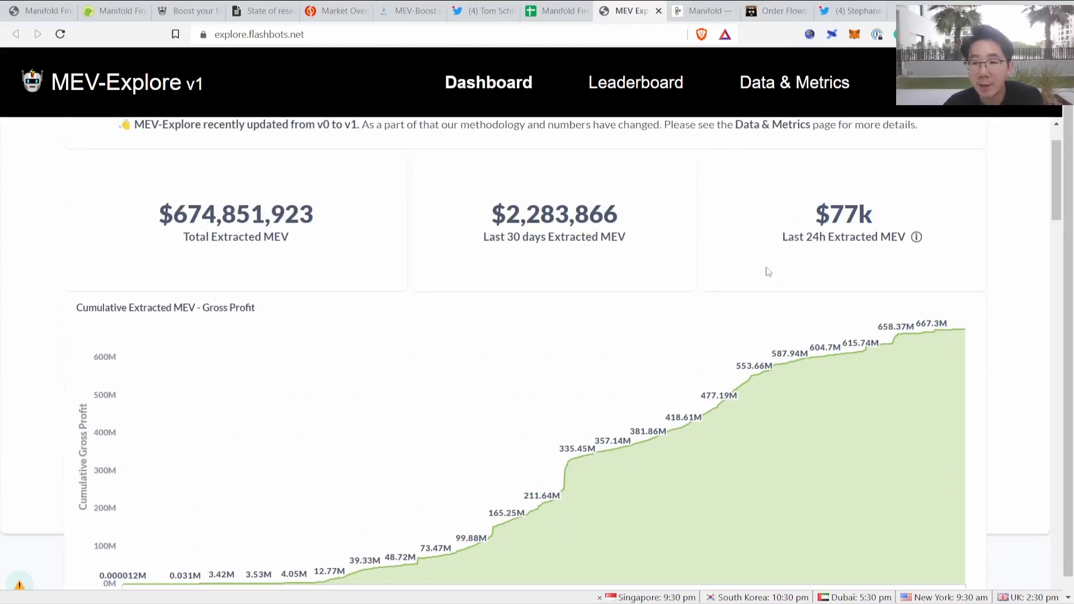
mouse_move(555, 10)
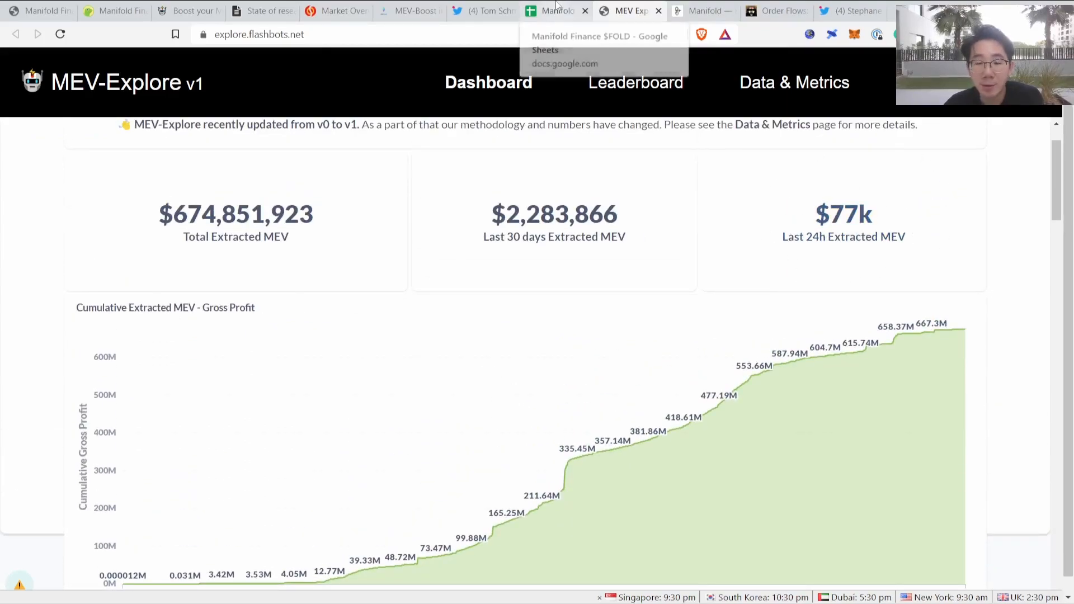
left_click(577, 10)
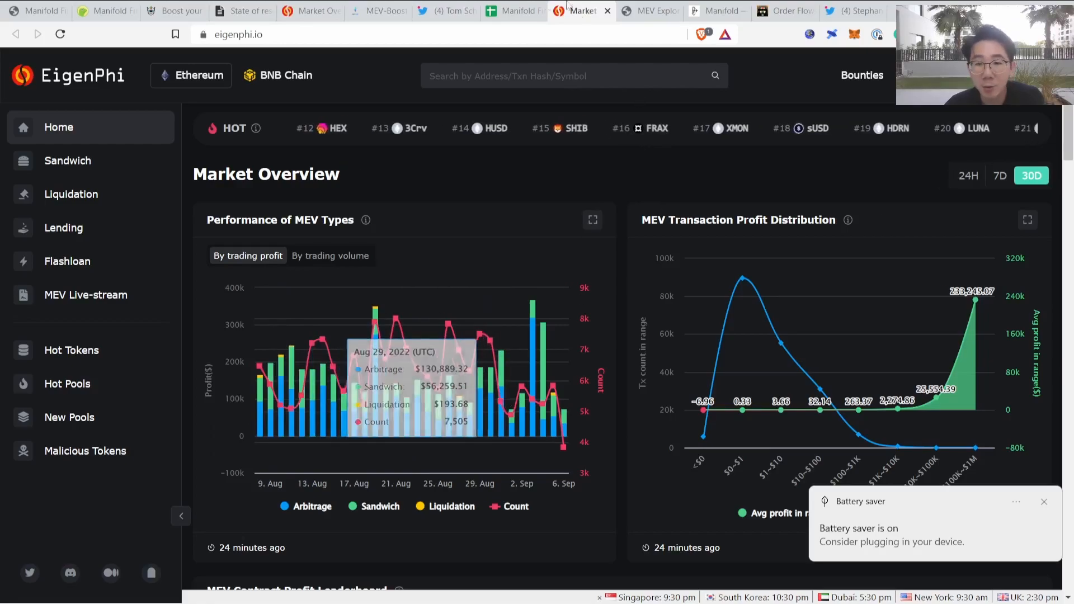
left_click(510, 11)
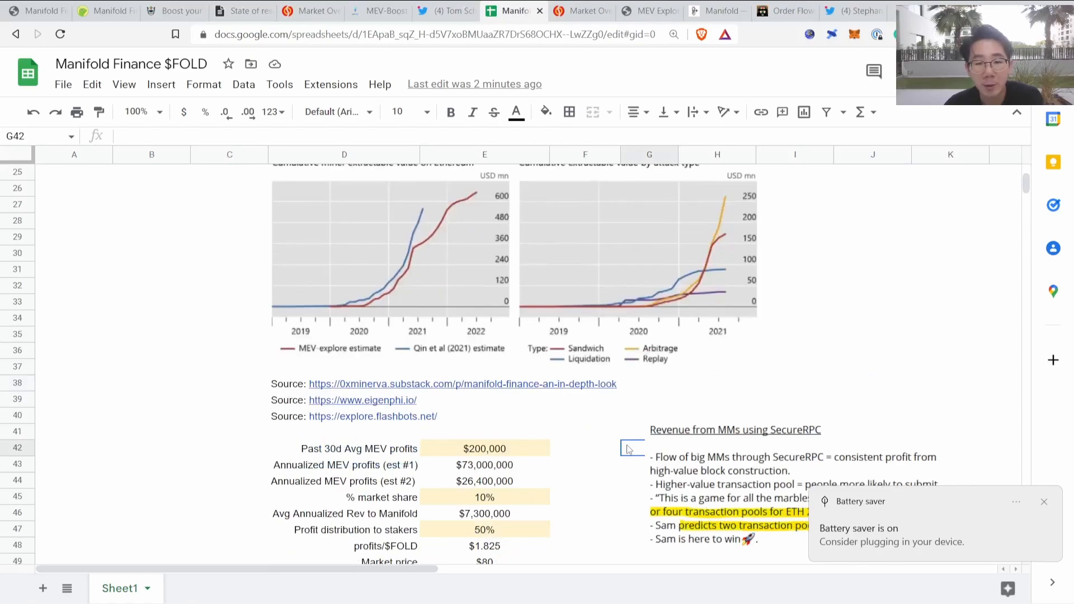
left_click(584, 430)
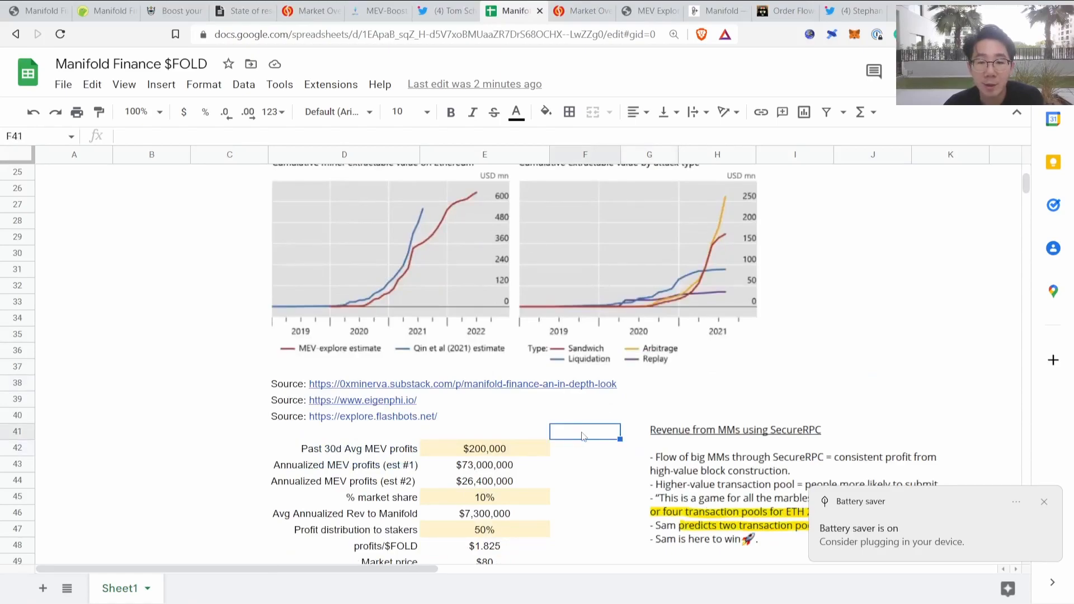
mouse_move(587, 470)
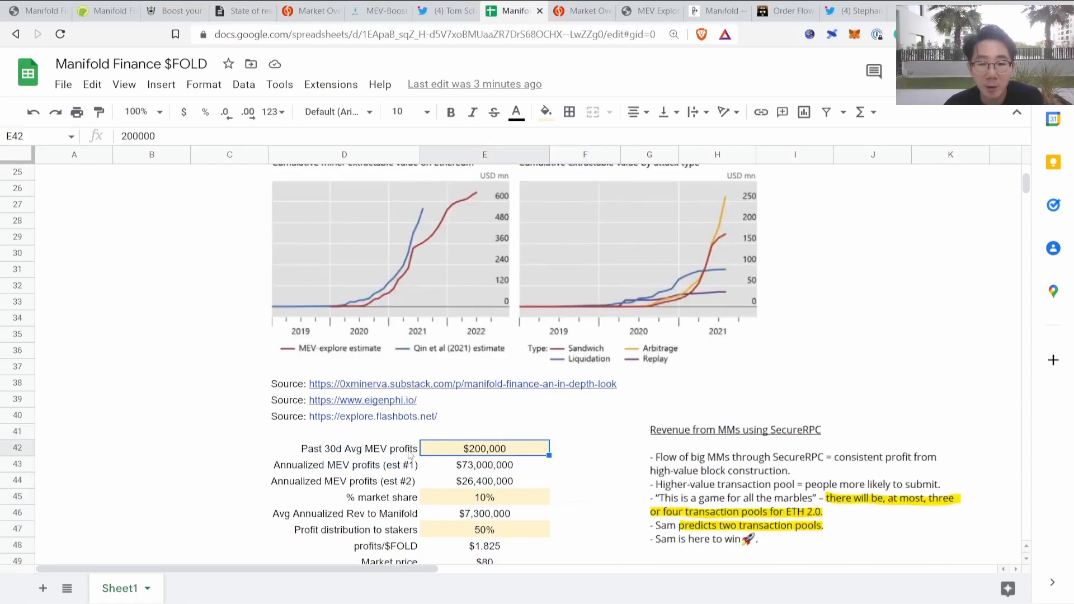
mouse_move(600, 477)
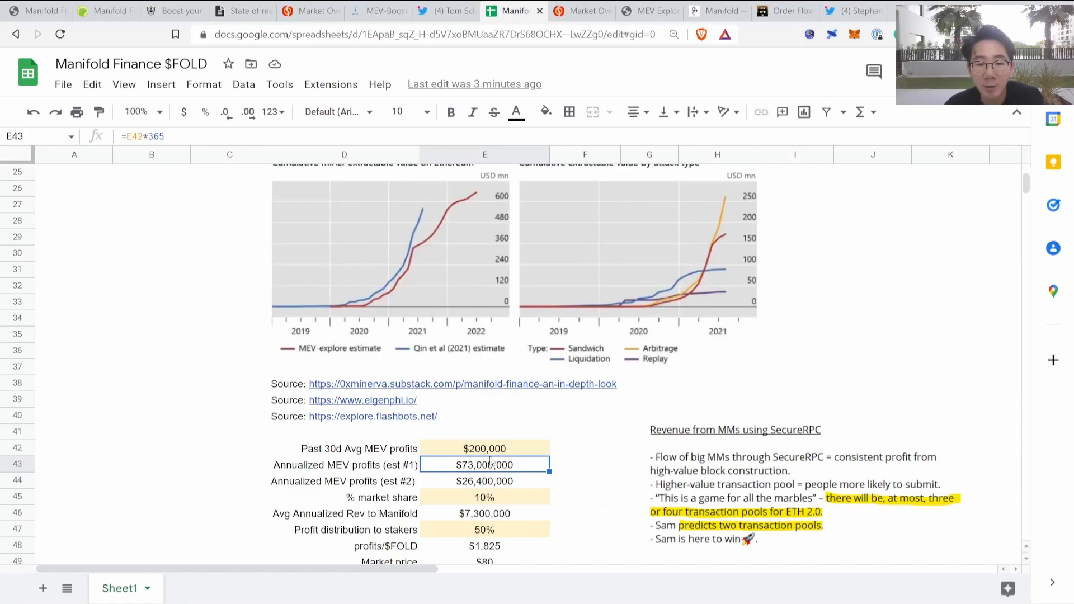
double_click(484, 465)
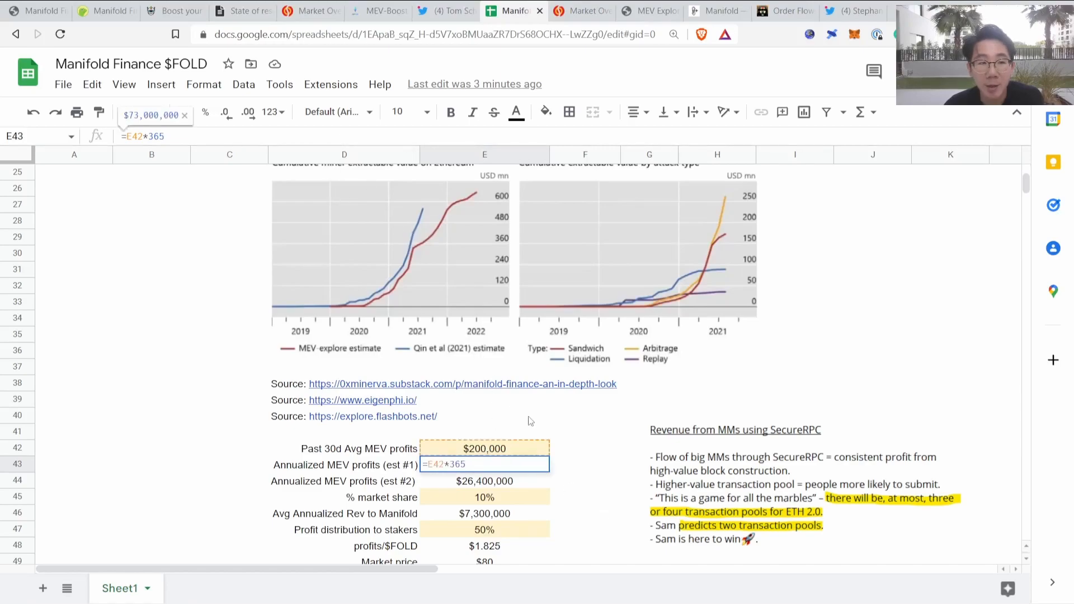
left_click(581, 10)
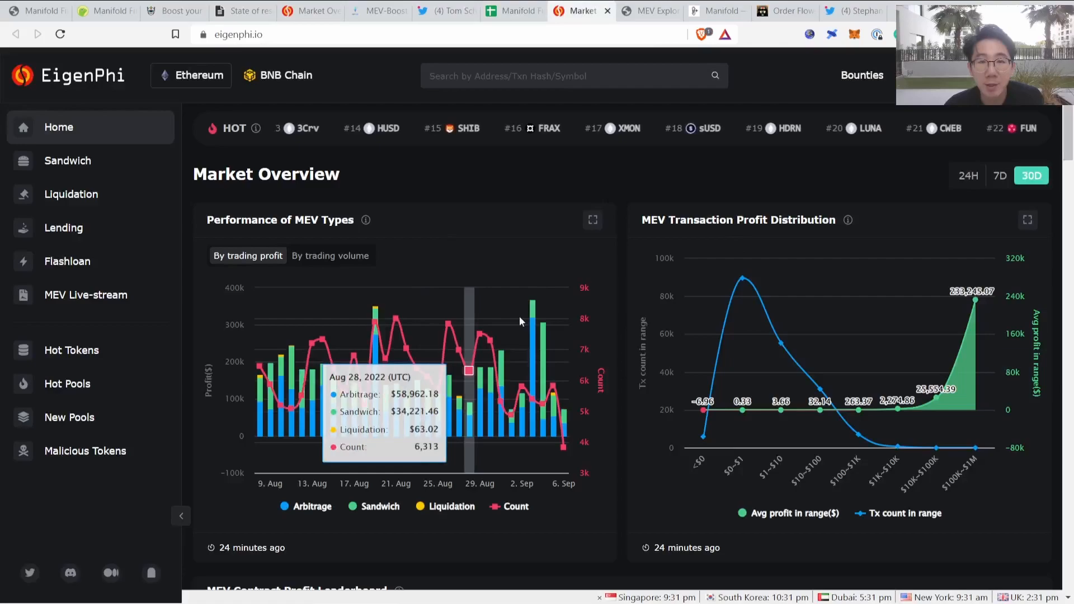
left_click(510, 10)
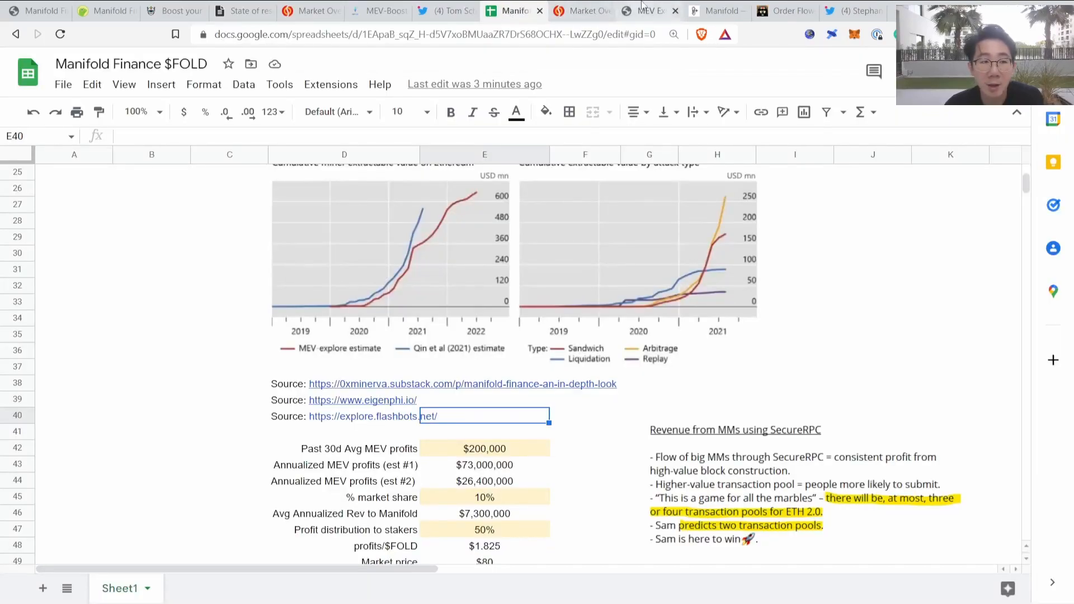
left_click(644, 11)
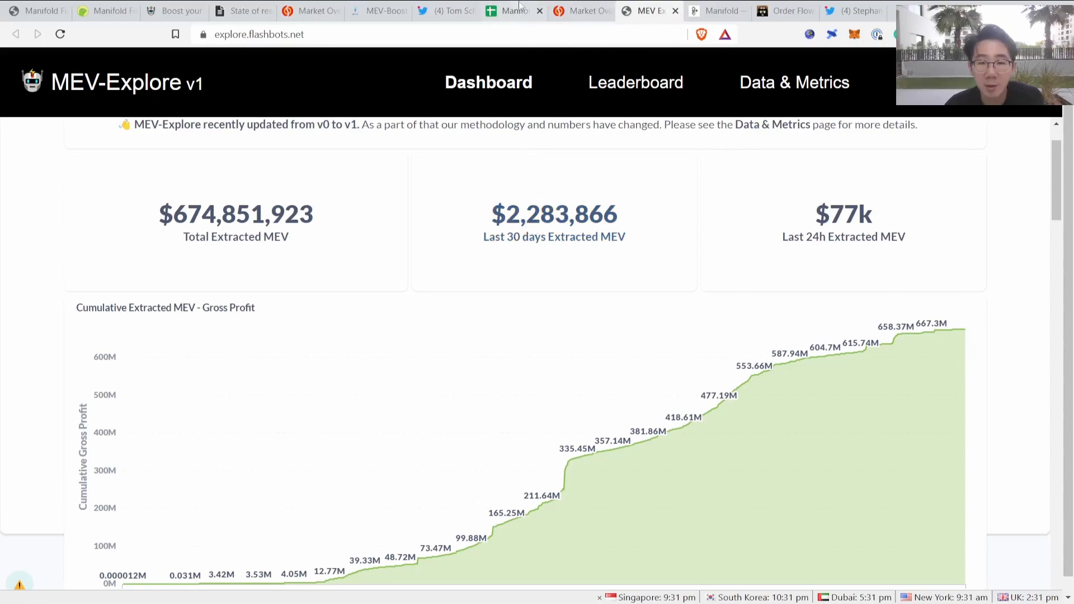
left_click(510, 10)
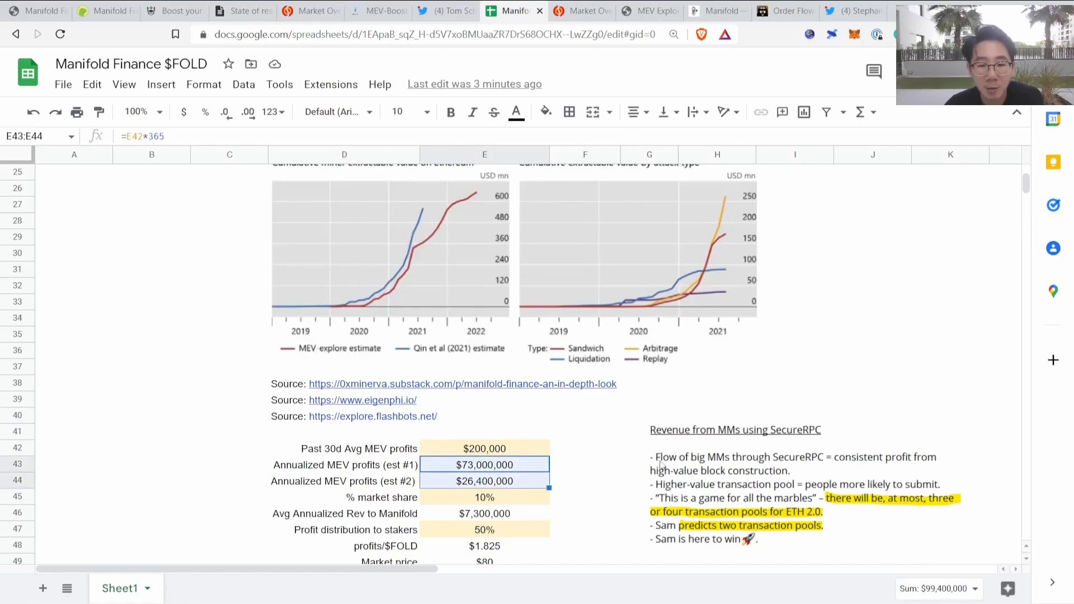
scroll("down", 3)
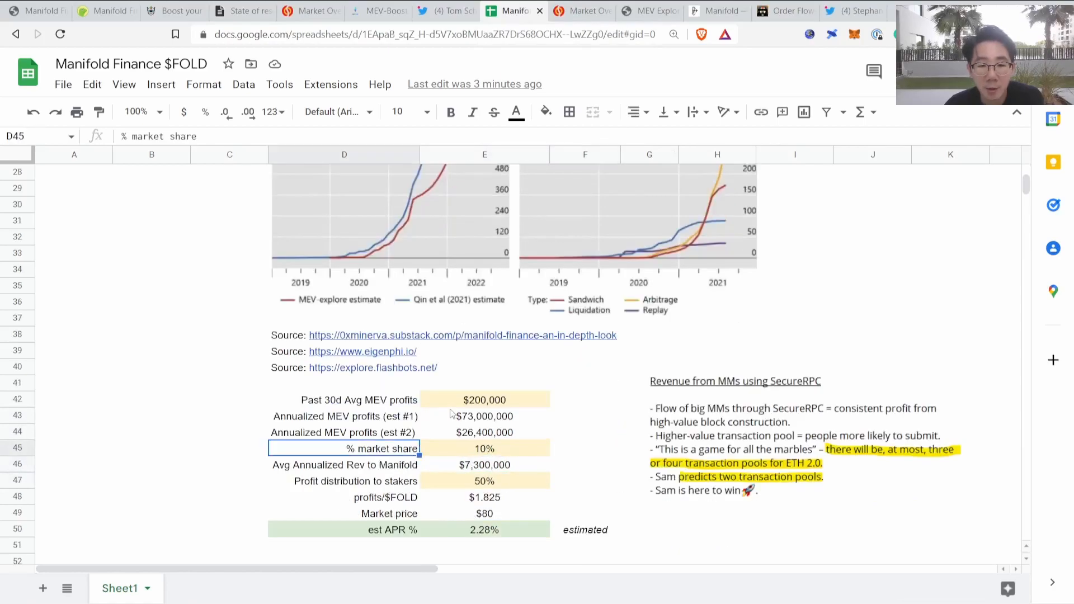
left_click(585, 447)
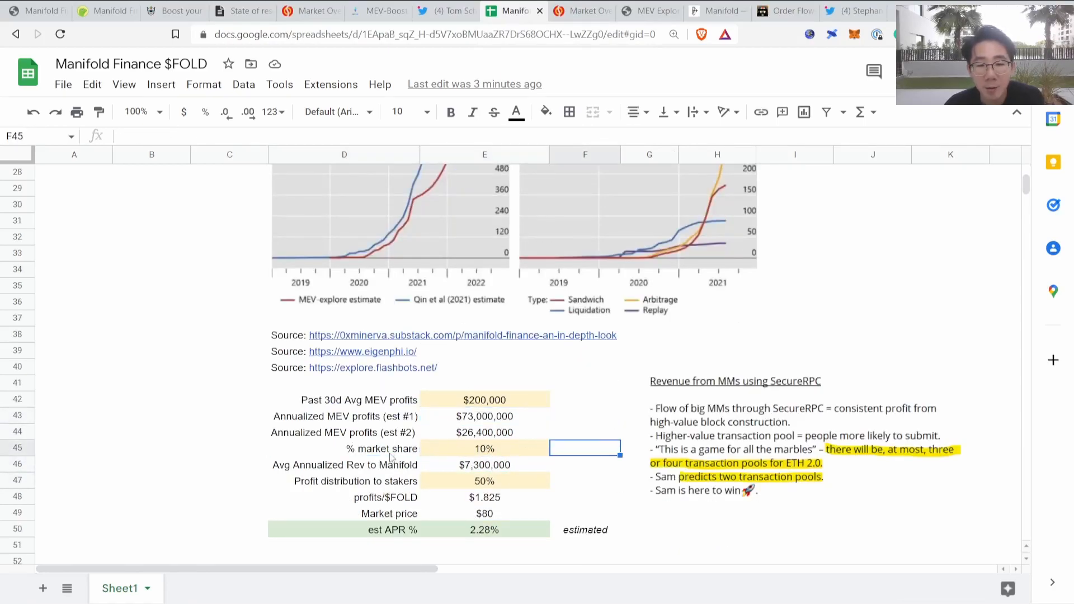
left_click(485, 448)
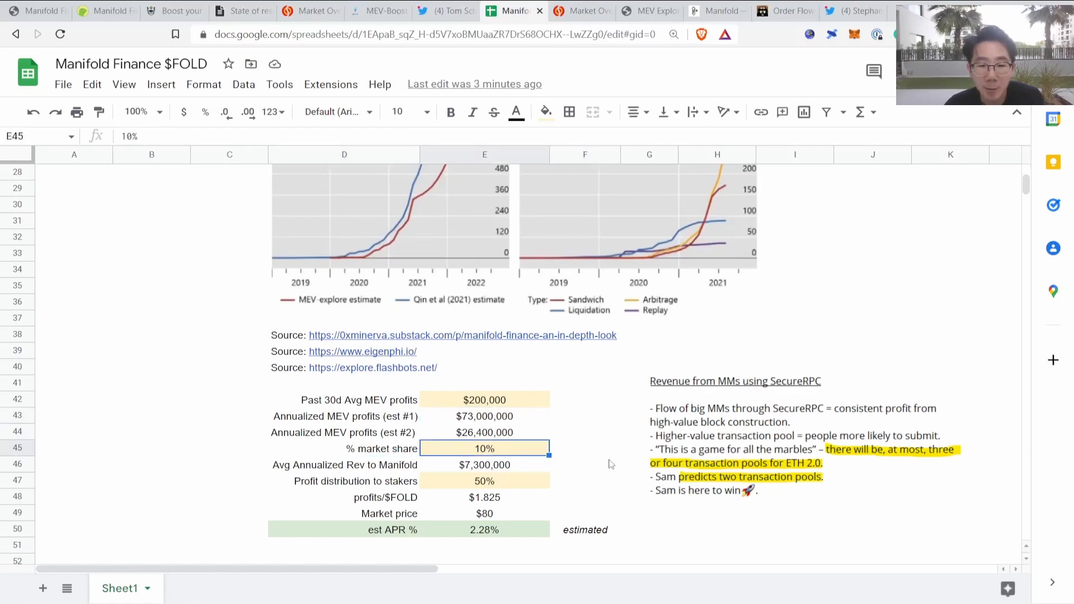
mouse_move(389, 472)
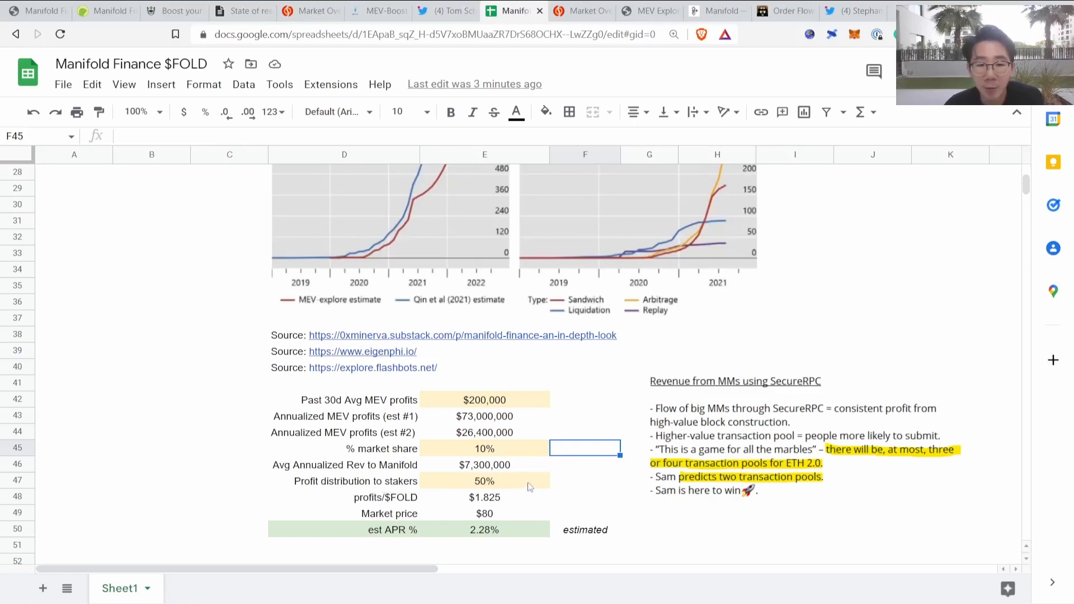
left_click(585, 497)
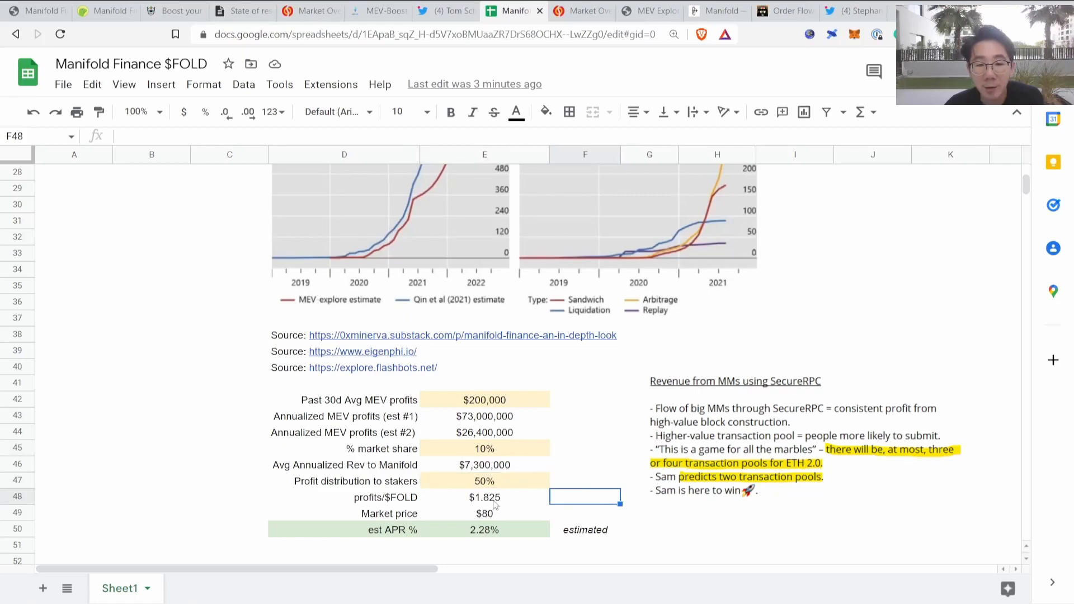
left_click(485, 529)
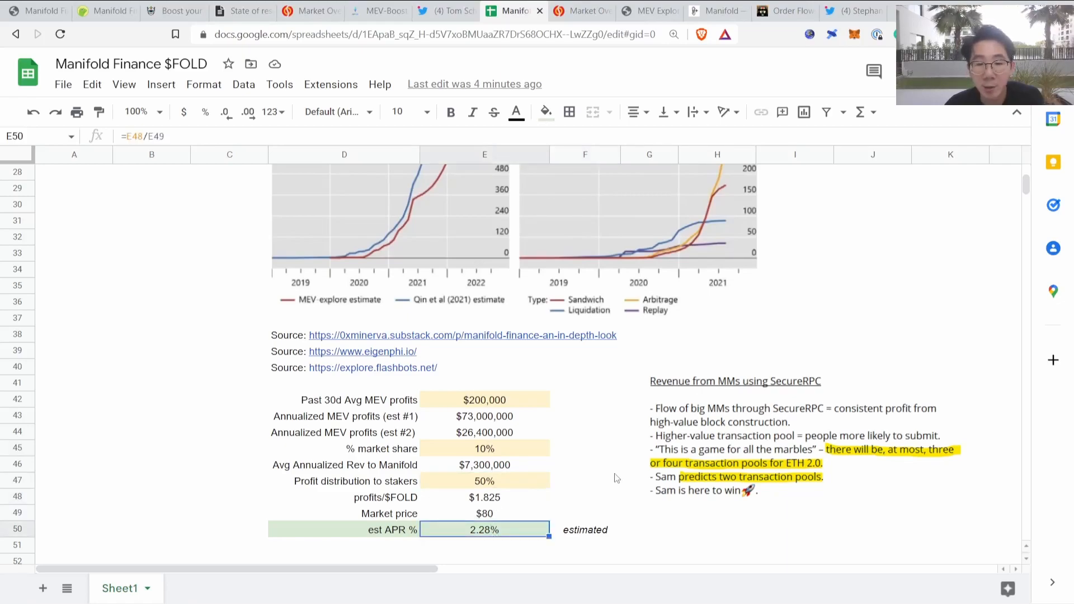
left_click(585, 480)
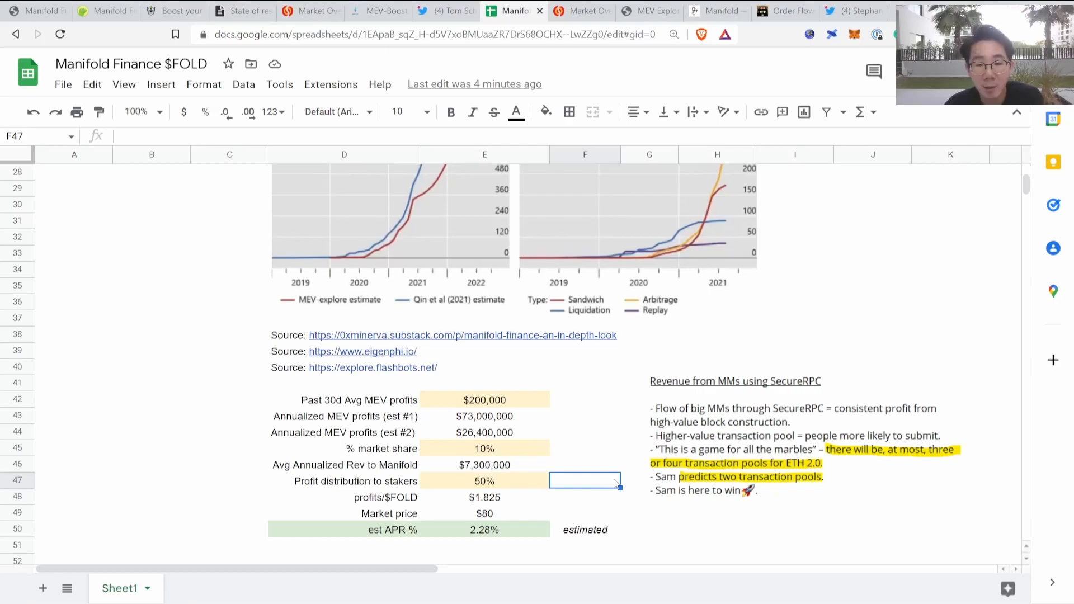
mouse_move(593, 456)
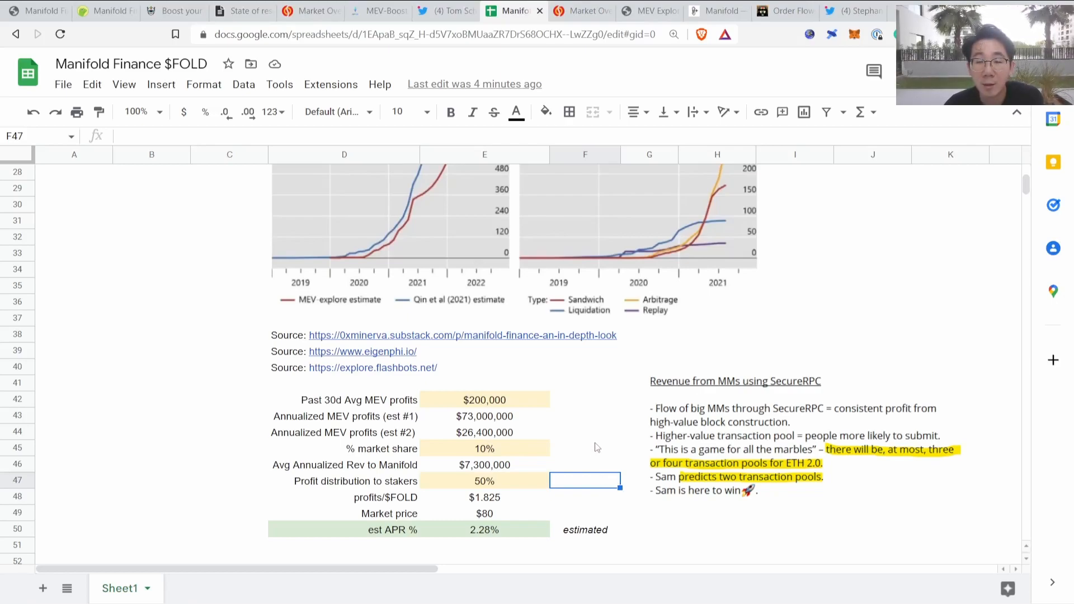
left_click(584, 448)
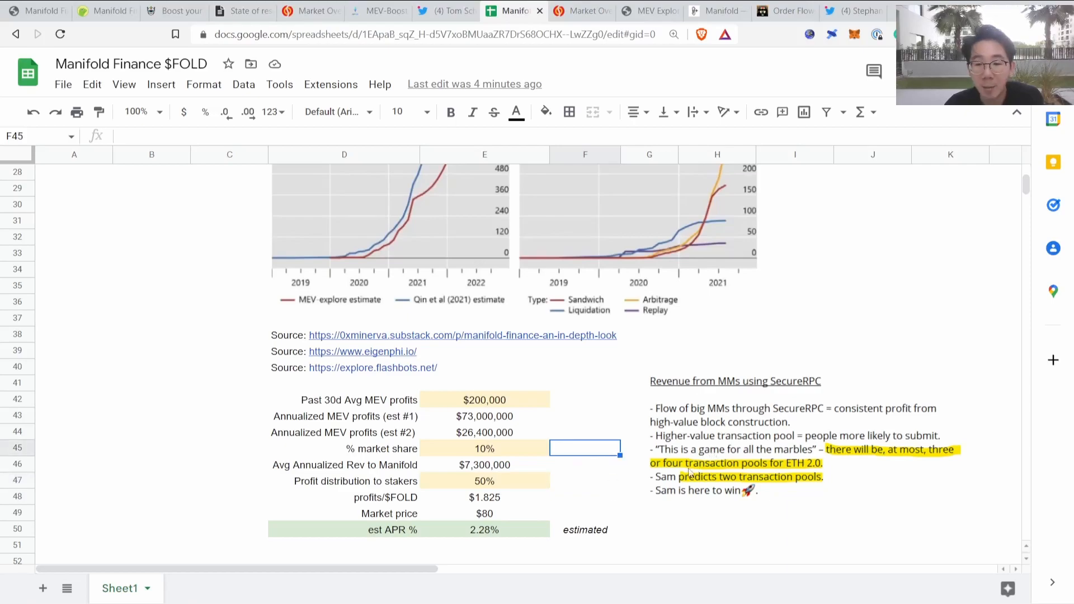
Step: Bring rows 46–70 with the Annualized MEV profits table and Competitive Edge notes into view
scroll("down", 3)
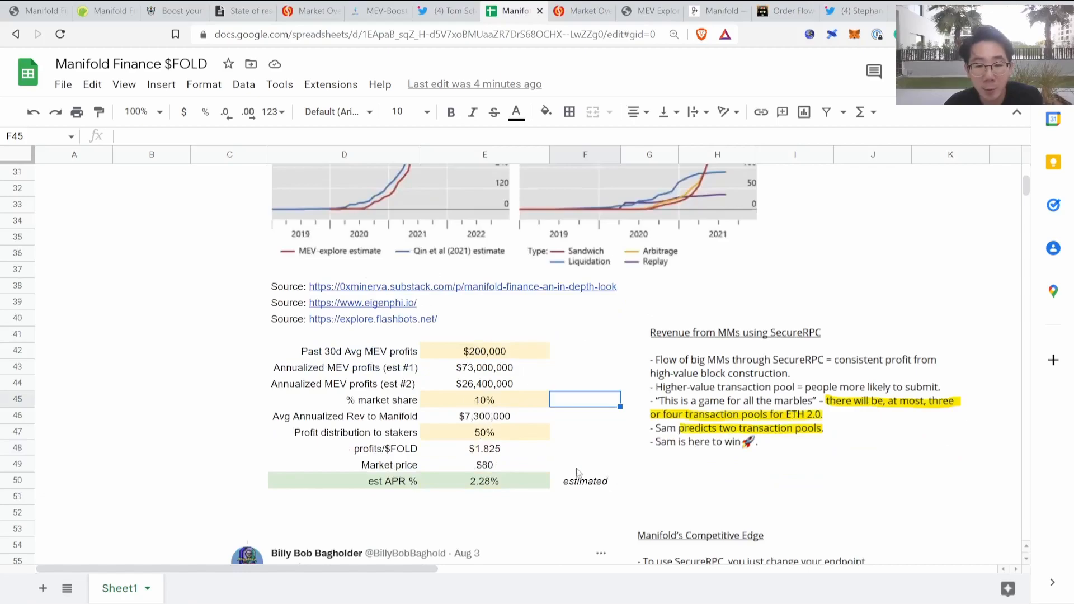
scroll("down", 3)
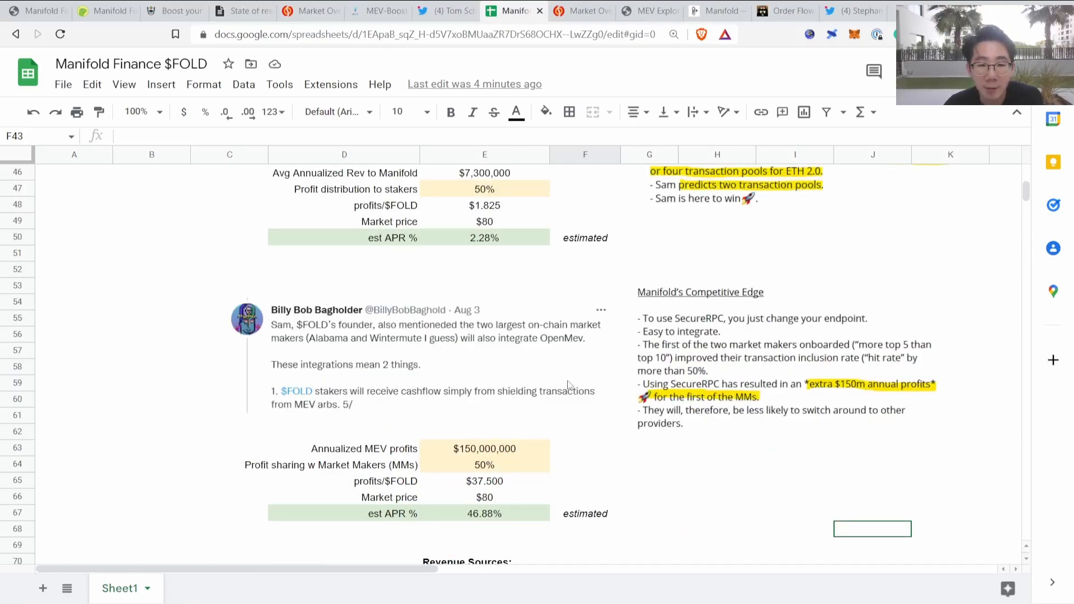
mouse_move(716, 286)
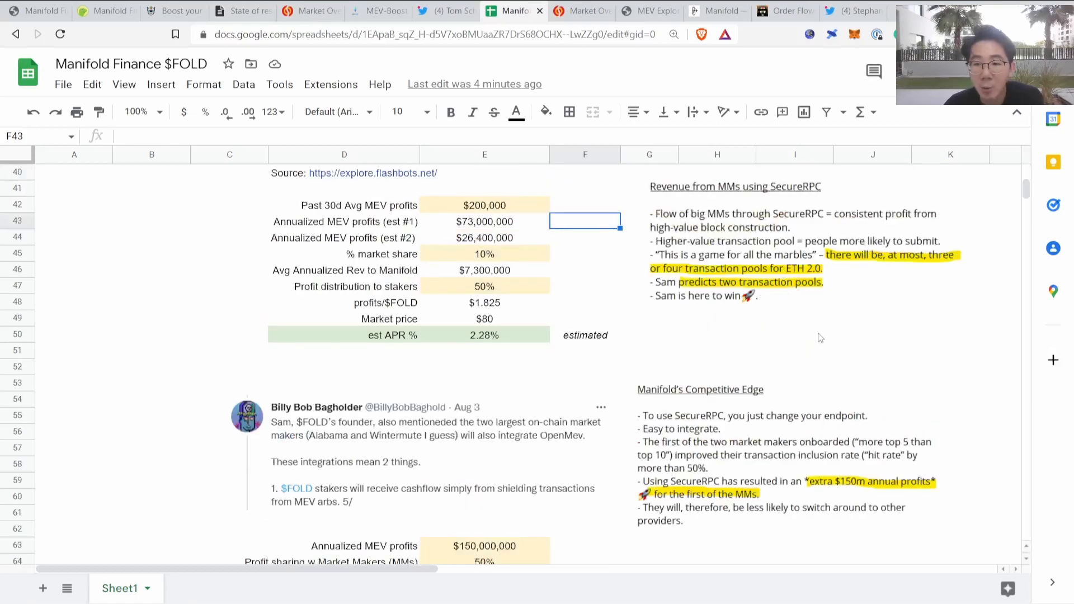
scroll("down", 3)
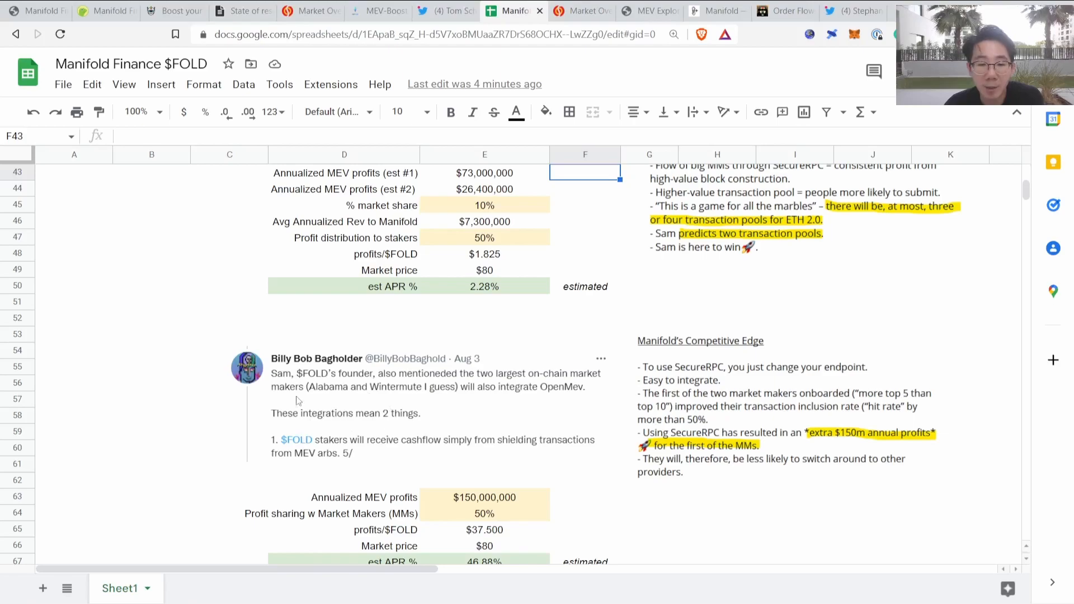
mouse_move(439, 391)
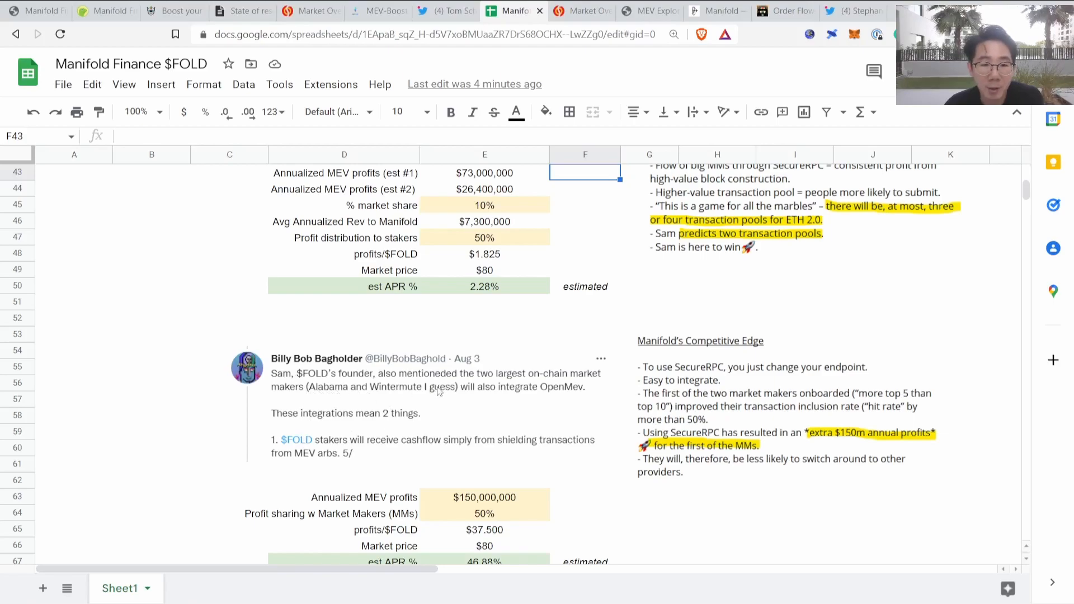
scroll("down", 3)
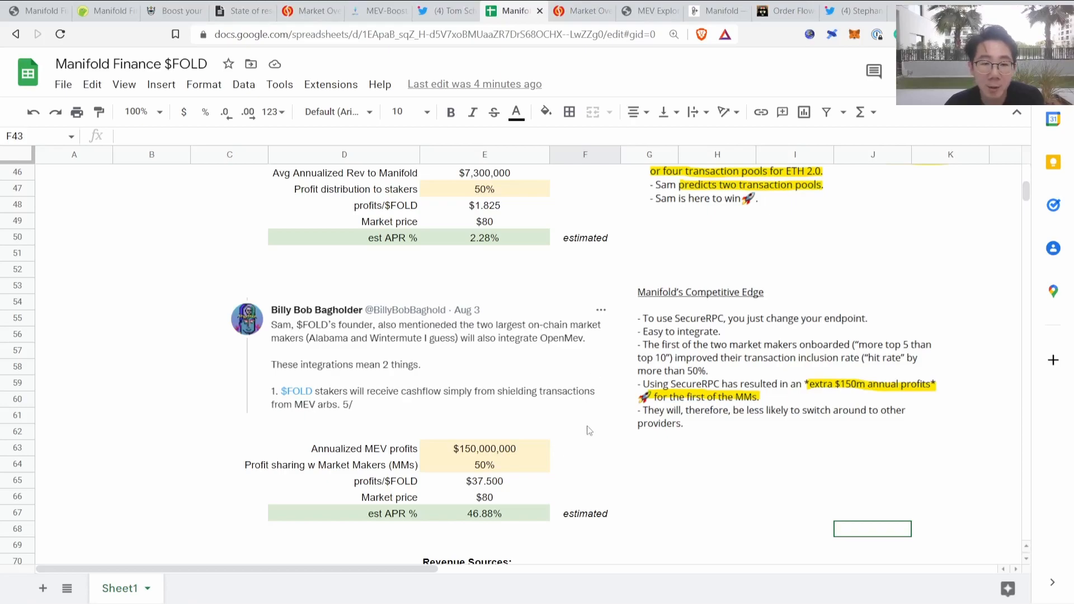
Step: Inspect the market-maker scenario cells: $150,000,000 MEV profits, 50% sharing, $37.50 per $FOLD and the 46.88% est APR formula
left_click(585, 432)
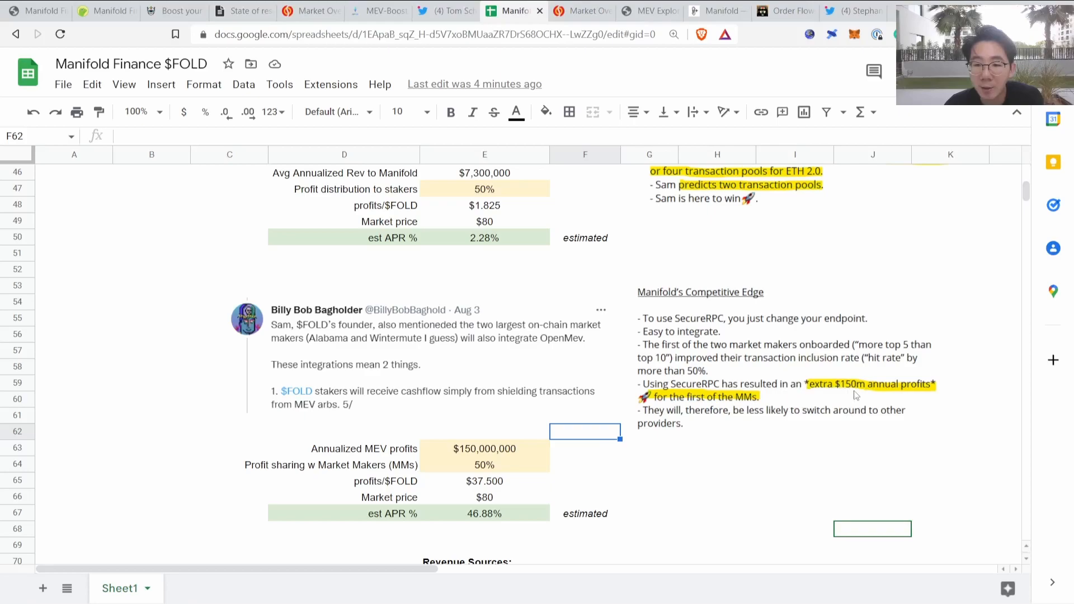
left_click(485, 447)
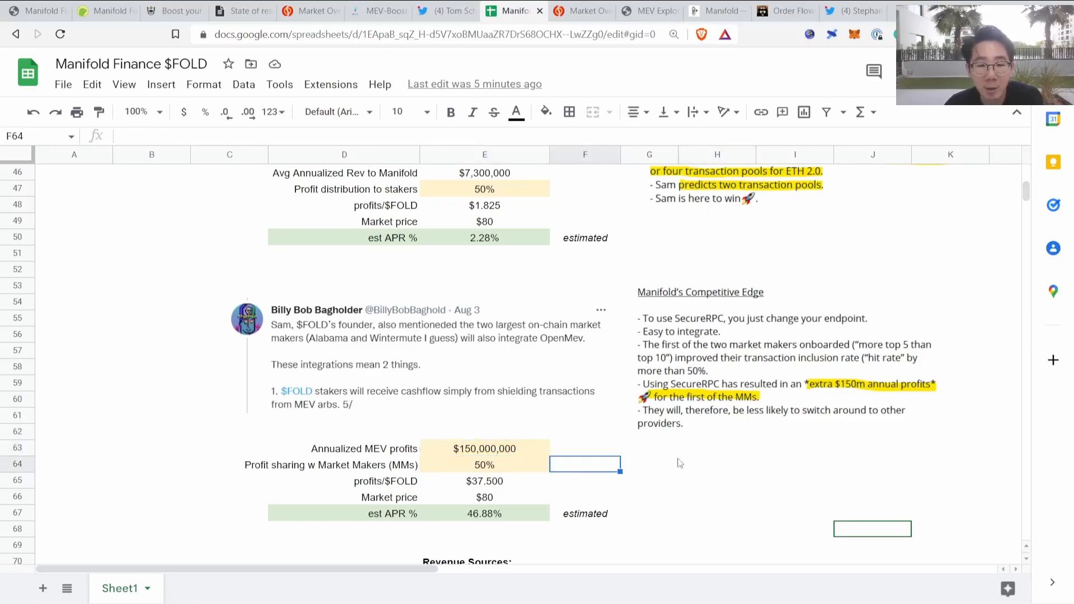
left_click(649, 448)
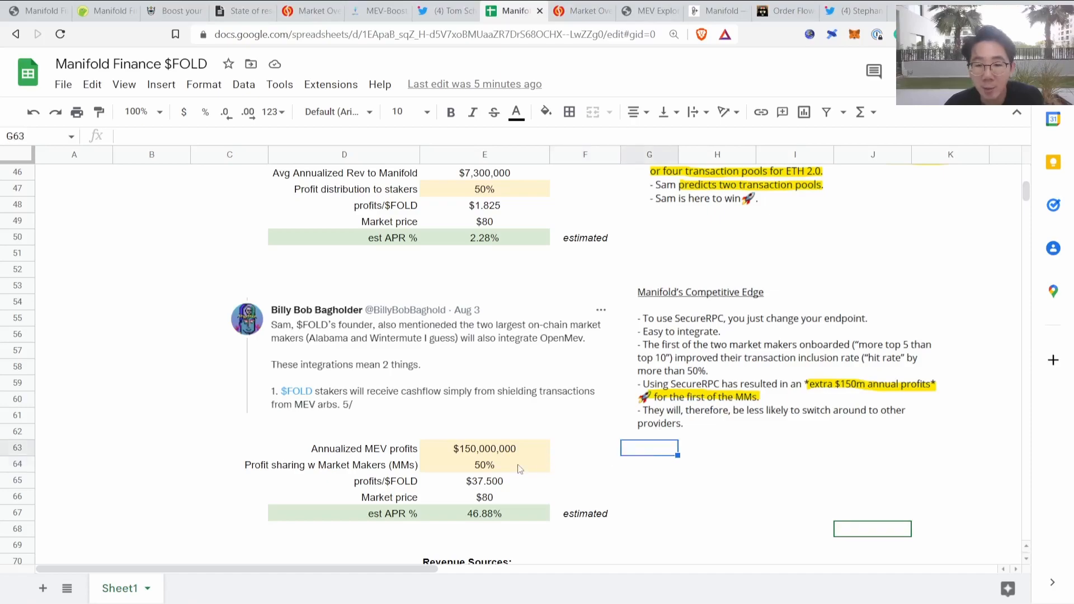
left_click(485, 464)
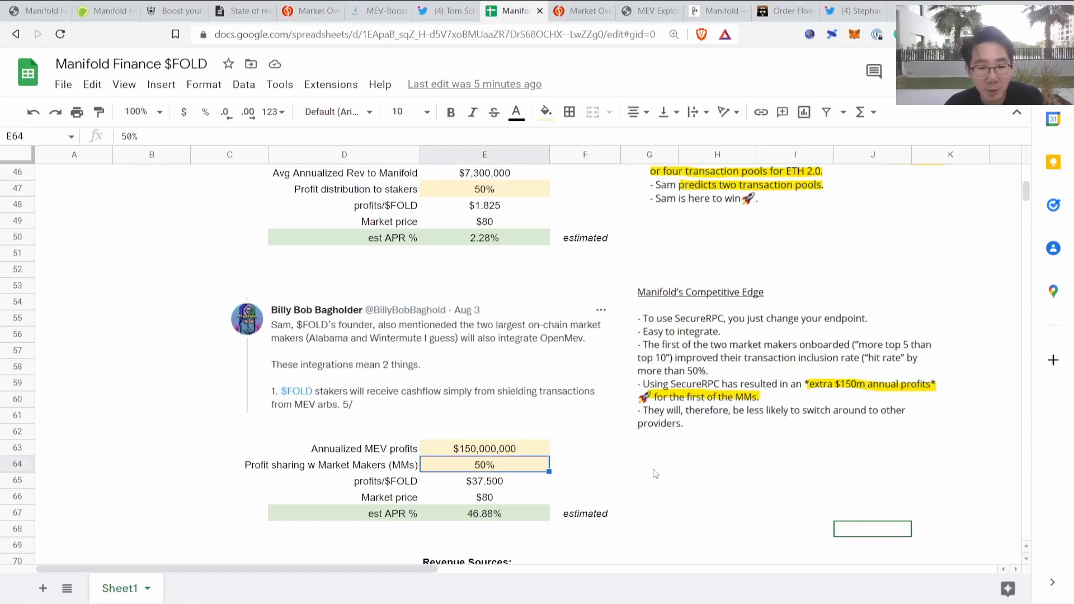
left_click(484, 514)
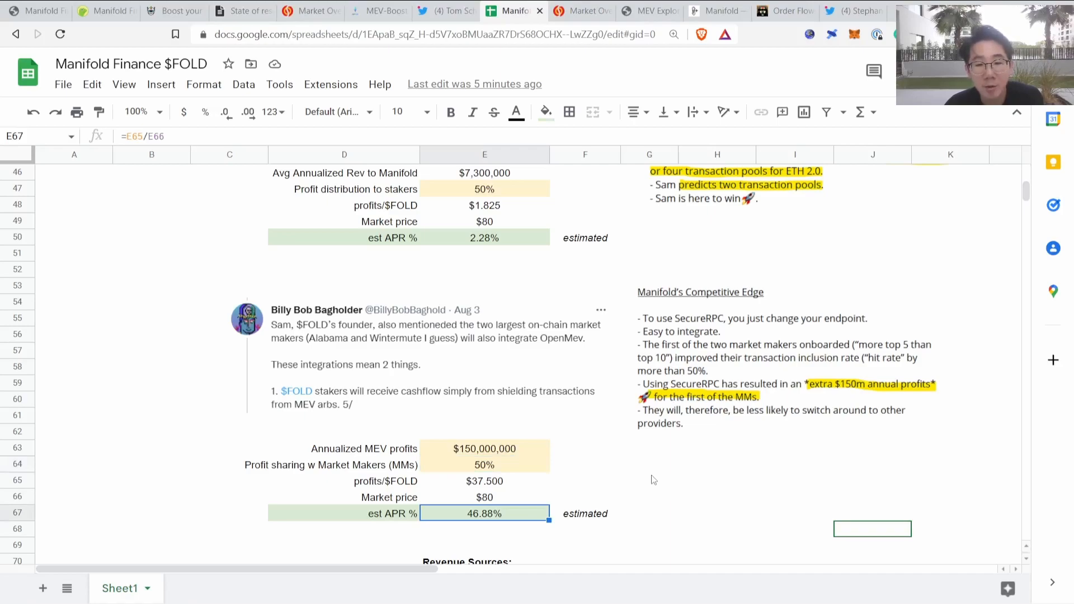
left_click(485, 464)
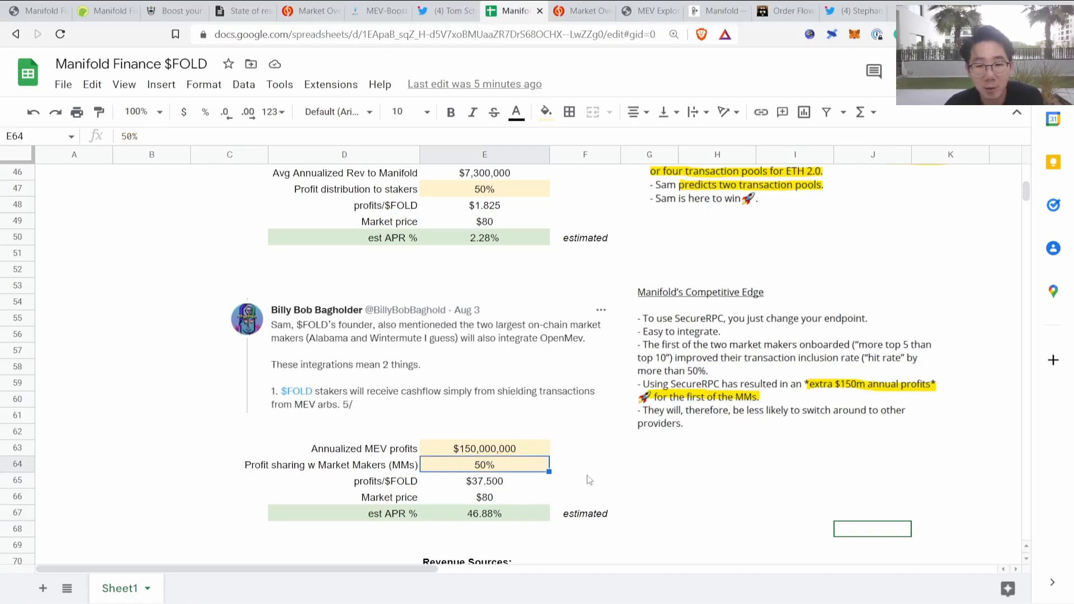
left_click(649, 464)
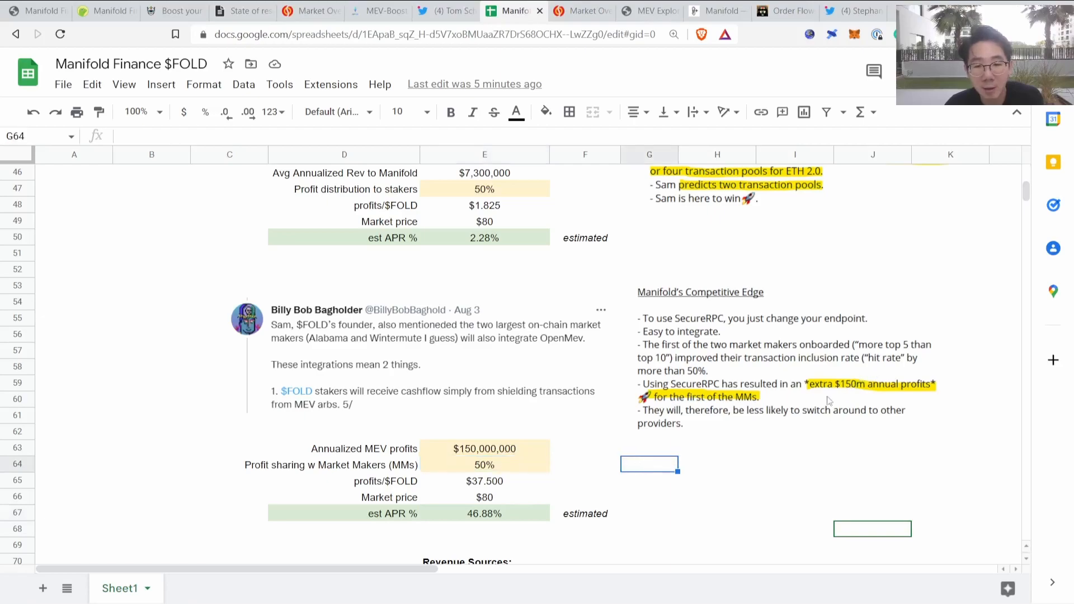
left_click(584, 448)
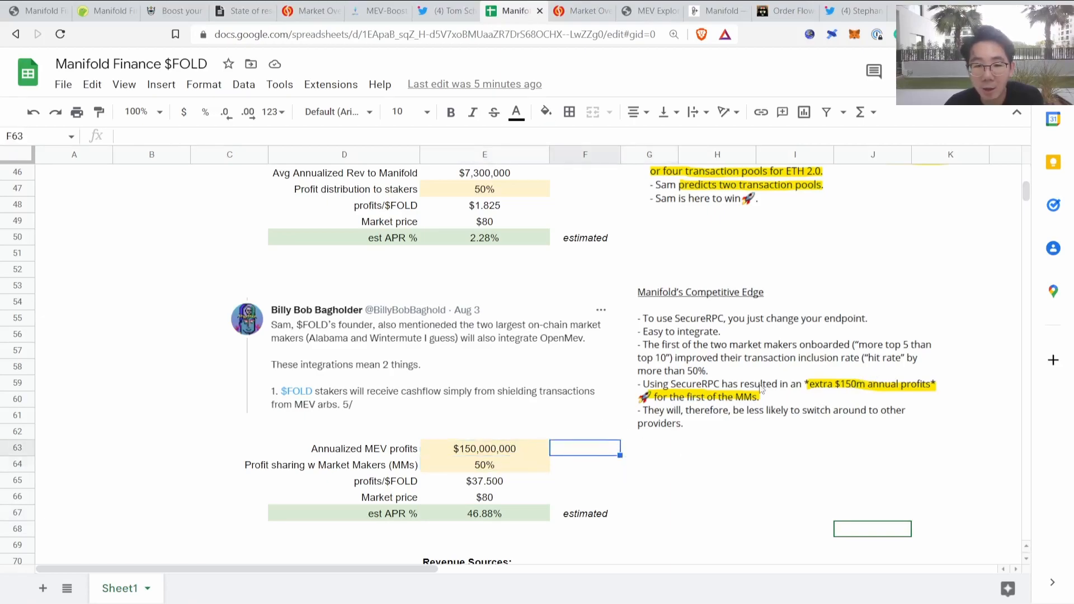
mouse_move(649, 463)
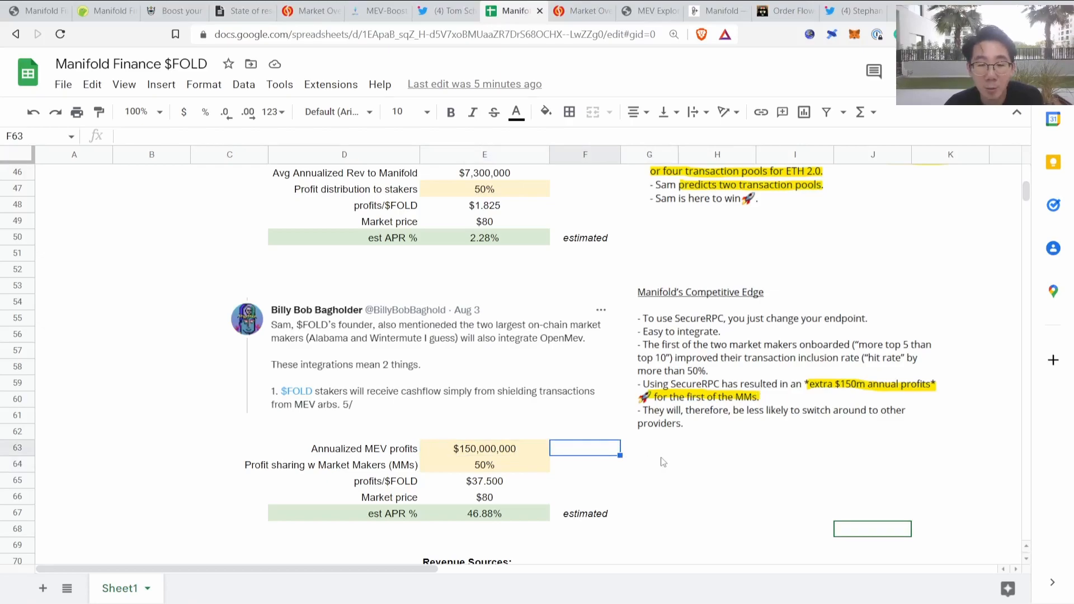
mouse_move(675, 429)
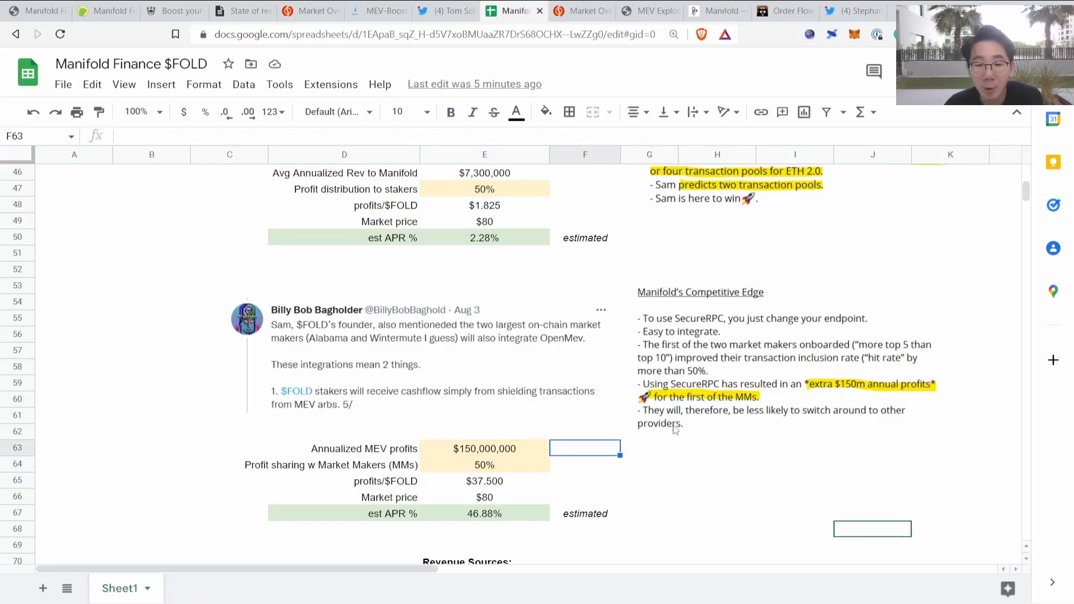
Step: Bring the Revenue Sources list into view and point out the Blockbuilder activity and market-maker flows sources
scroll("down", 3)
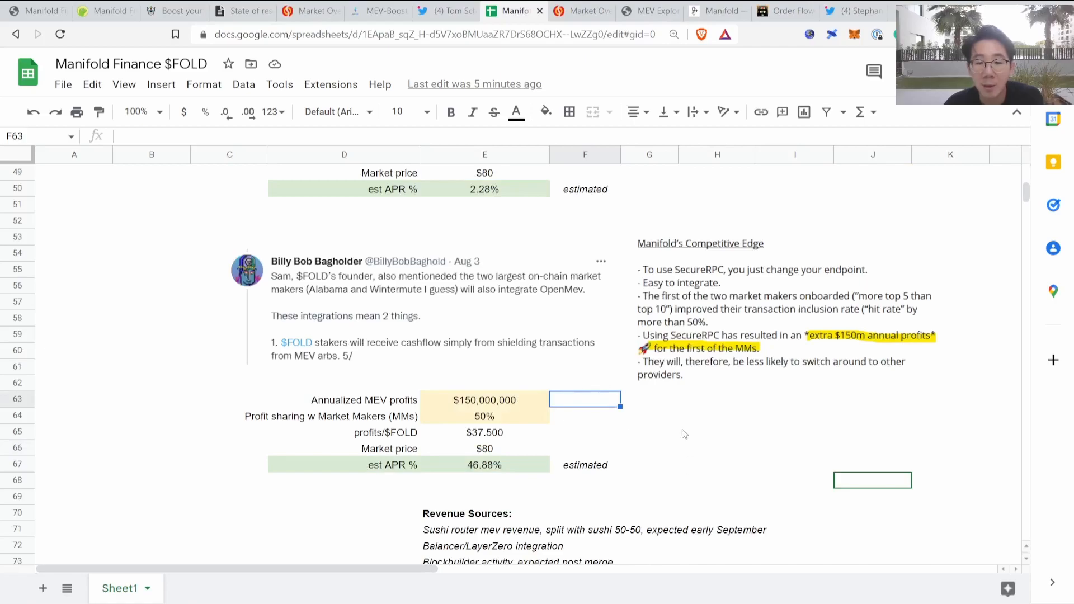
scroll("down", 3)
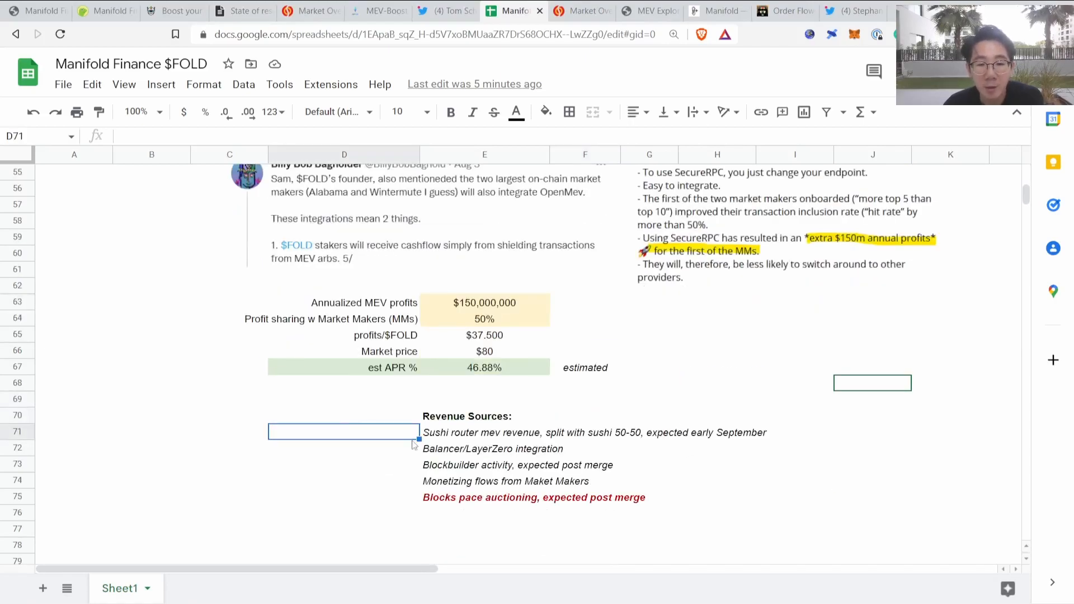
left_click(342, 399)
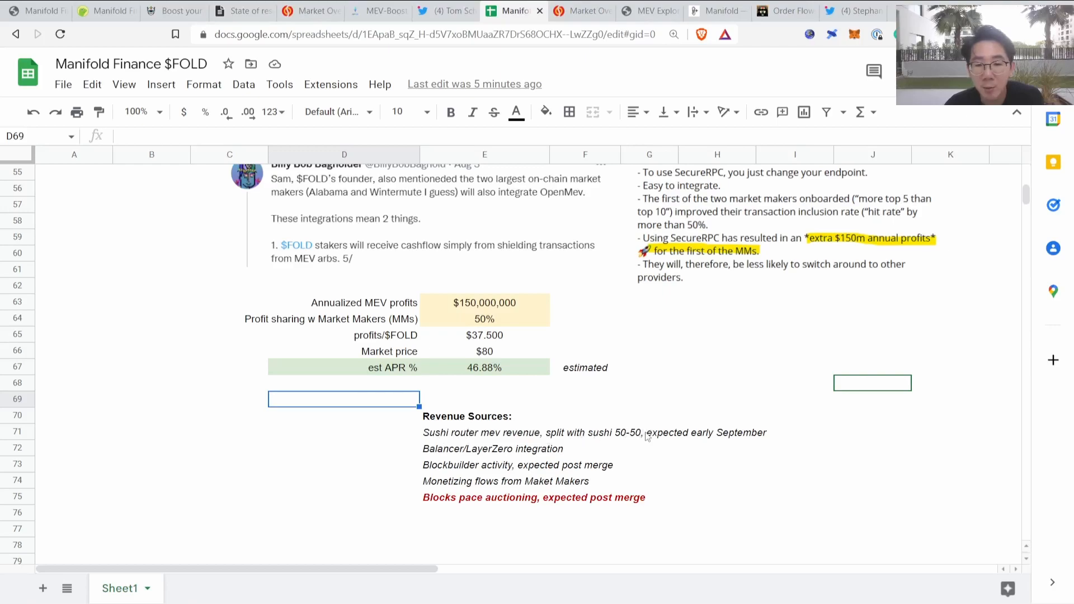
mouse_move(781, 435)
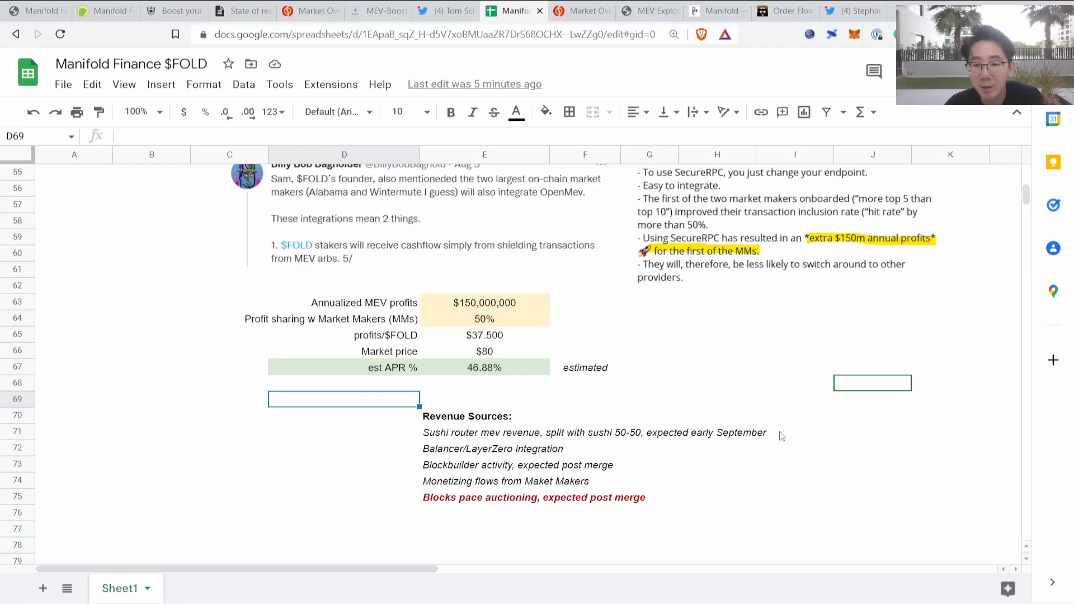
left_click(794, 464)
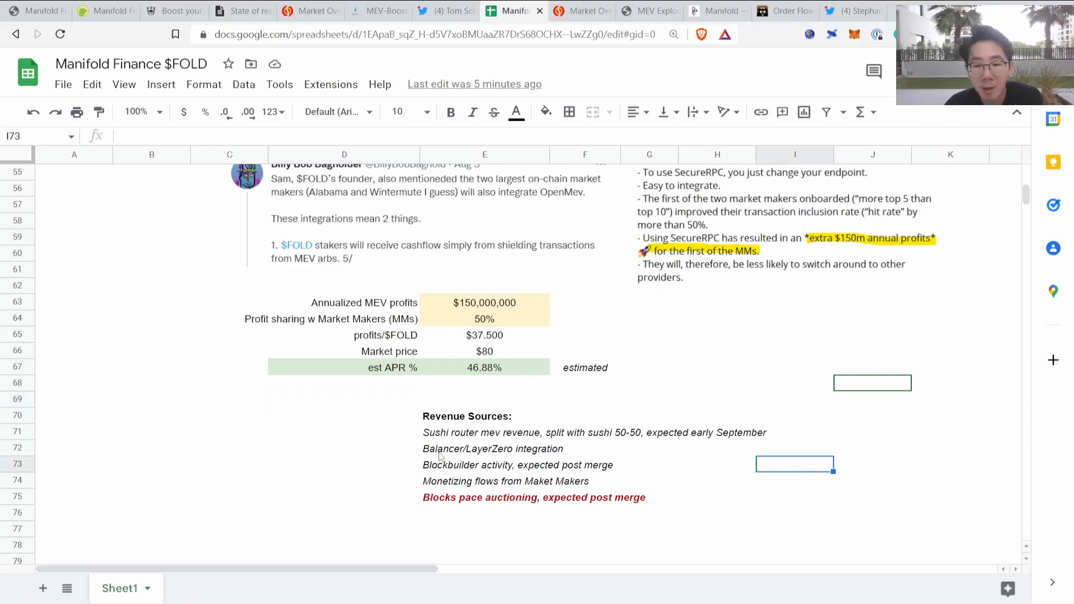
left_click(343, 448)
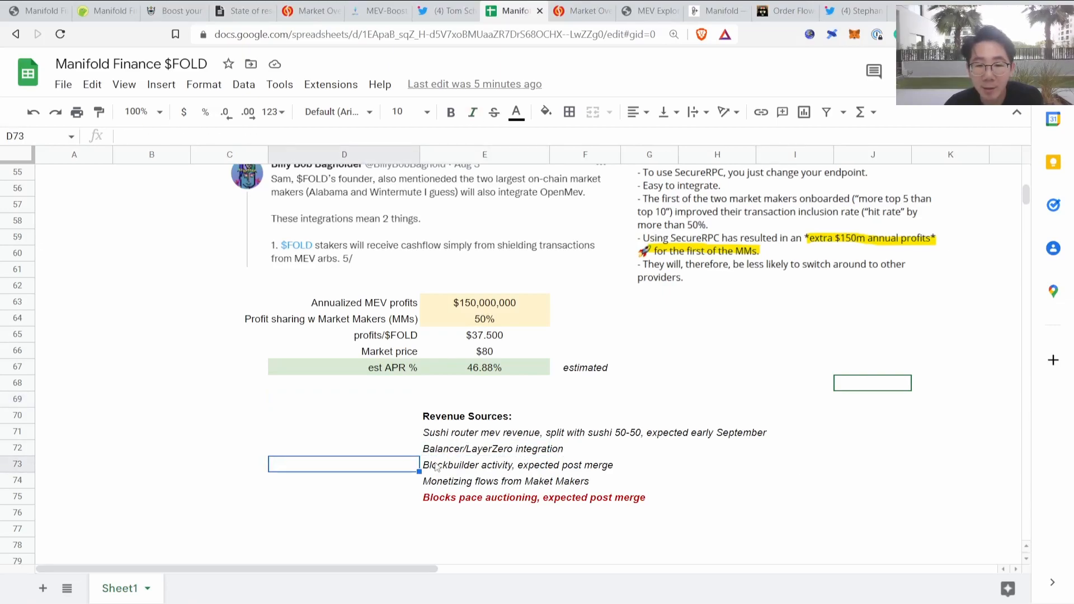
left_click(484, 465)
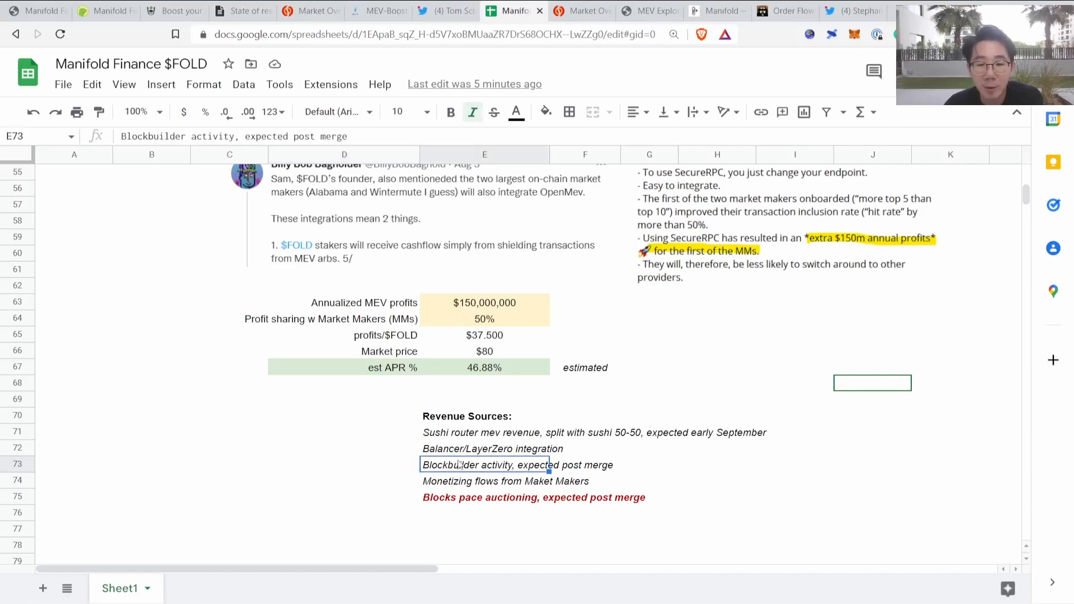
left_click(486, 481)
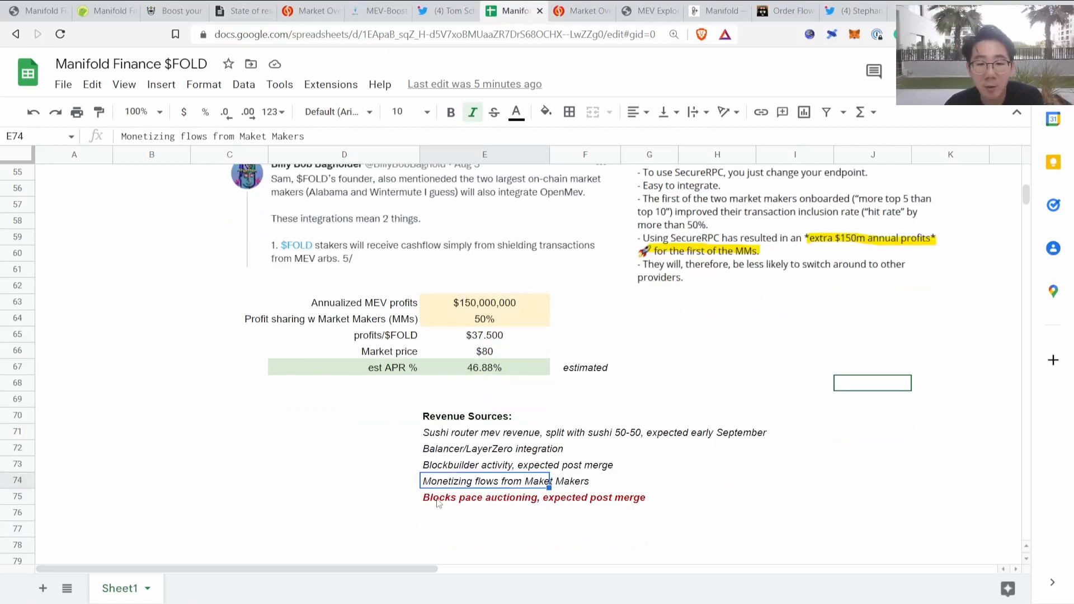
left_click(343, 496)
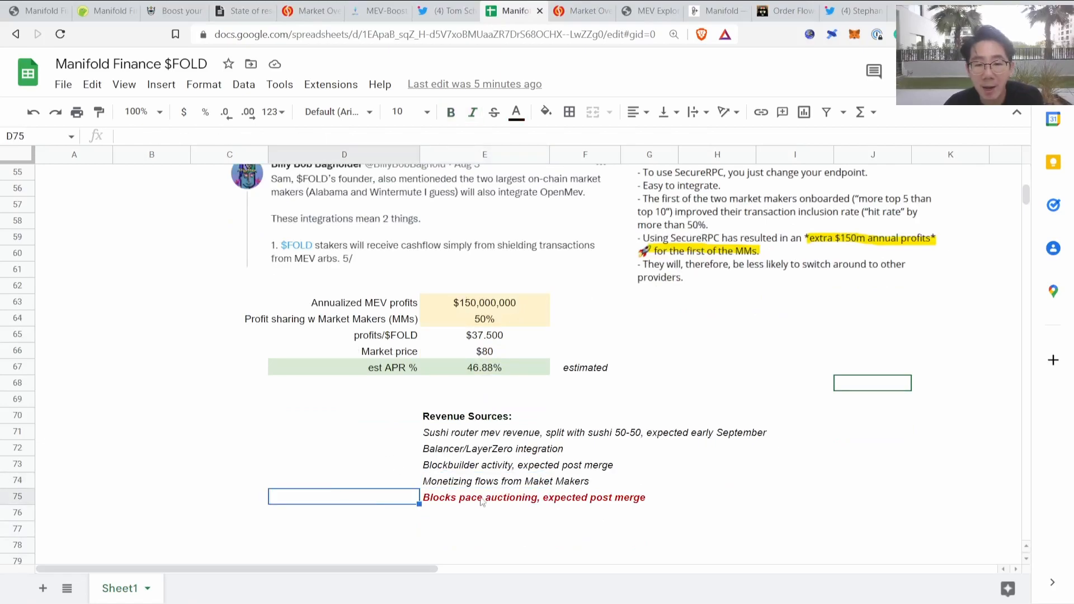
mouse_move(507, 501)
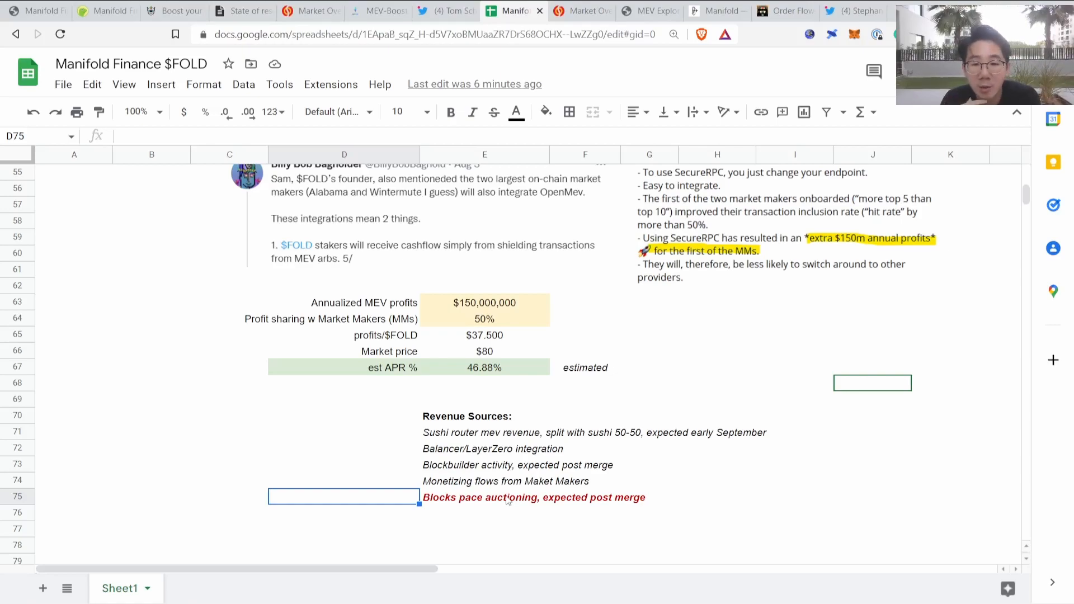
Step: Point out the Sushi router MEV revenue and the blockspace auctioning expected post merge
left_click(484, 432)
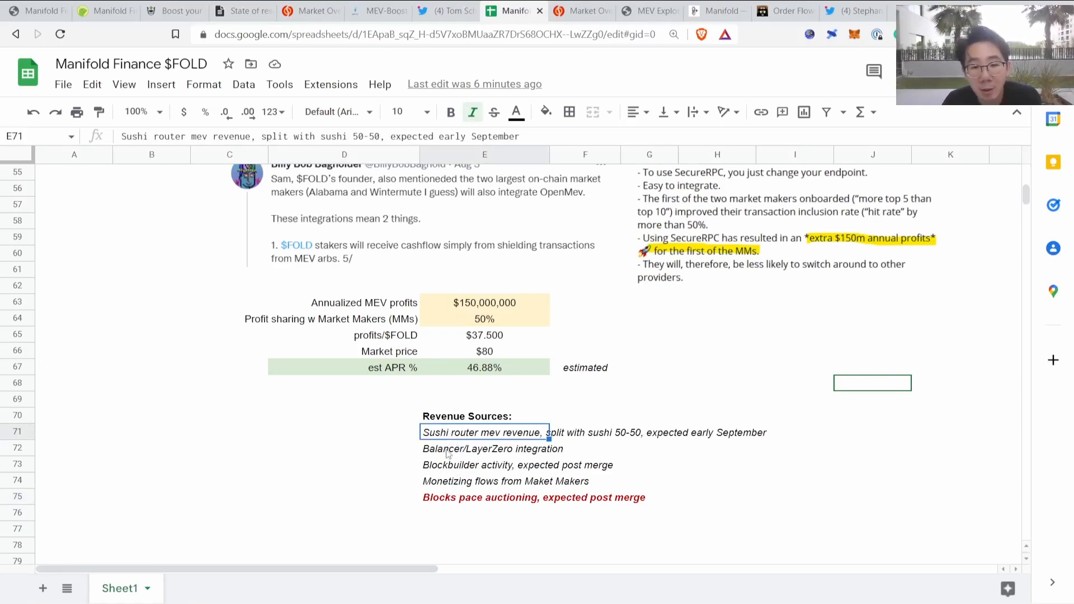
left_click(483, 497)
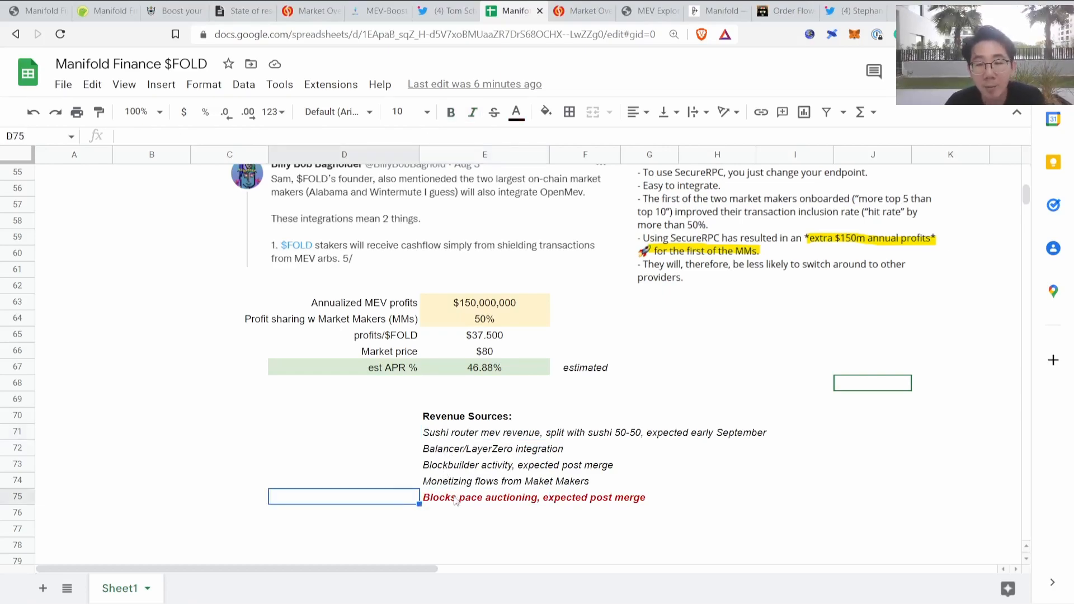
left_click(485, 497)
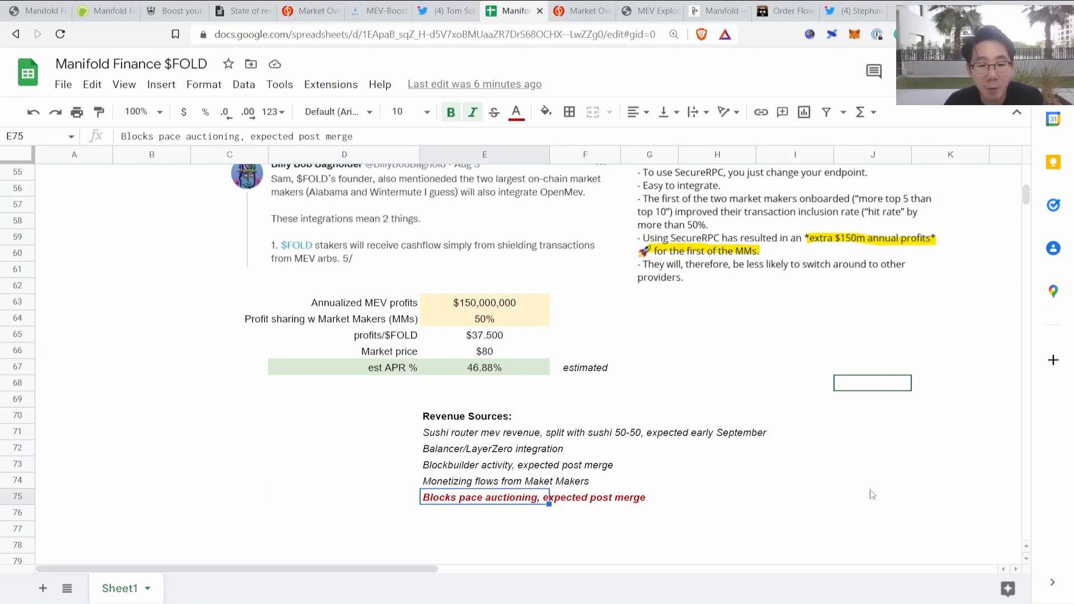
left_click(718, 496)
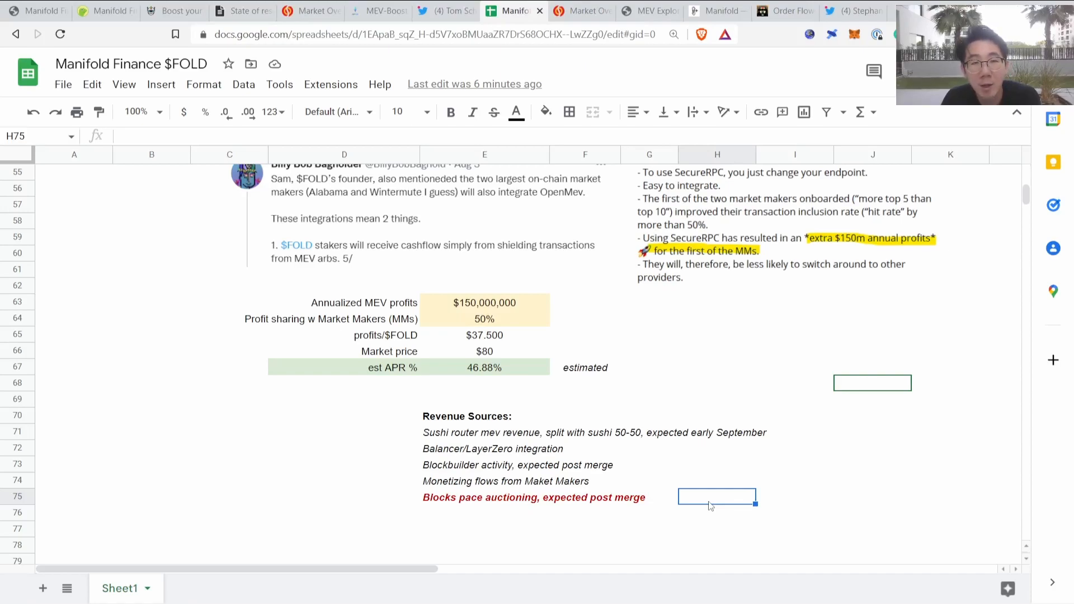
Step: Return to the top of Sheet1 showing the Conservative/Bullish Sushi and Balancer + LayerZero APR tables
left_click(106, 11)
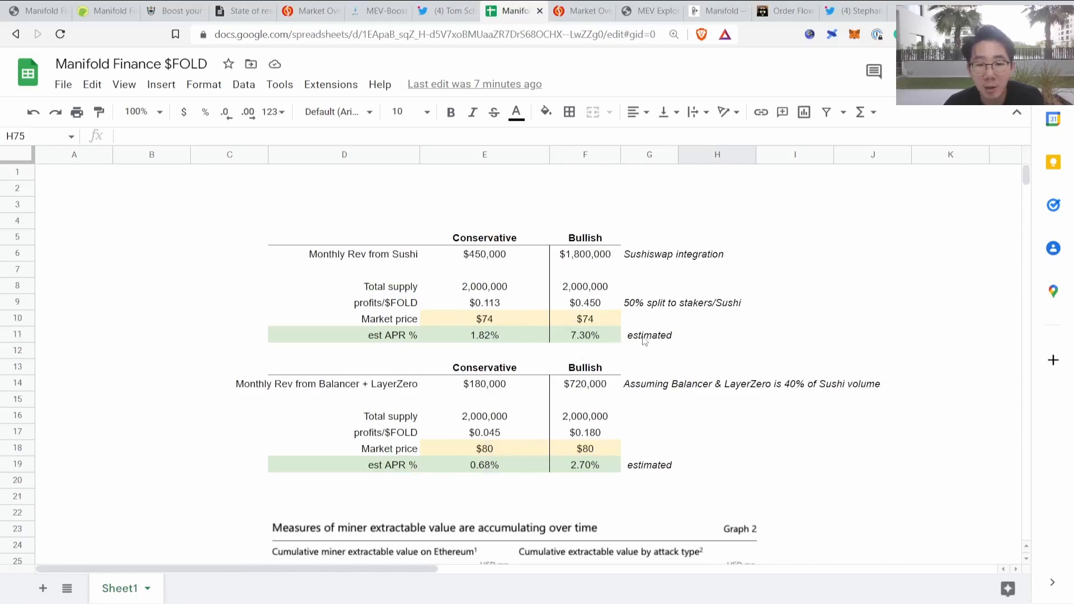
Step: Revisit the CoinGecko Manifold Finance page showing FOLD at $74.24, then move to the Notion Web3 Crypto Hub
left_click(106, 12)
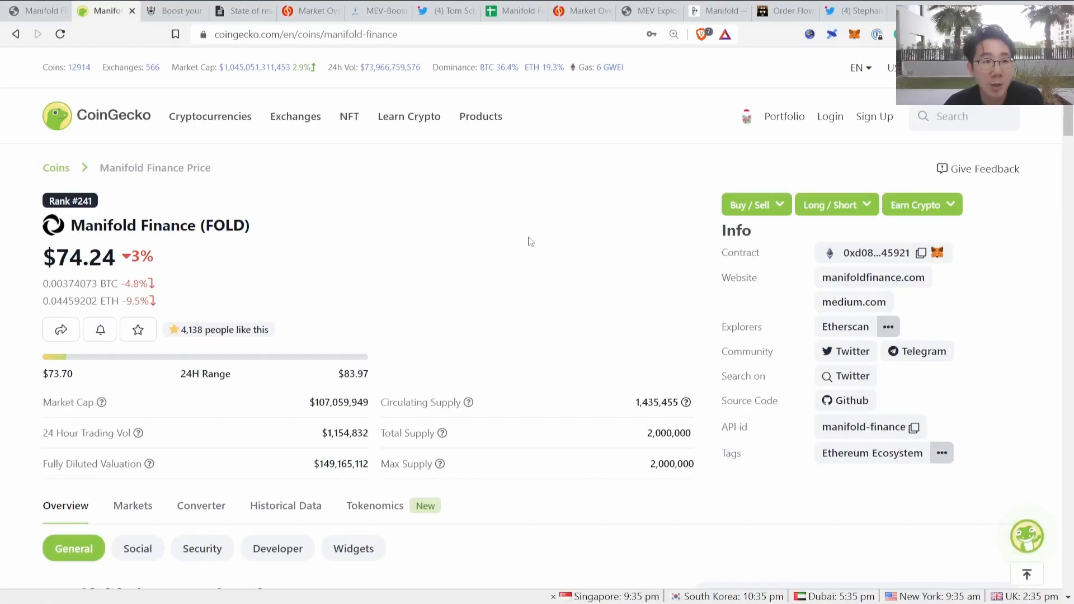
mouse_move(612, 208)
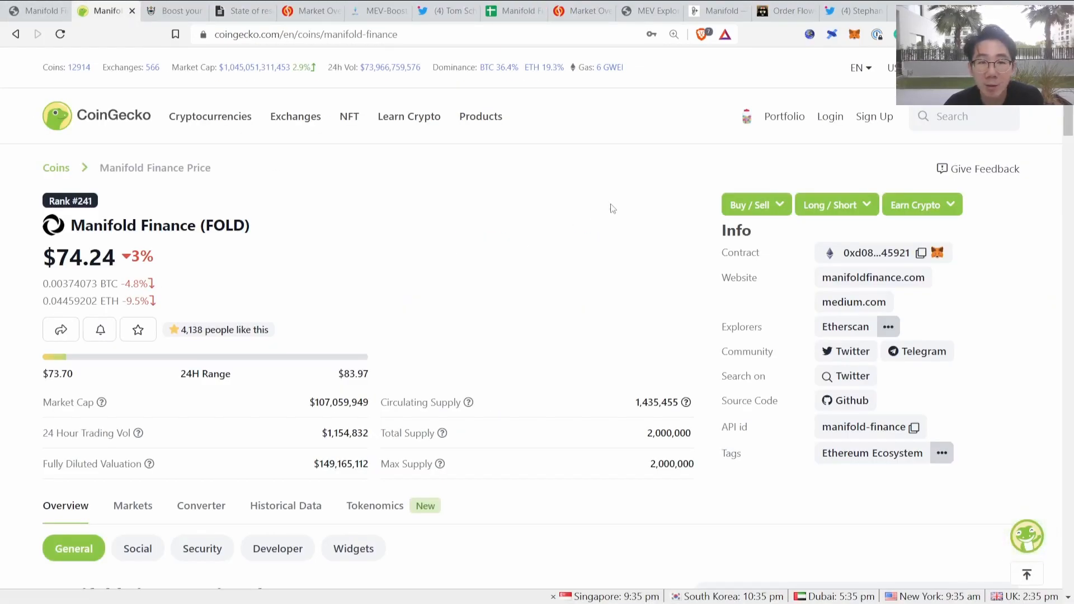
mouse_move(308, 280)
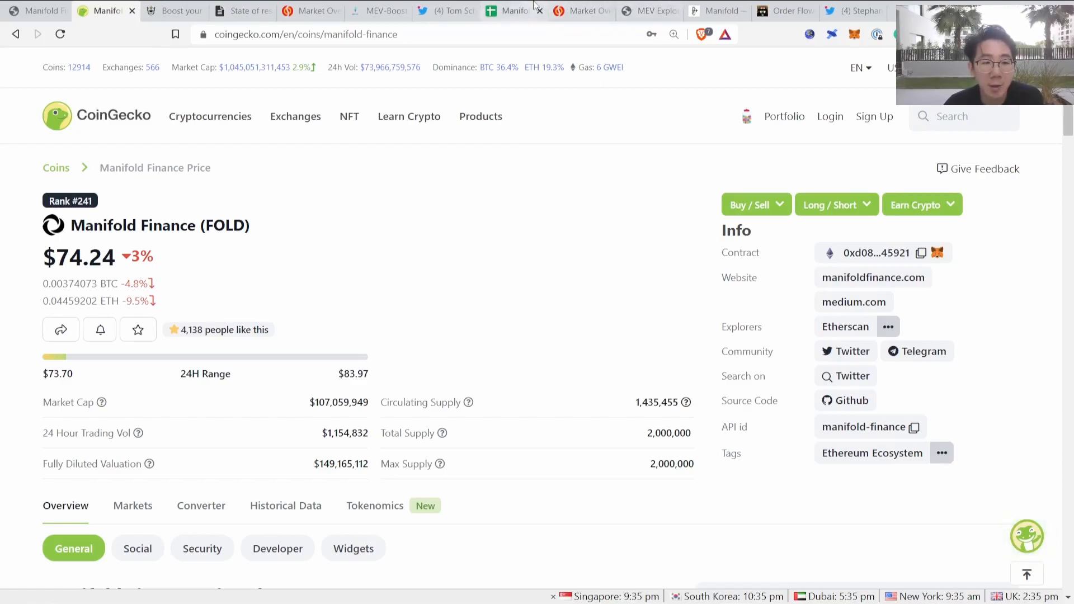
mouse_move(326, 206)
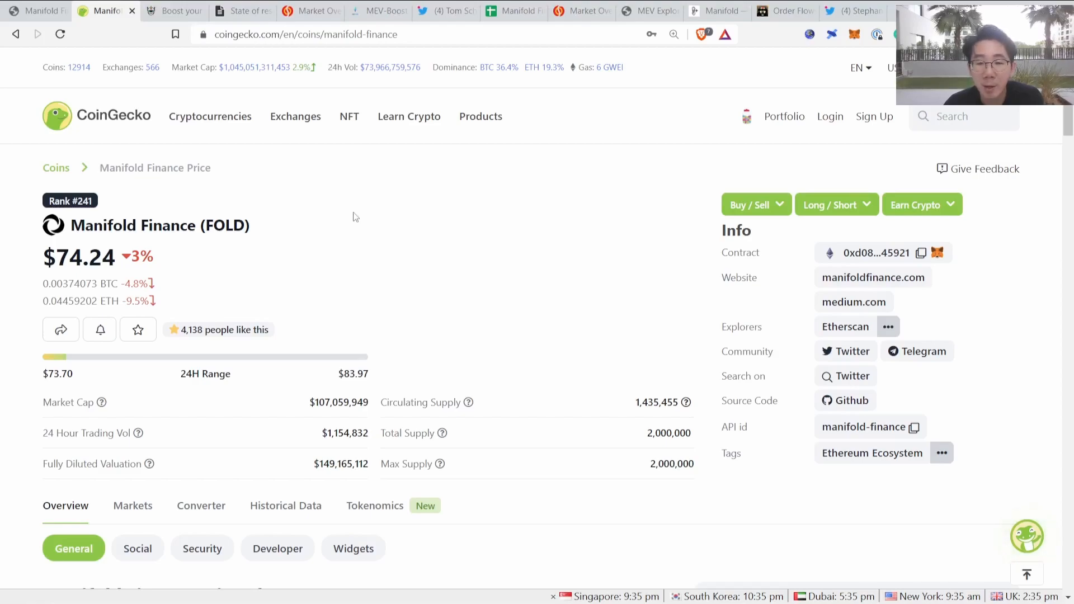
mouse_move(370, 203)
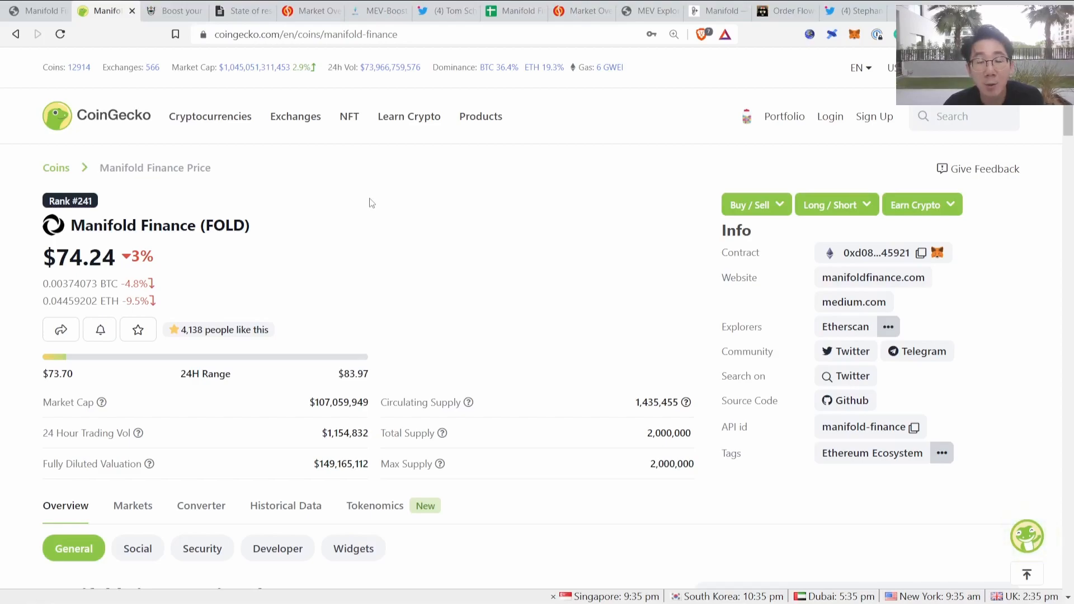
mouse_move(456, 258)
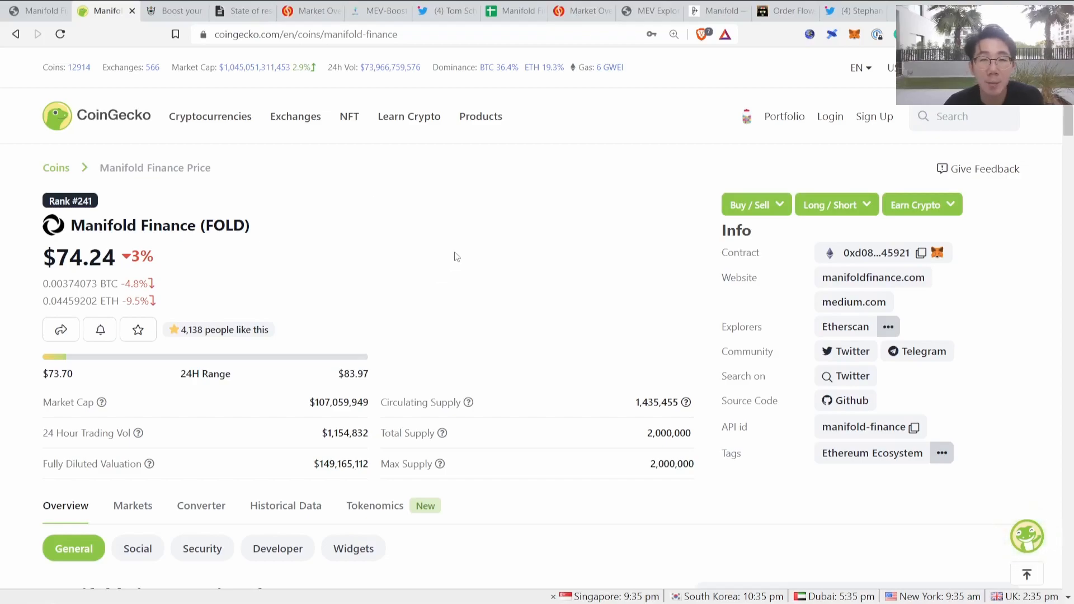
mouse_move(611, 54)
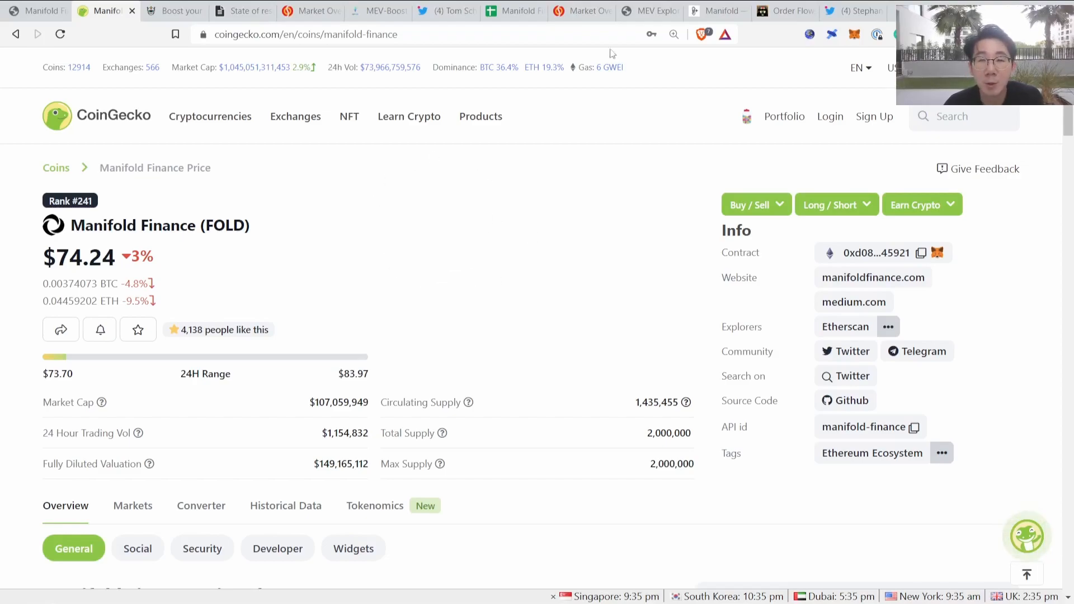
left_click(538, 11)
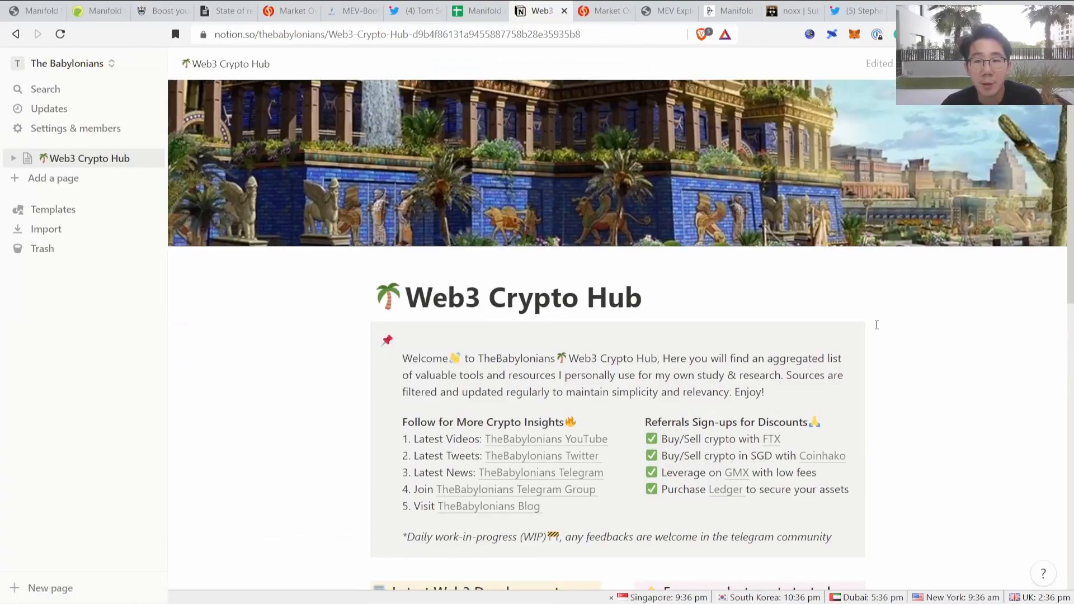
Step: Briefly revisit the $FOLD spreadsheet, then return to the Notion Web3 Crypto Hub's Ecosystem section listing Manifold Finance
left_click(478, 12)
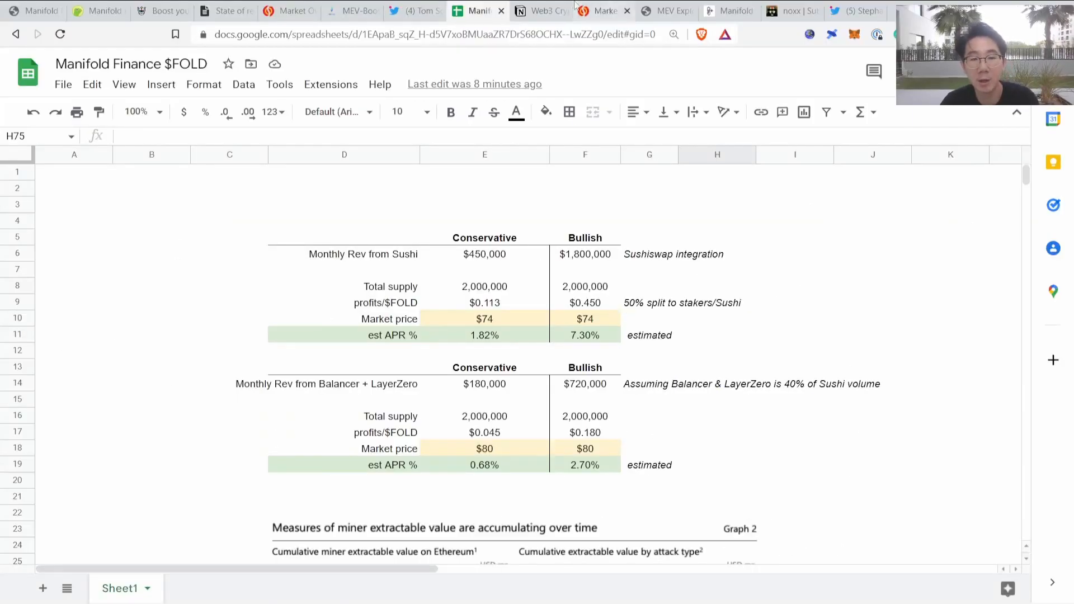
left_click(540, 11)
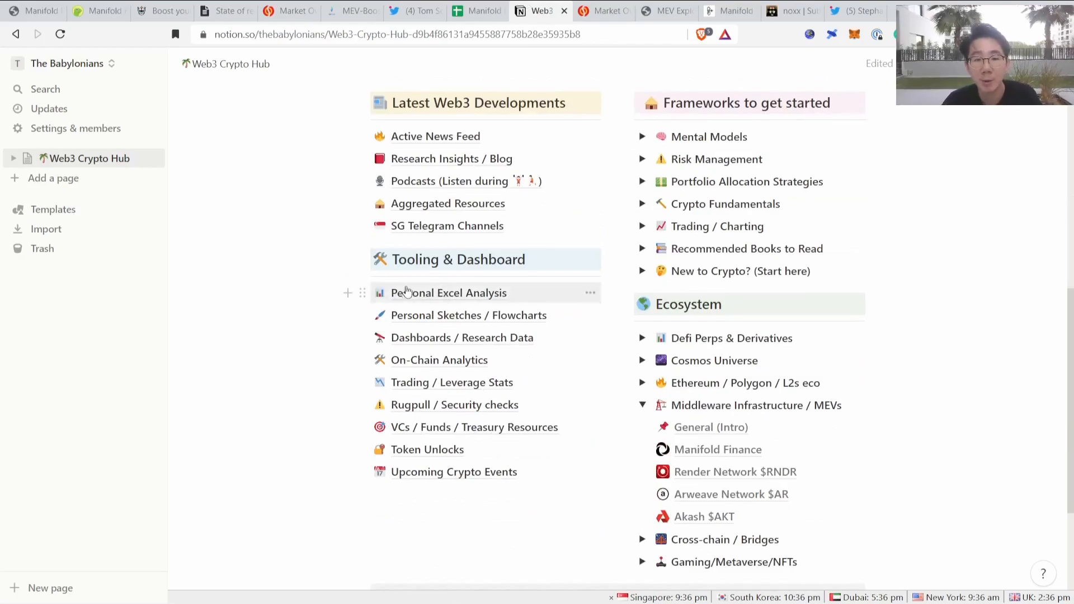